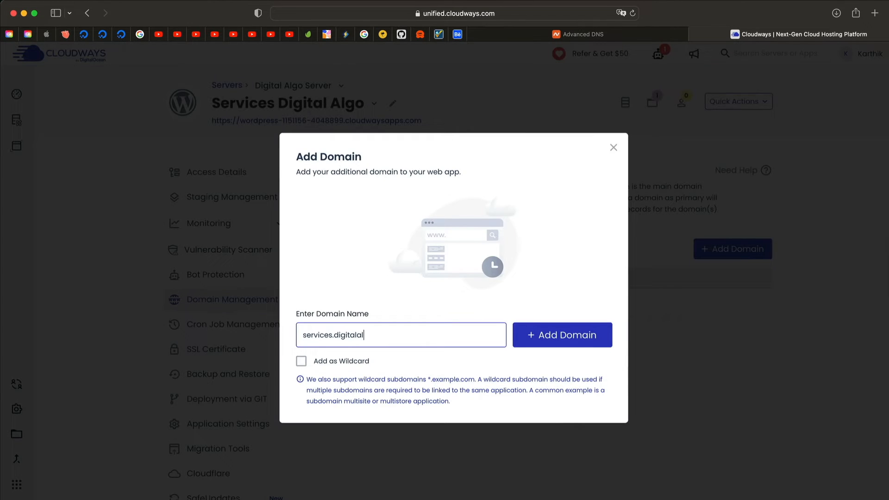
# Step: Finish entering services.digitalalgoridm.com as the additional domain, then view the live shop store
pyautogui.write('goridm.co')
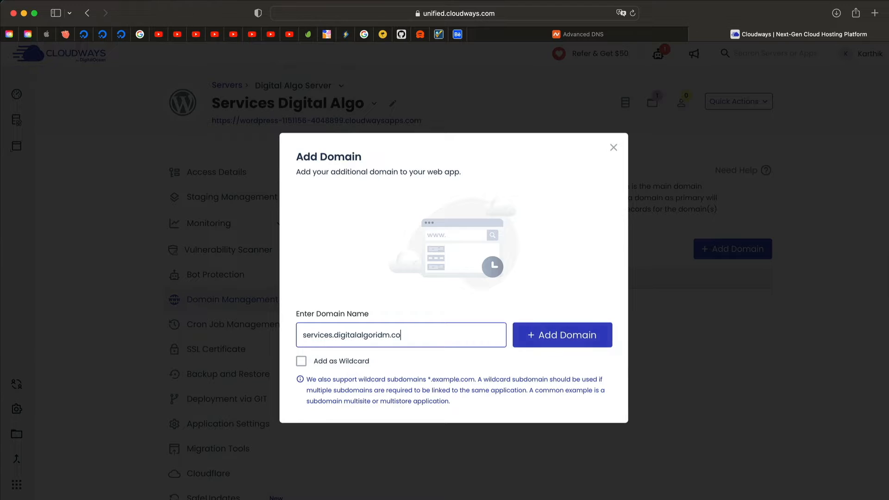
pyautogui.write('m')
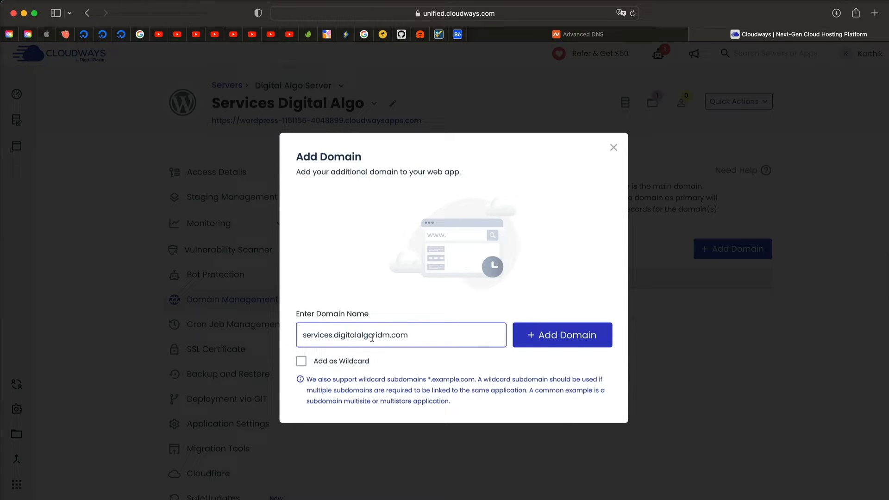
pyautogui.click(561, 334)
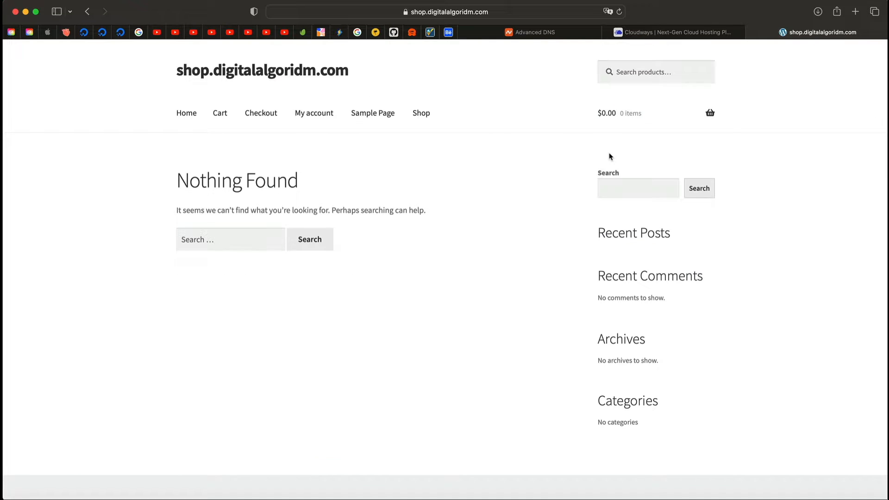
pyautogui.moveTo(533, 194)
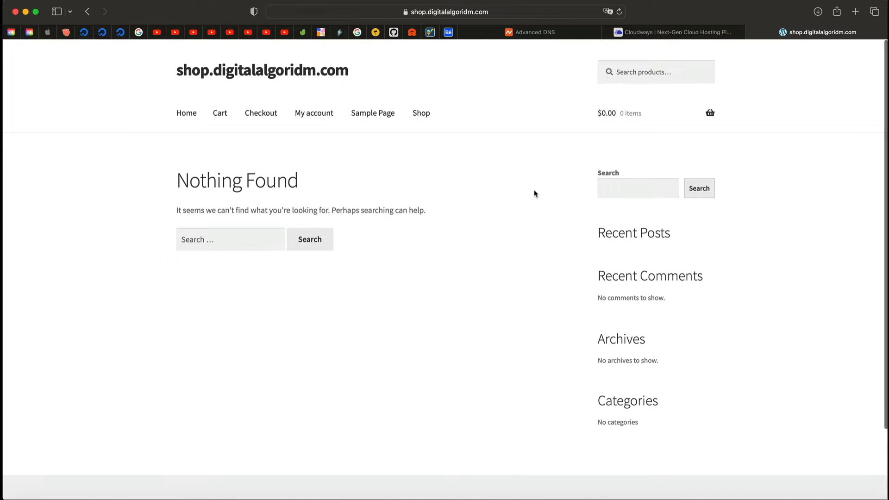
pyautogui.click(670, 31)
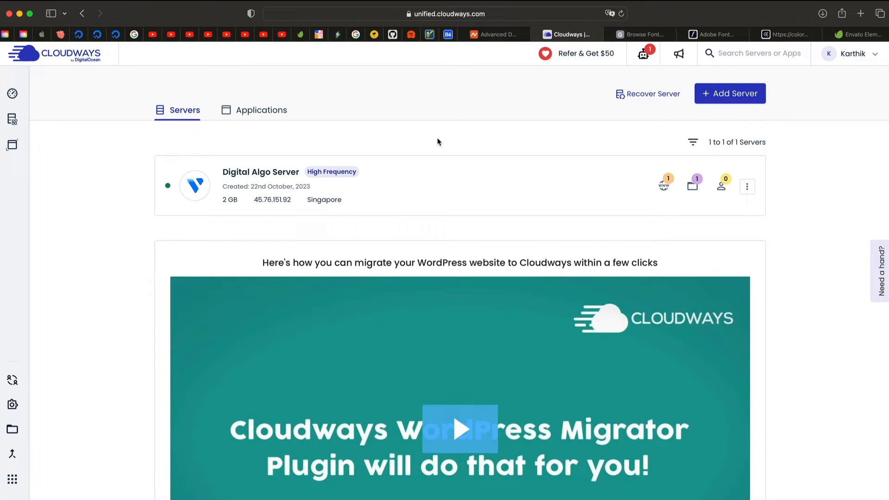
pyautogui.moveTo(443, 139)
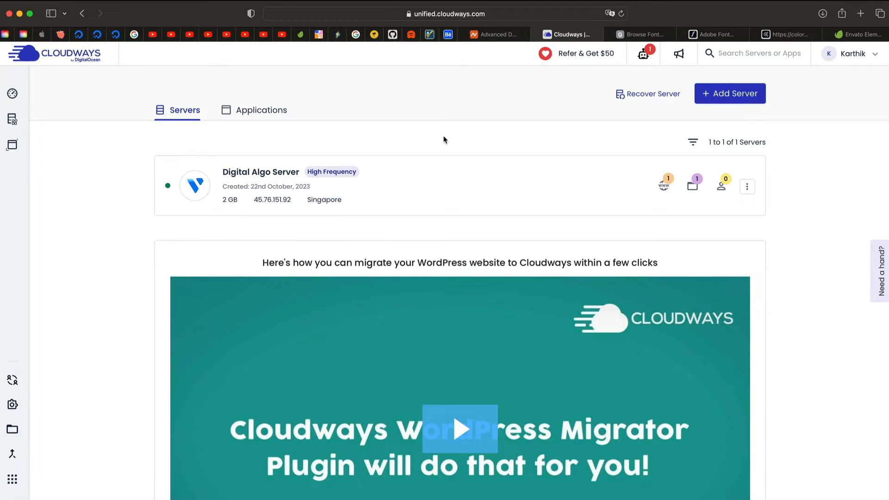
pyautogui.moveTo(369, 186)
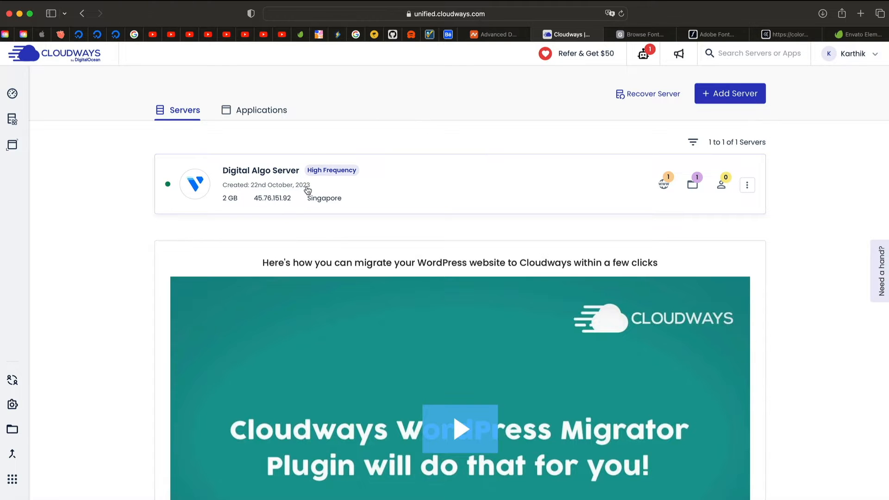
pyautogui.moveTo(278, 187)
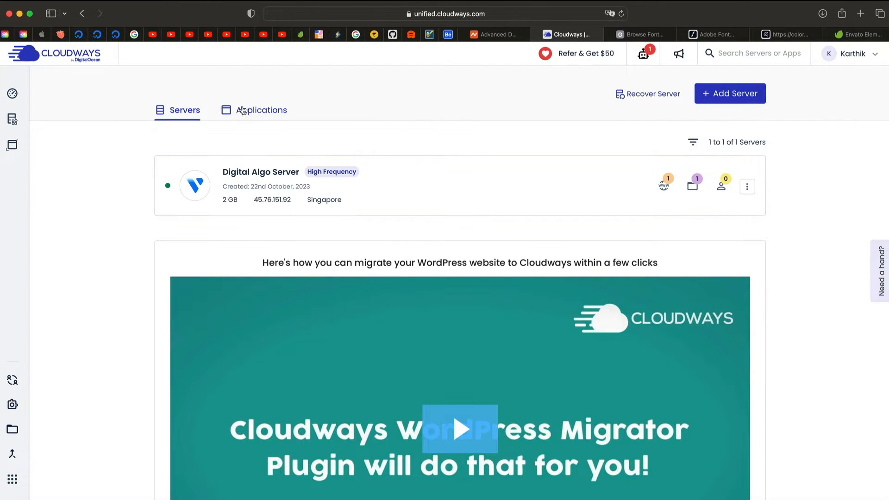
pyautogui.moveTo(746, 186)
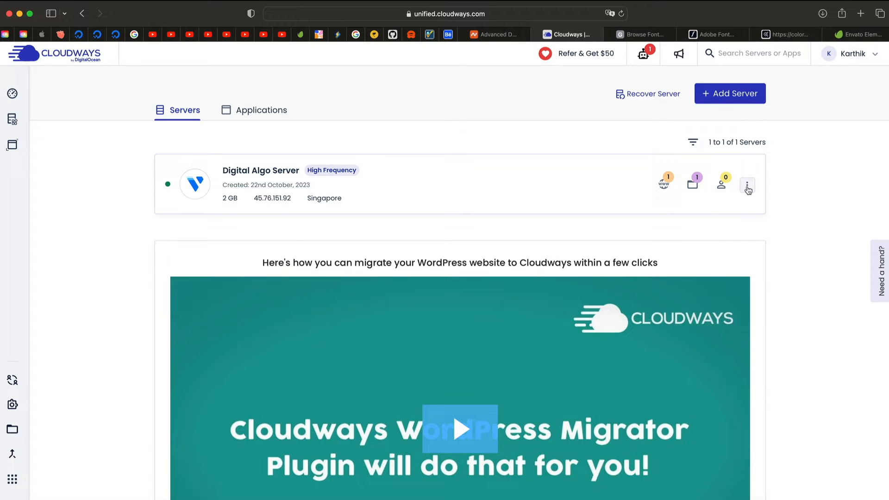
# Step: Start a new application on Digital Algo Server and choose WordPress Version 6.2.2
pyautogui.click(747, 184)
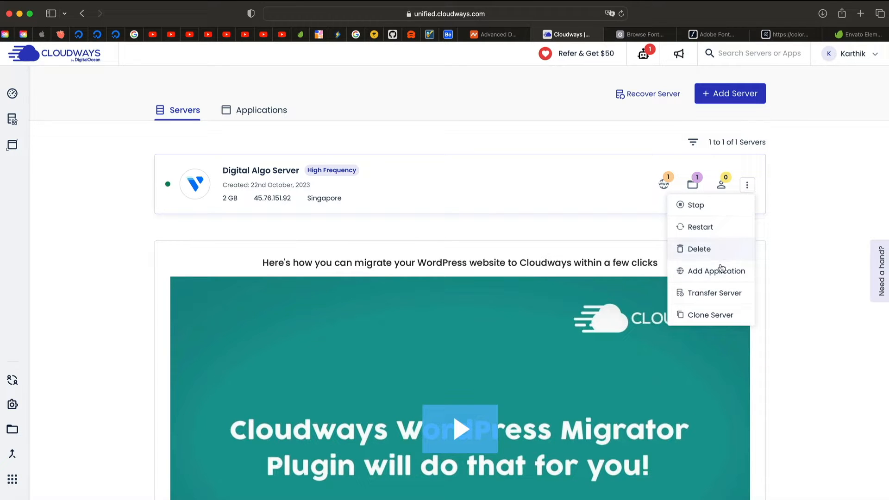
pyautogui.click(716, 270)
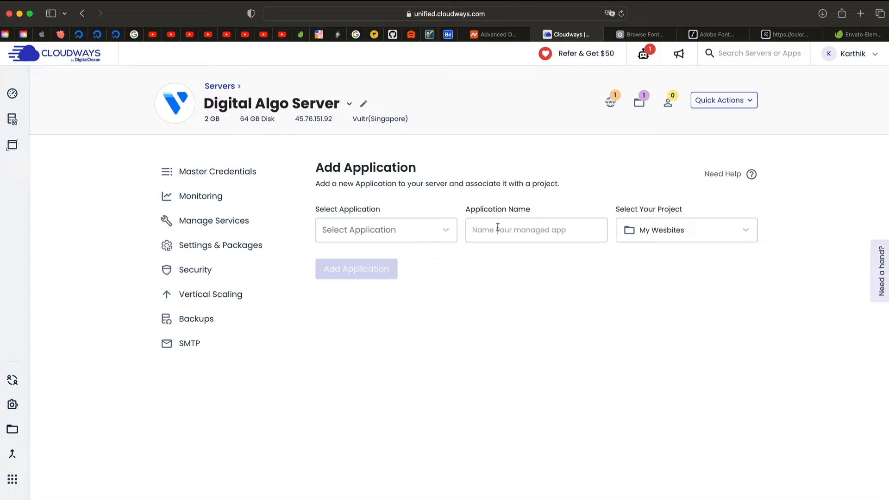
pyautogui.click(385, 229)
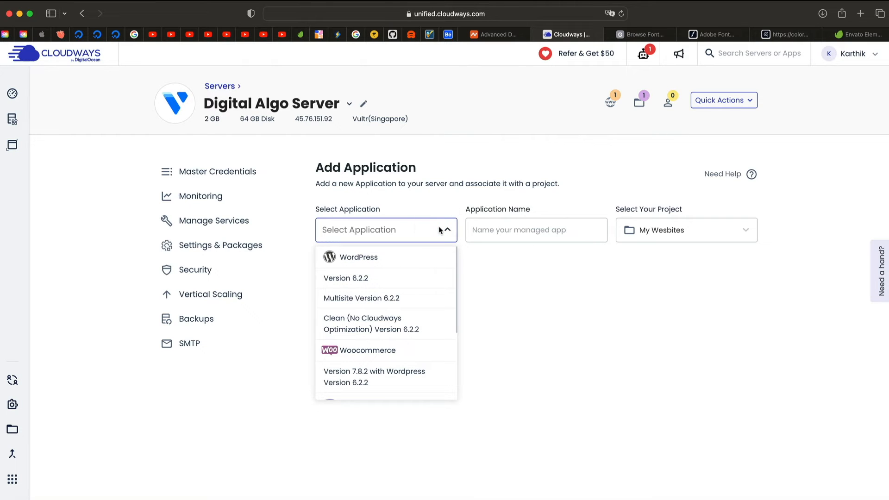
pyautogui.moveTo(361, 278)
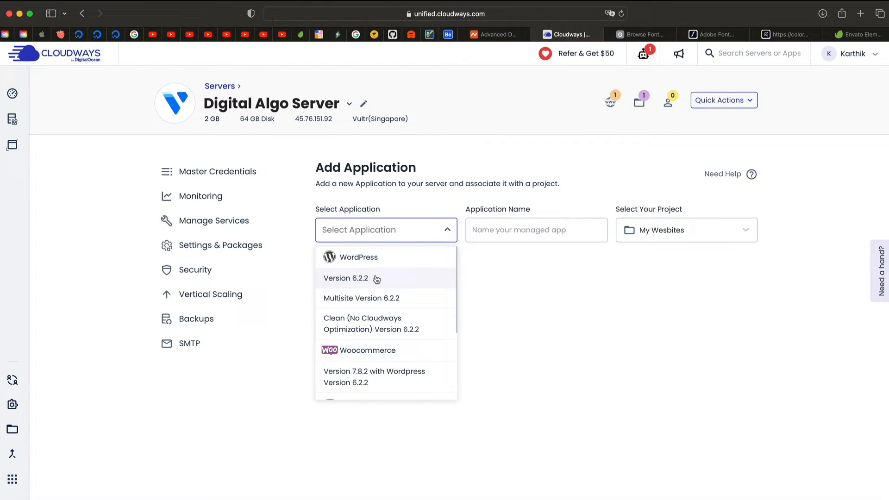
pyautogui.click(350, 278)
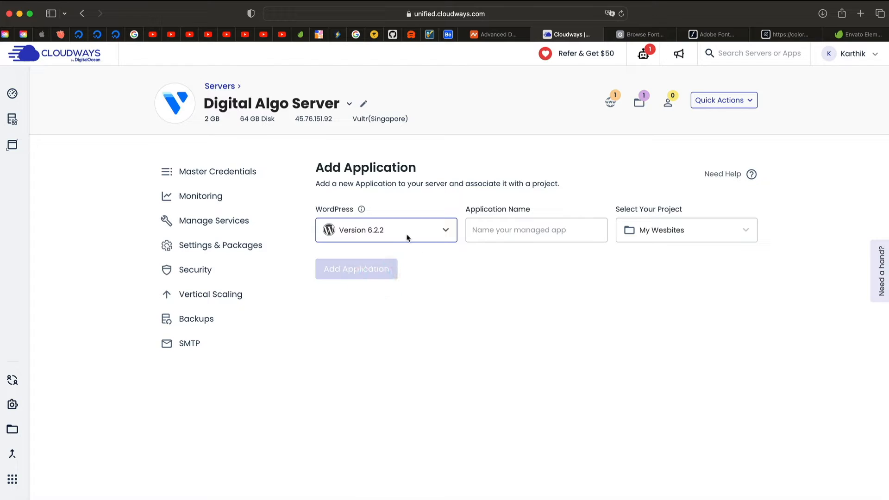
pyautogui.moveTo(399, 234)
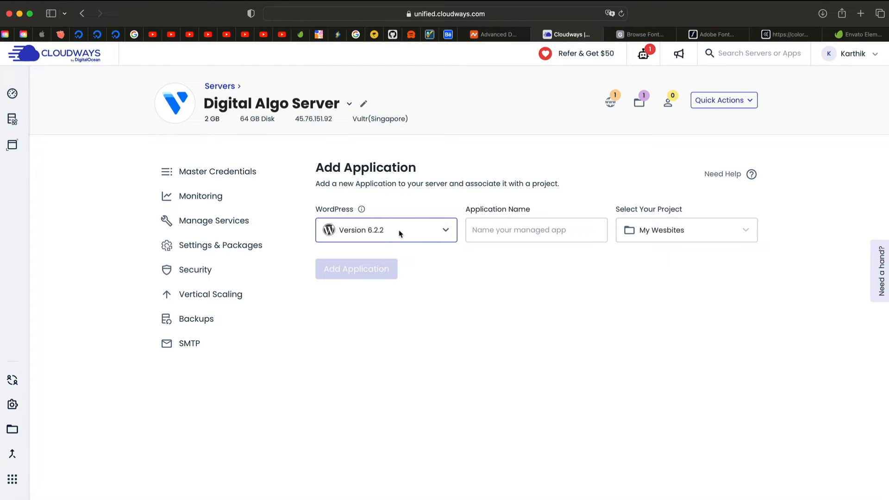
# Step: Name the new application 'Services Digital Algo'
pyautogui.click(535, 230)
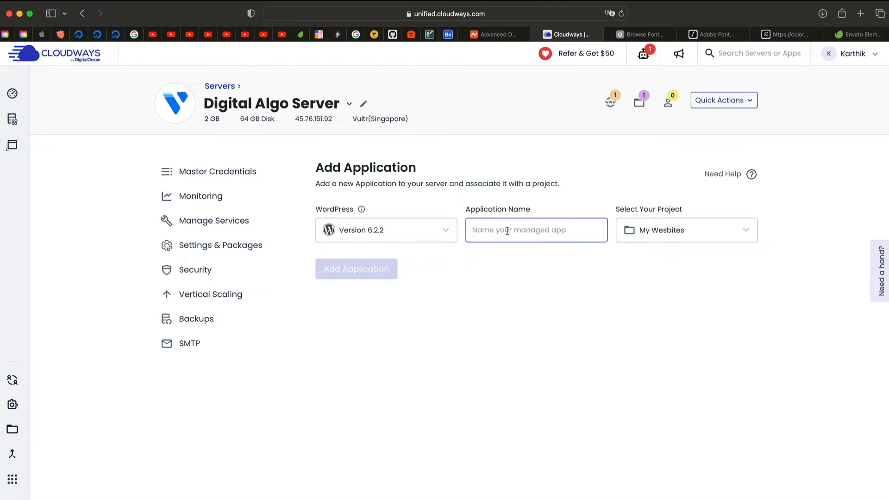
pyautogui.write('Services Digital Algo')
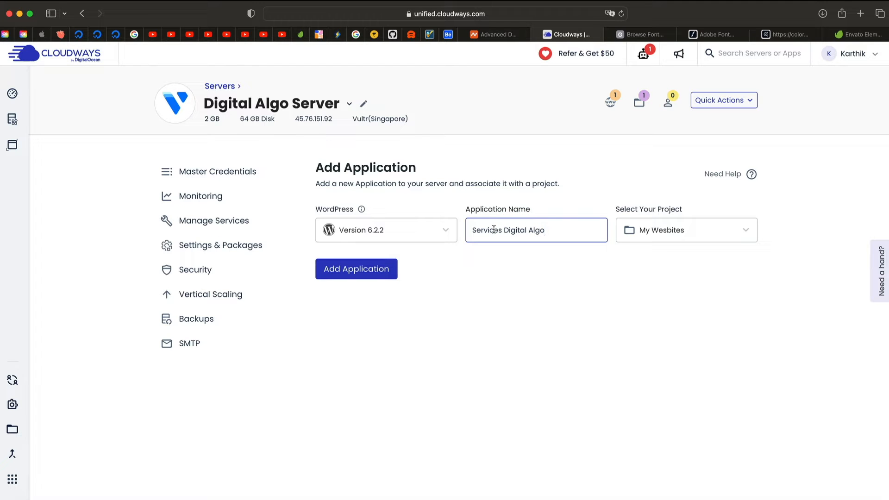
pyautogui.moveTo(639, 34)
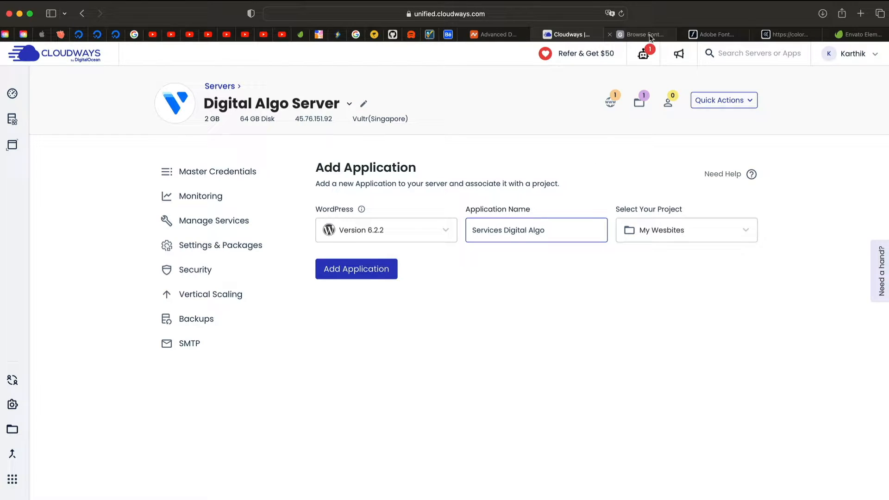
# Step: Glance at the Google Fonts catalogue, then browse the Adobe Fonts home page to the top
pyautogui.click(641, 35)
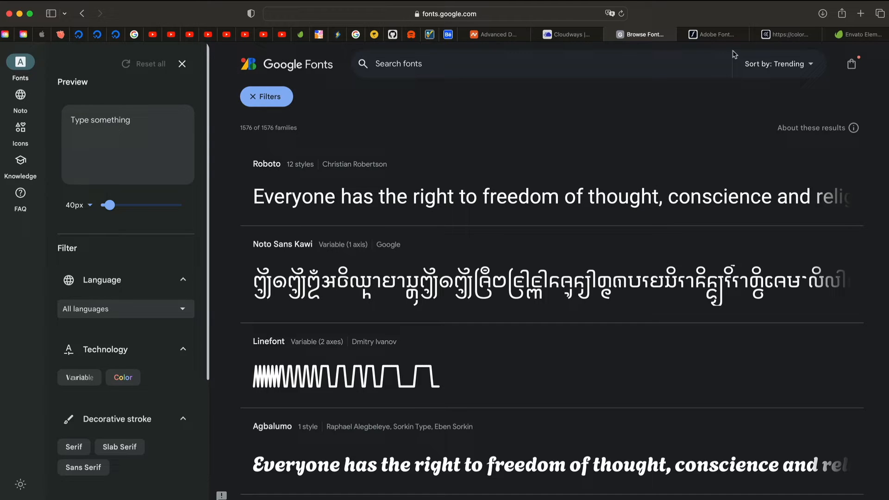
pyautogui.click(712, 34)
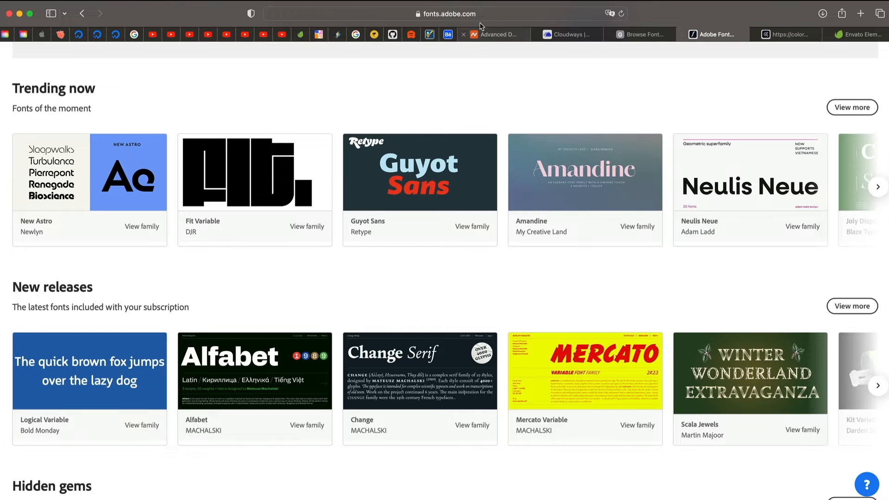
pyautogui.scroll(3)
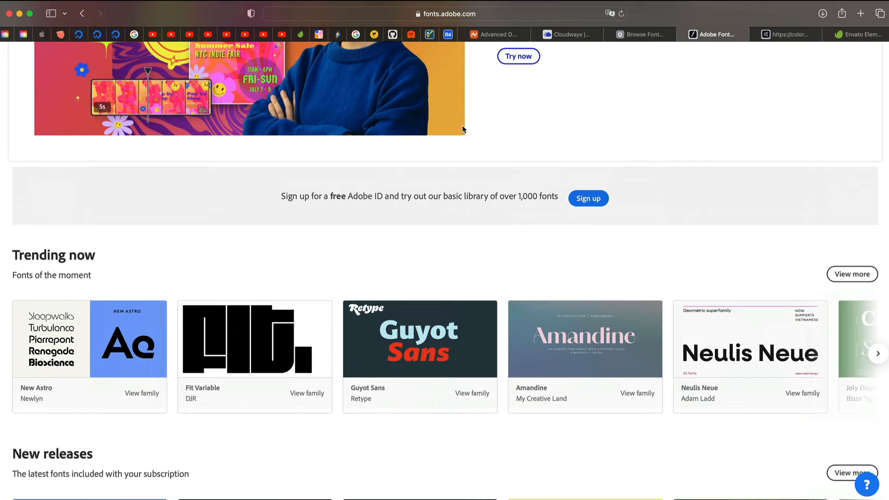
pyautogui.scroll(3)
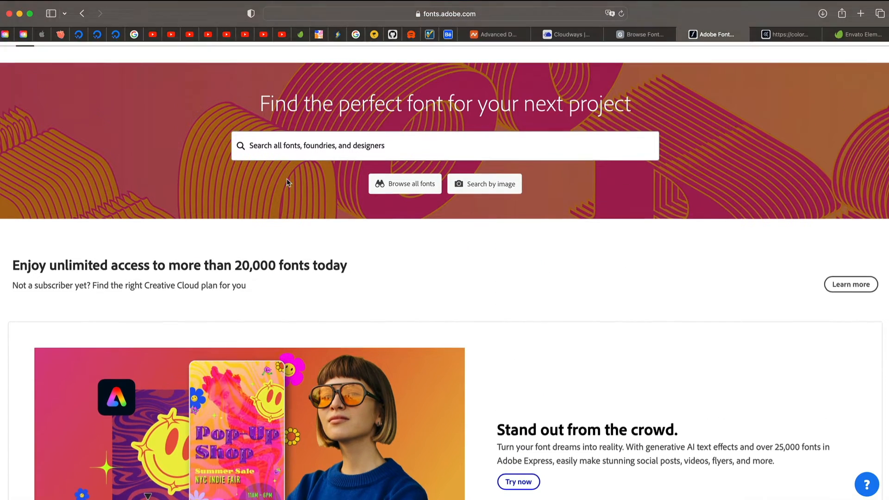
pyautogui.scroll(3)
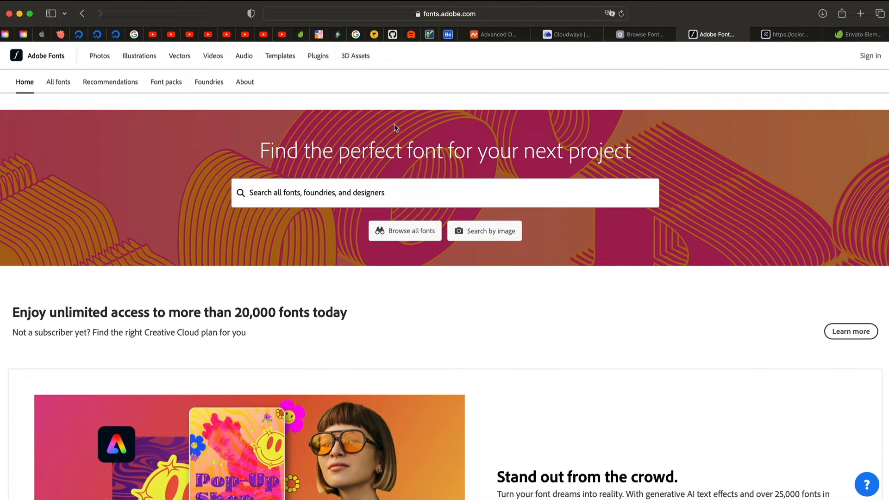
# Step: Look over the Adobe Color wheel and Envato Elements home page, then return to Cloudways
pyautogui.click(787, 35)
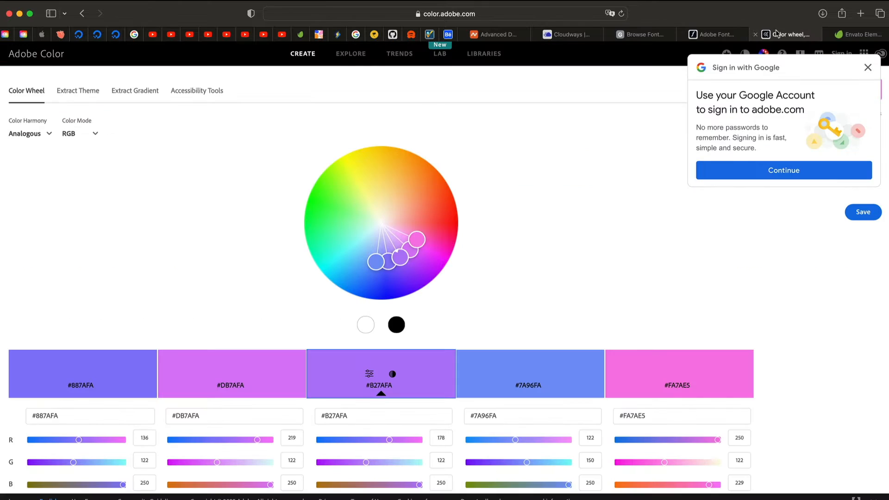
pyautogui.moveTo(496, 167)
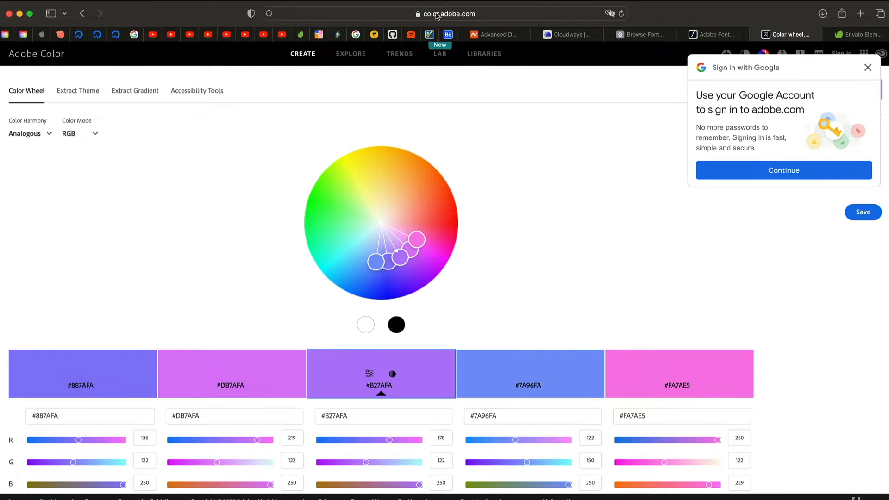
pyautogui.click(853, 34)
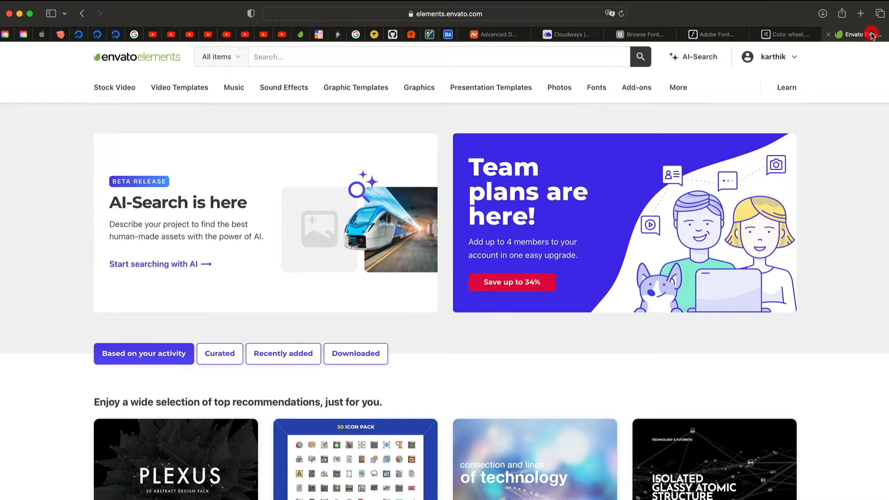
pyautogui.click(828, 35)
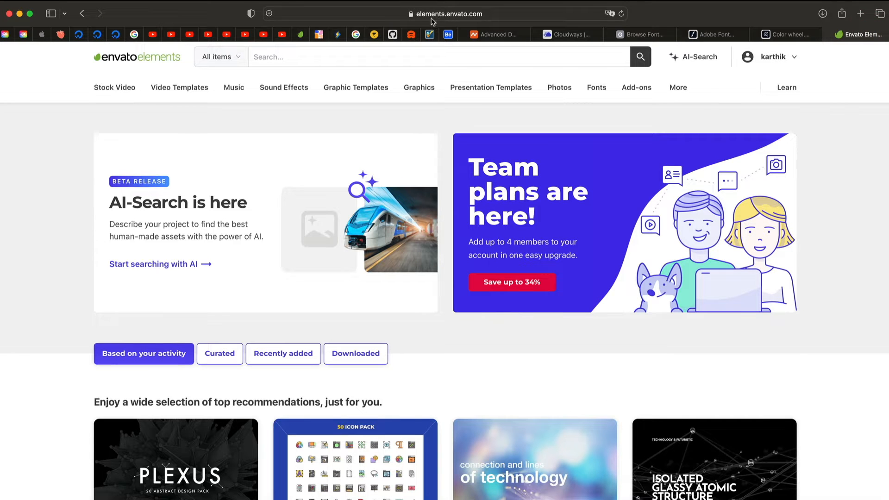
pyautogui.moveTo(495, 16)
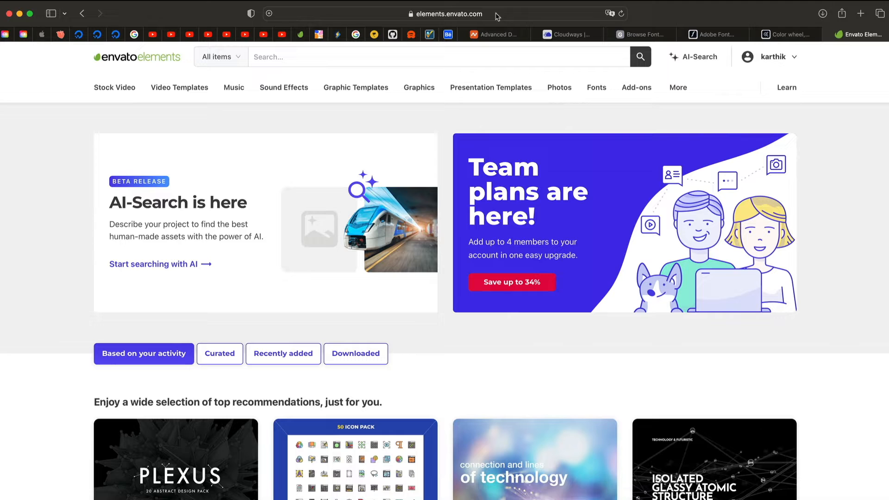
pyautogui.moveTo(614, 146)
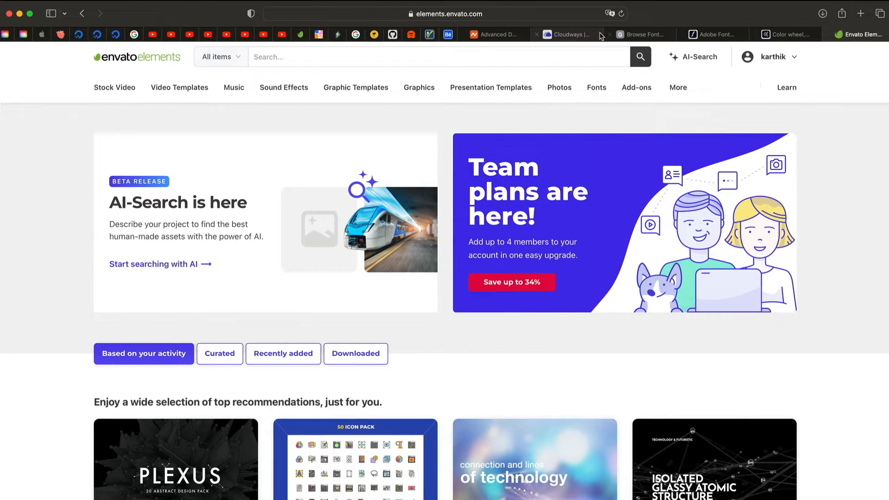
pyautogui.click(566, 35)
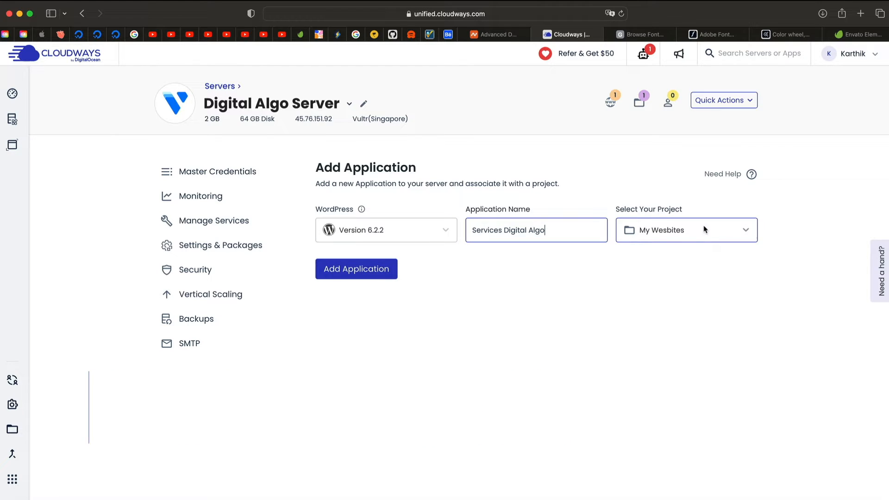
# Step: Submit Add Application to create Services Digital Algo in My Websites on Digital Algo Server
pyautogui.click(356, 269)
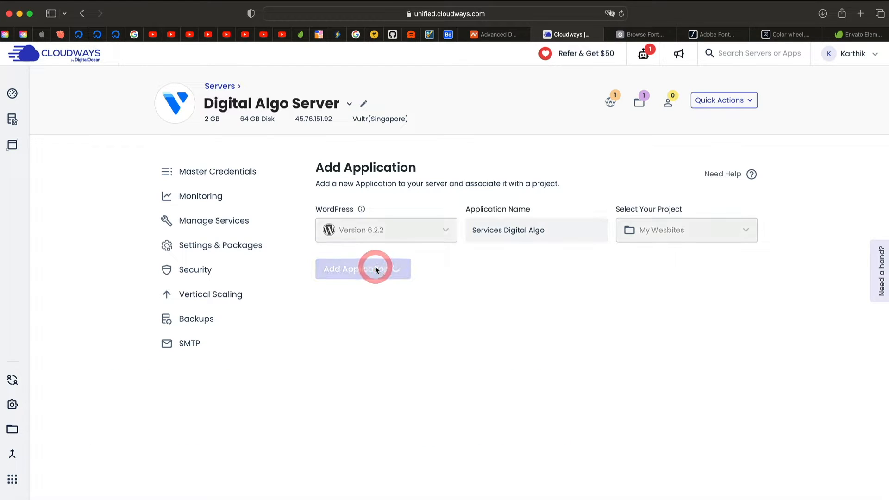
pyautogui.click(363, 268)
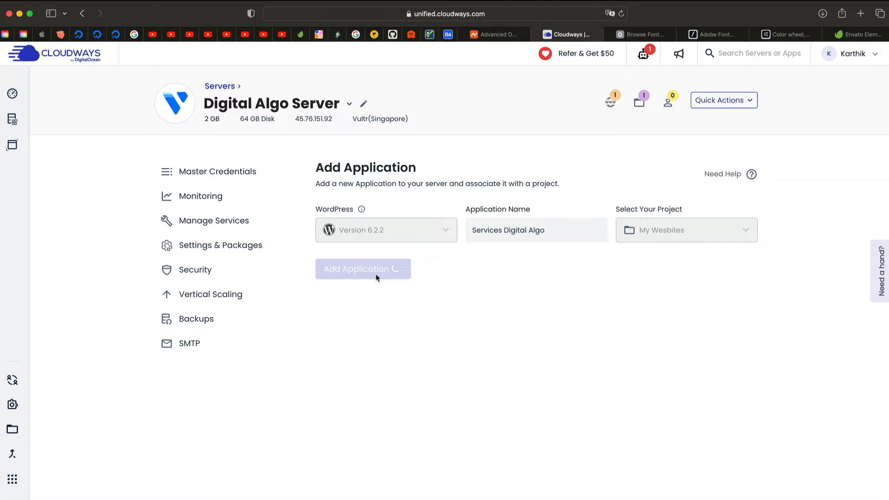
pyautogui.moveTo(538, 170)
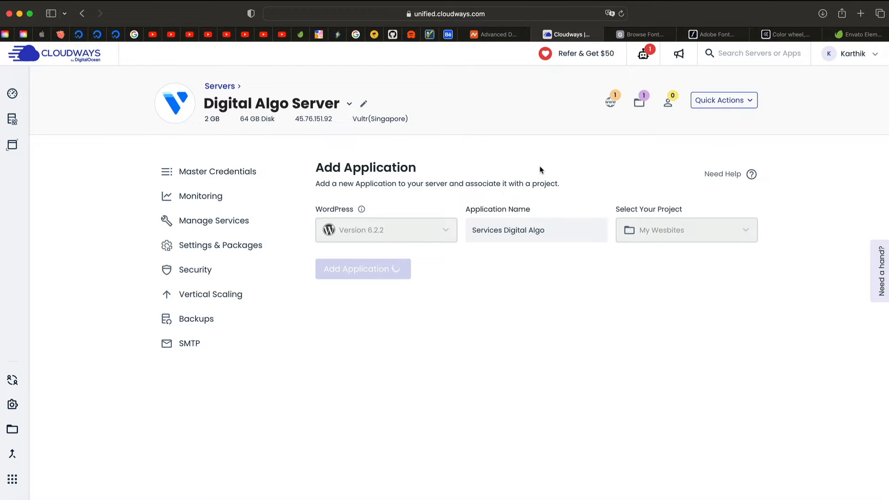
pyautogui.click(362, 268)
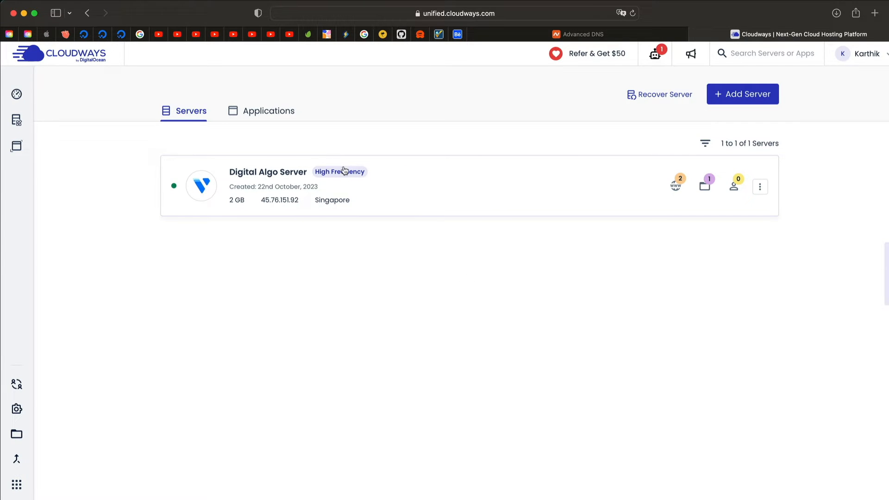
pyautogui.moveTo(487, 211)
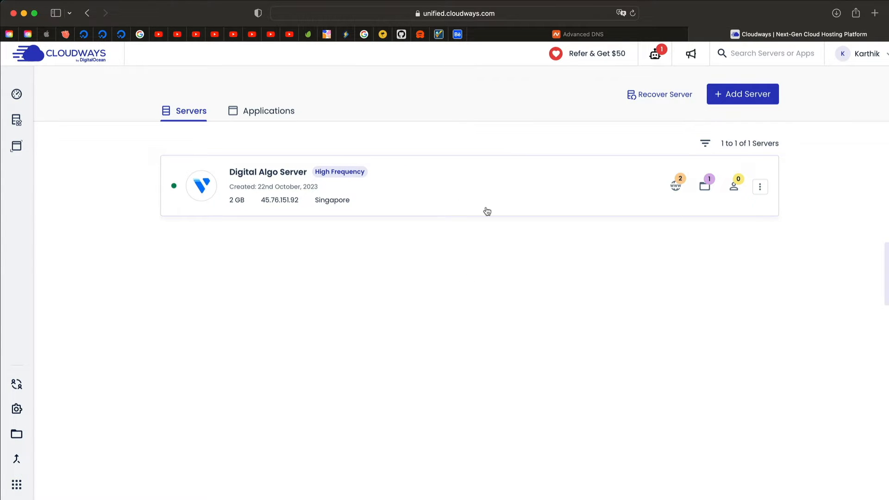
pyautogui.moveTo(446, 197)
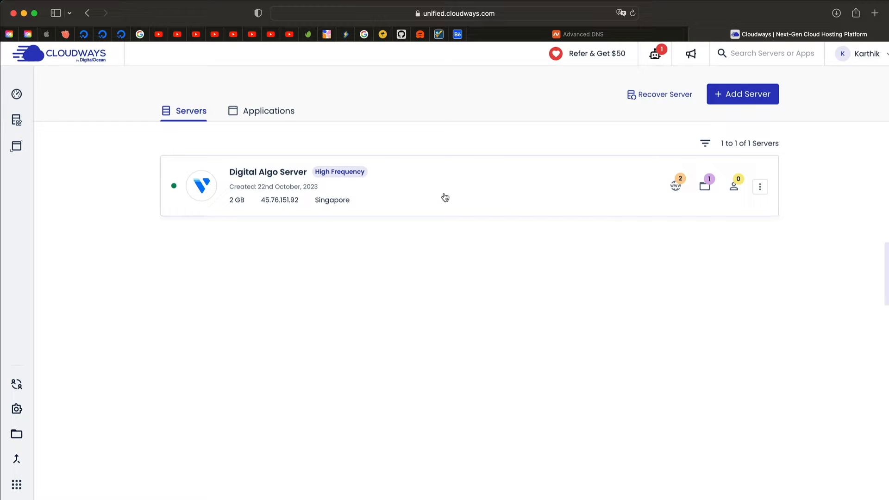
pyautogui.moveTo(675, 184)
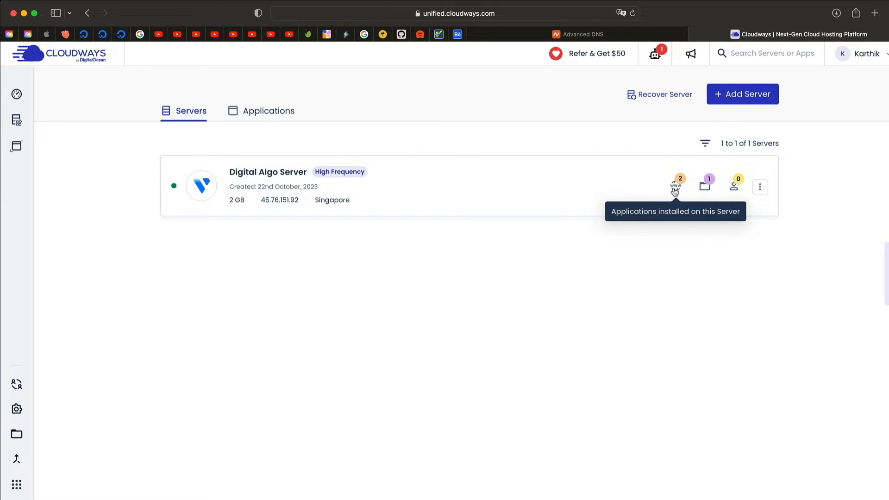
# Step: Check the server's installed applications, then open Services Digital Algo's Access Details from the Applications list
pyautogui.click(674, 186)
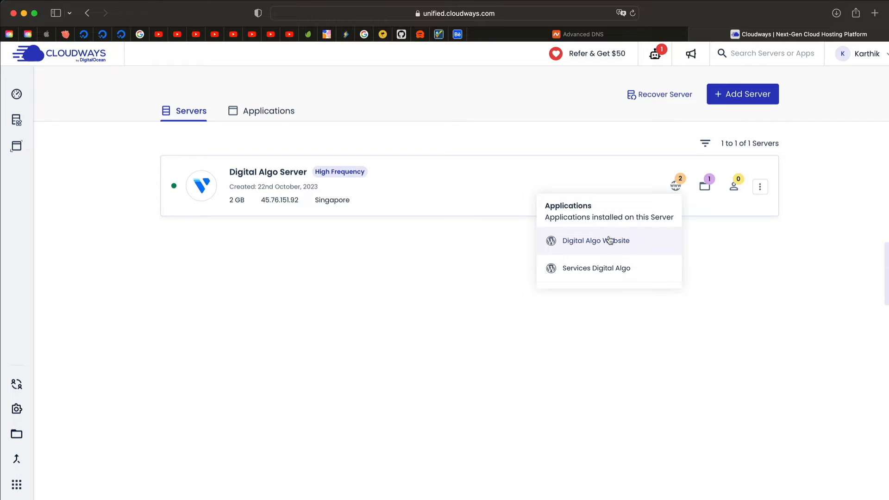
pyautogui.moveTo(590, 271)
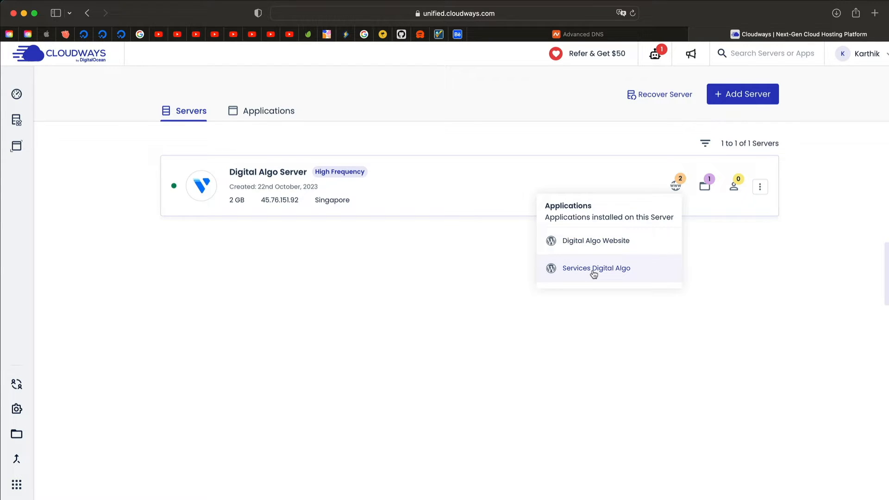
pyautogui.click(595, 268)
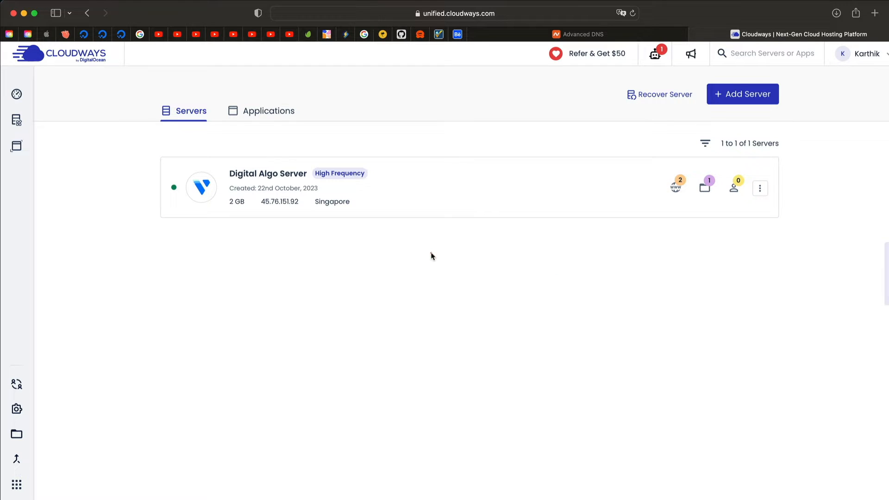
pyautogui.click(267, 110)
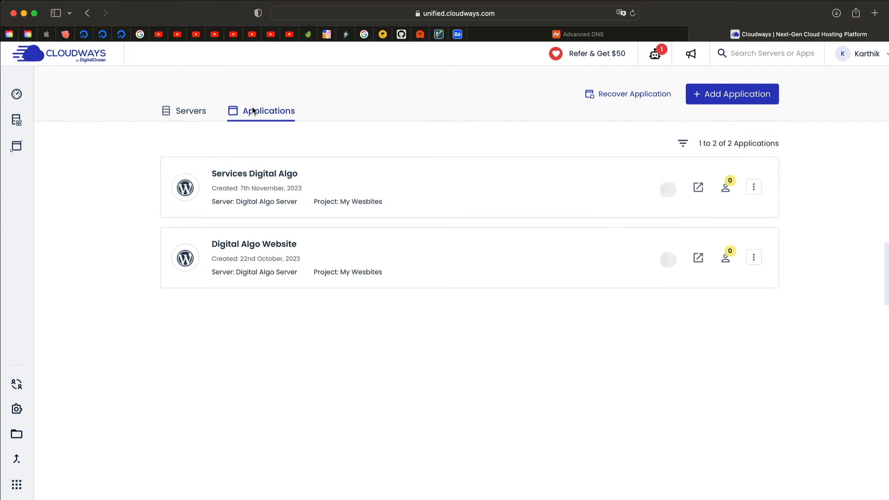
pyautogui.click(254, 173)
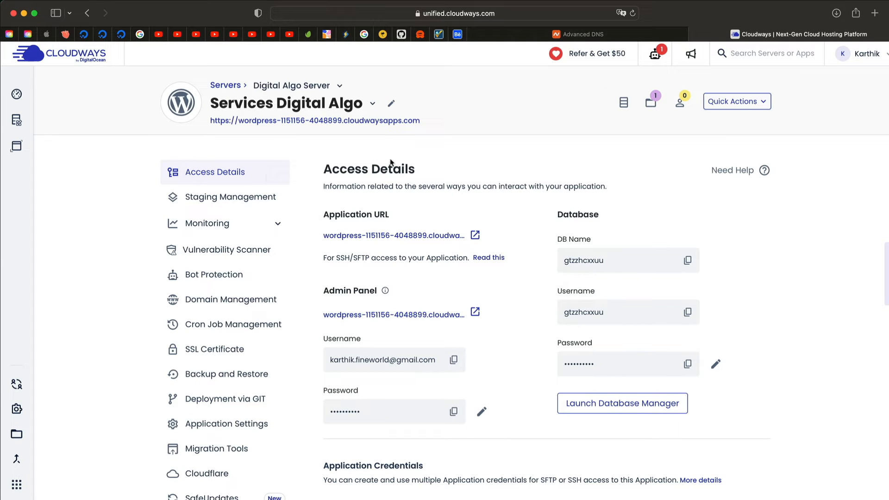
pyautogui.moveTo(400, 248)
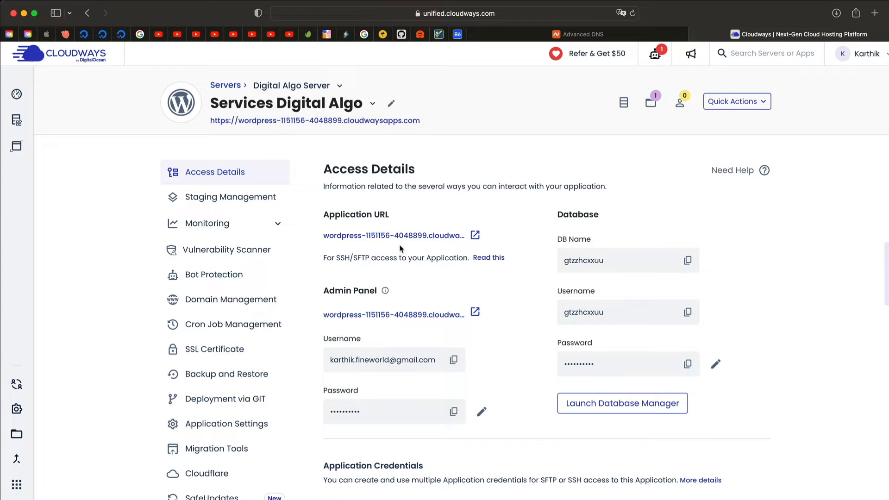
pyautogui.scroll(-3)
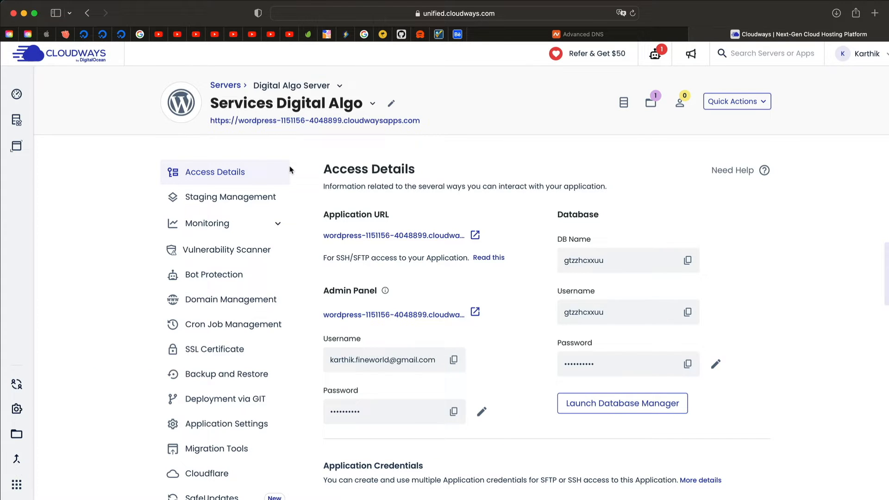
pyautogui.moveTo(287, 103)
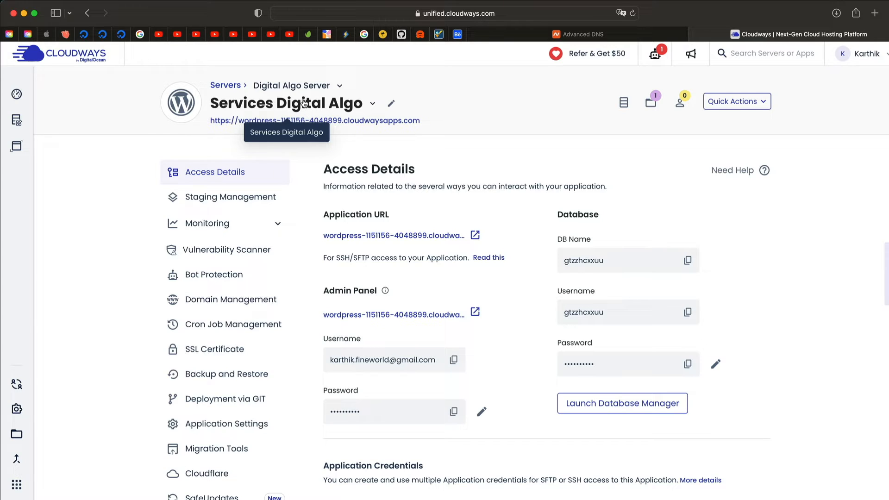
pyautogui.moveTo(328, 103)
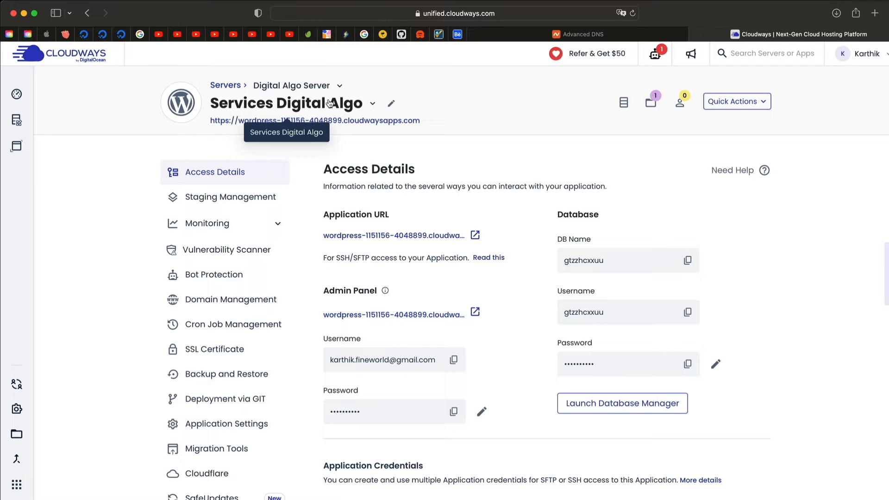
pyautogui.moveTo(238, 300)
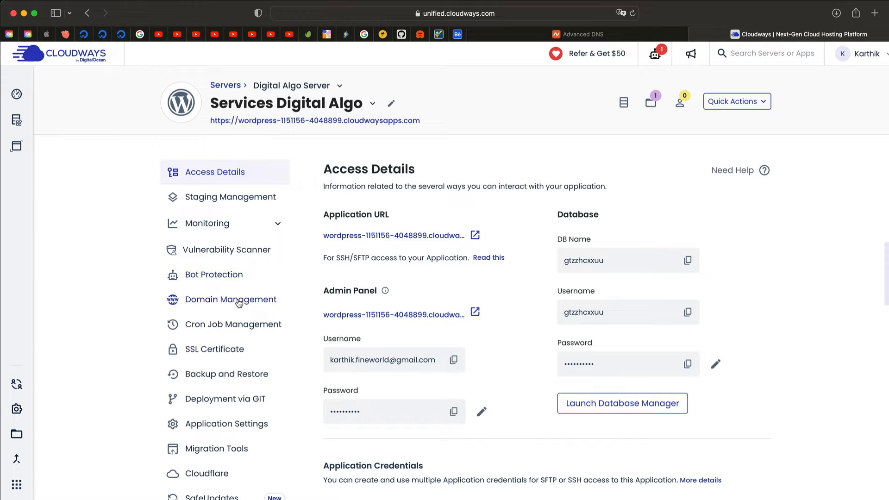
# Step: In Domain Management, enter services.digitalalgoridm.com as a new domain and save it
pyautogui.click(230, 299)
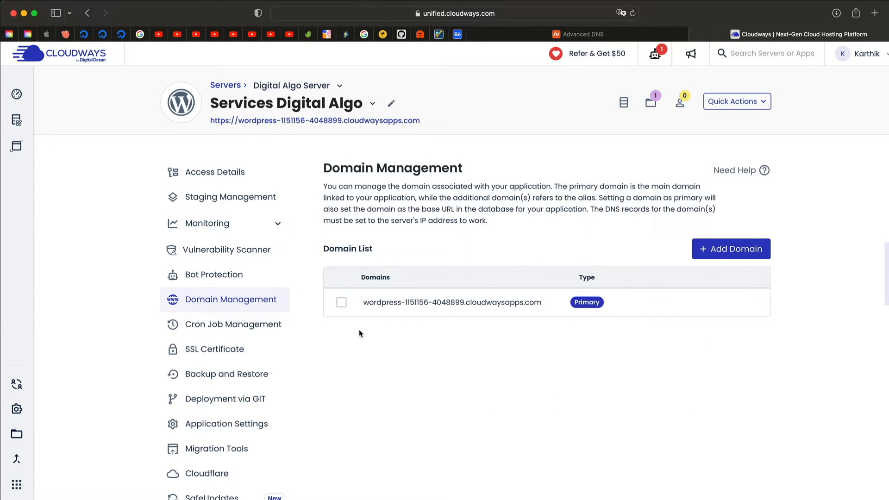
pyautogui.moveTo(547, 359)
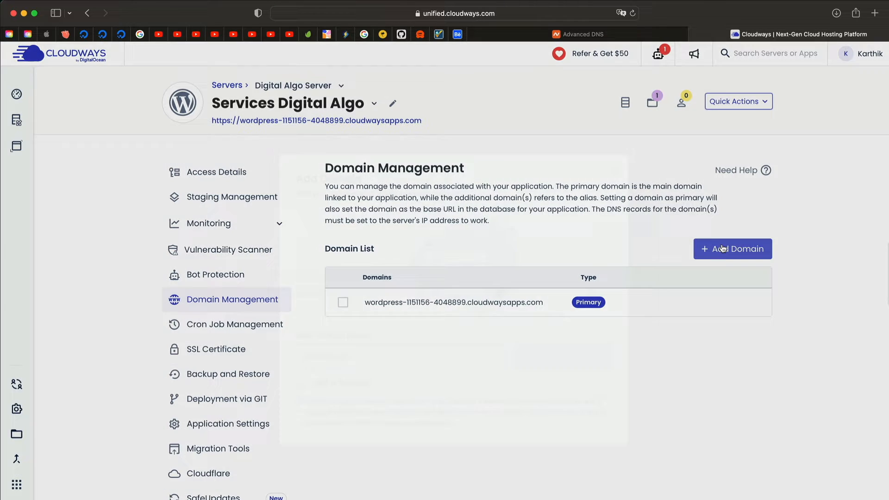
pyautogui.click(731, 248)
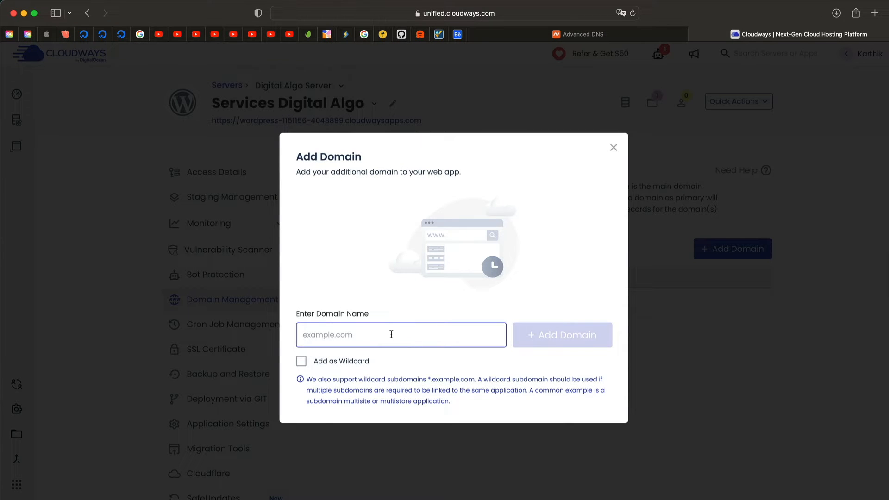
pyautogui.write('se')
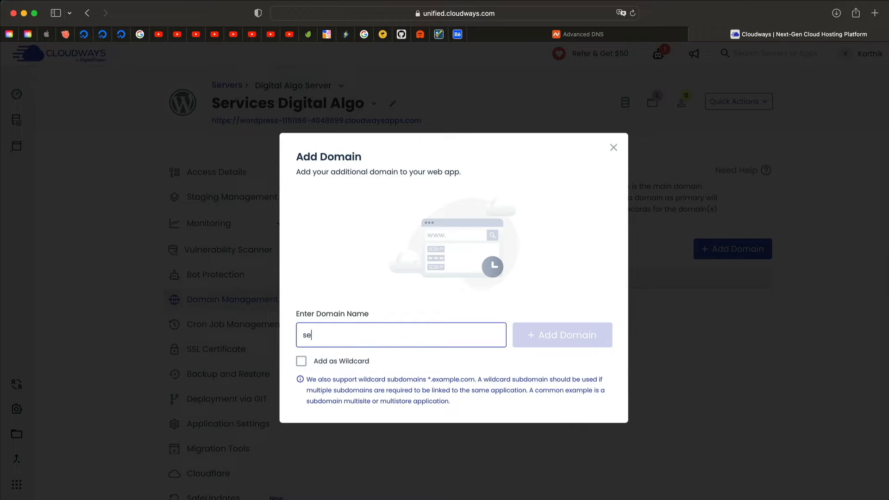
pyautogui.write('rvices')
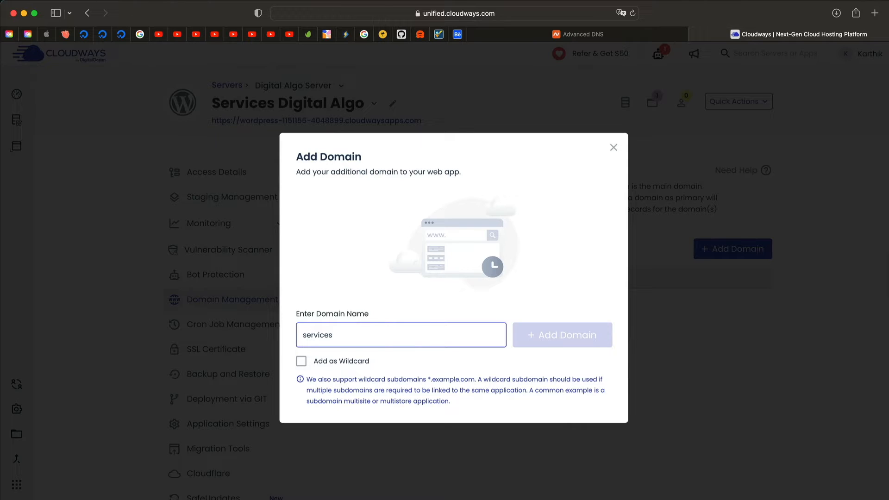
pyautogui.click(400, 334)
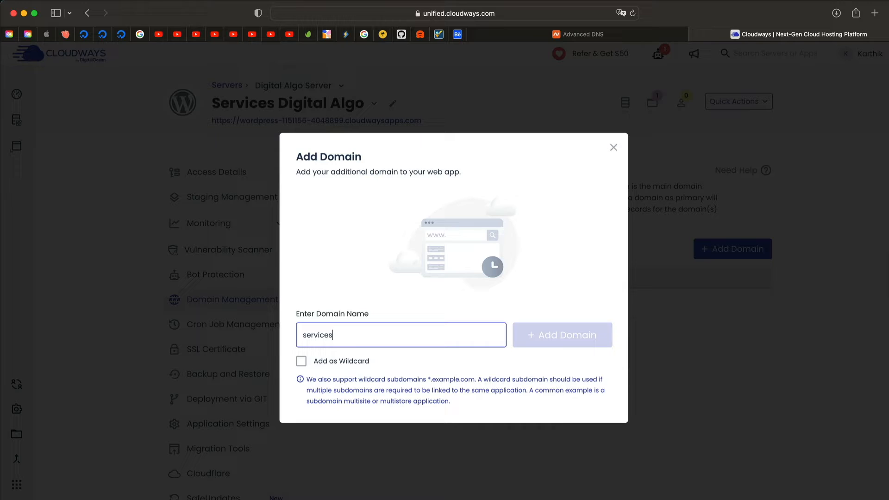
pyautogui.write('.digi')
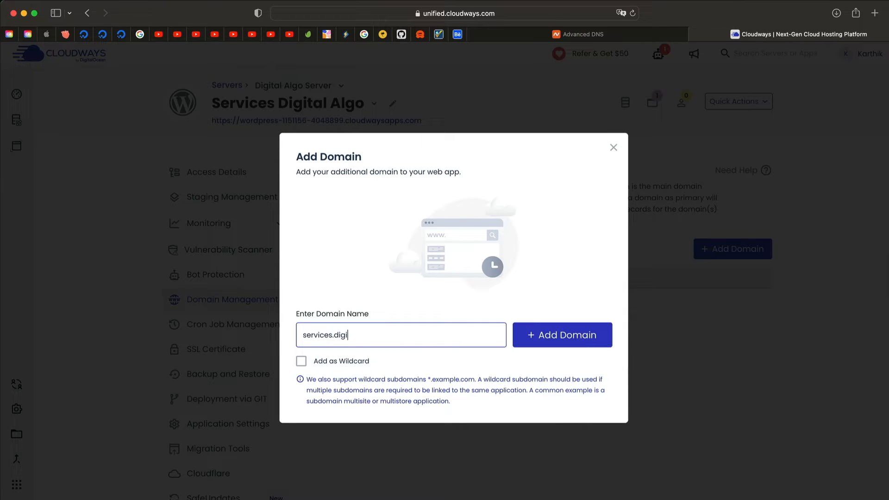
pyautogui.write('tala')
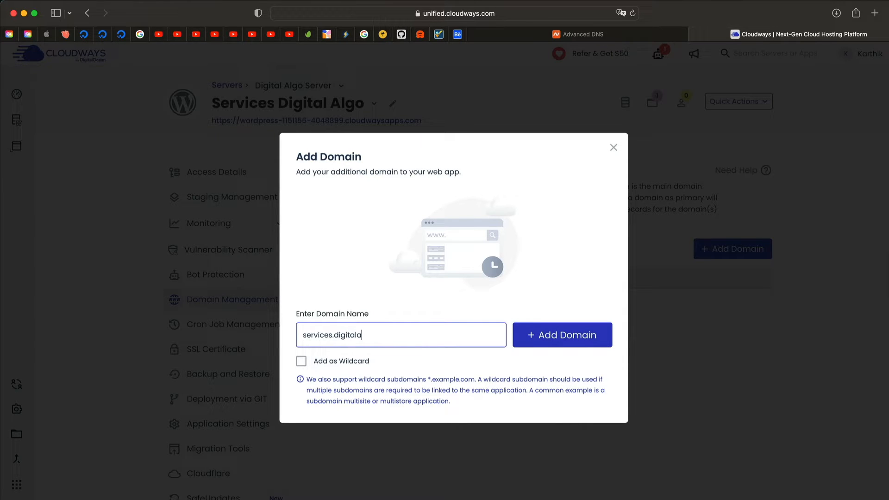
pyautogui.write('lgoridm')
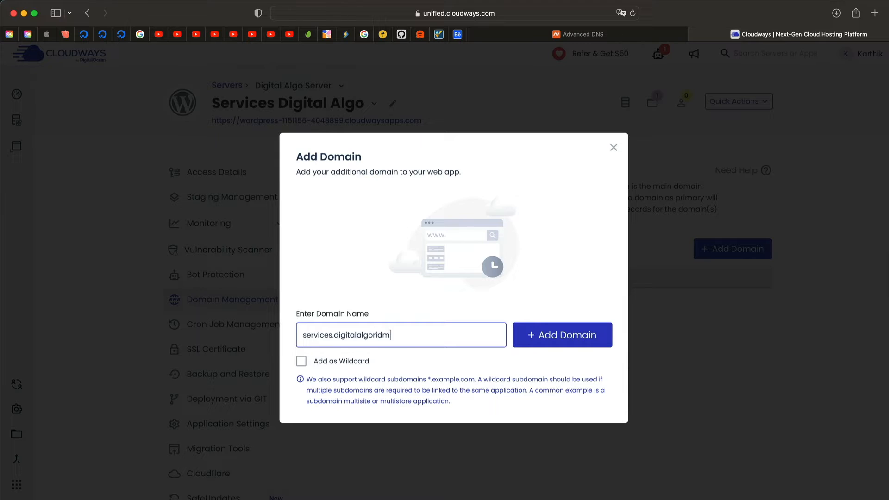
pyautogui.write('.com')
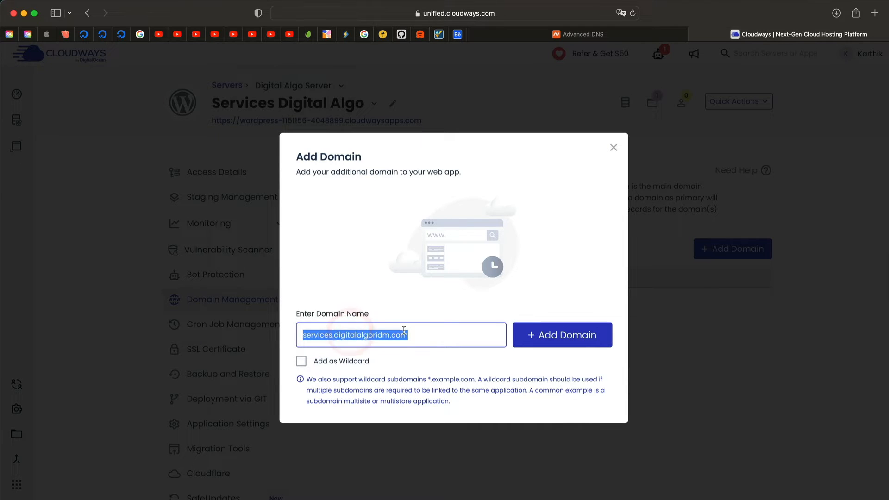
pyautogui.click(358, 334)
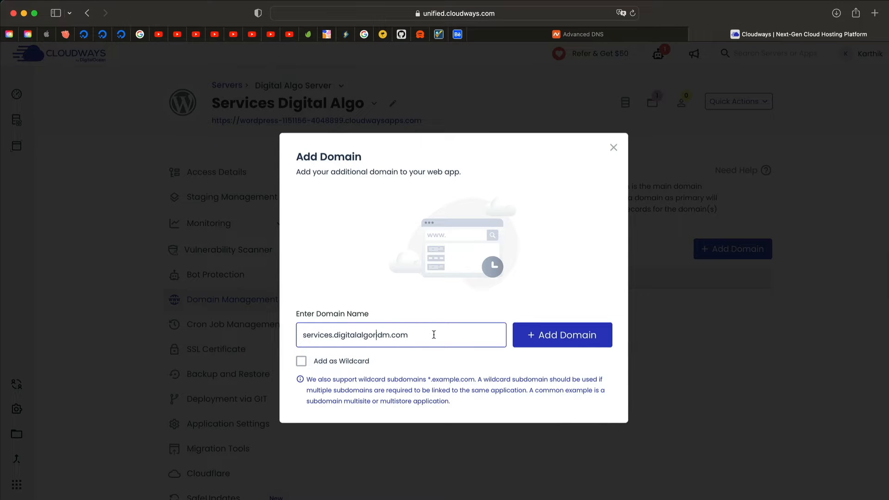
pyautogui.click(562, 334)
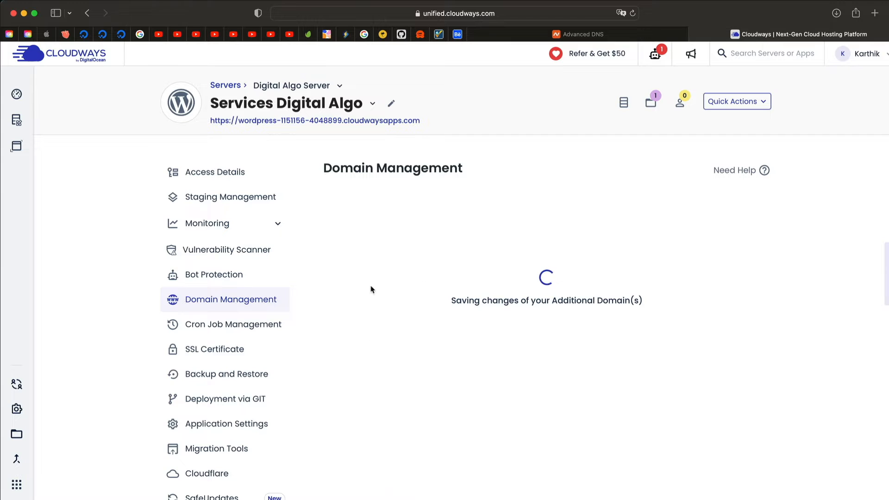
pyautogui.moveTo(419, 286)
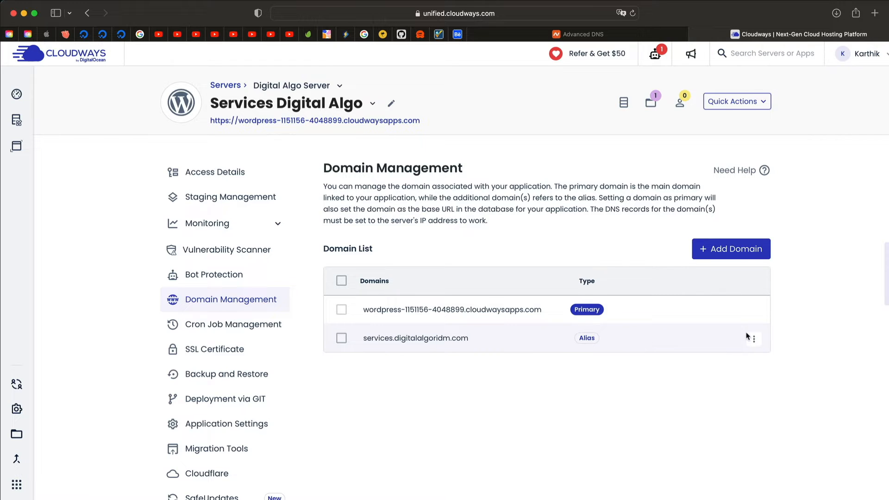
# Step: Show the row actions for the services.digitalalgoridm.com alias domain
pyautogui.click(753, 339)
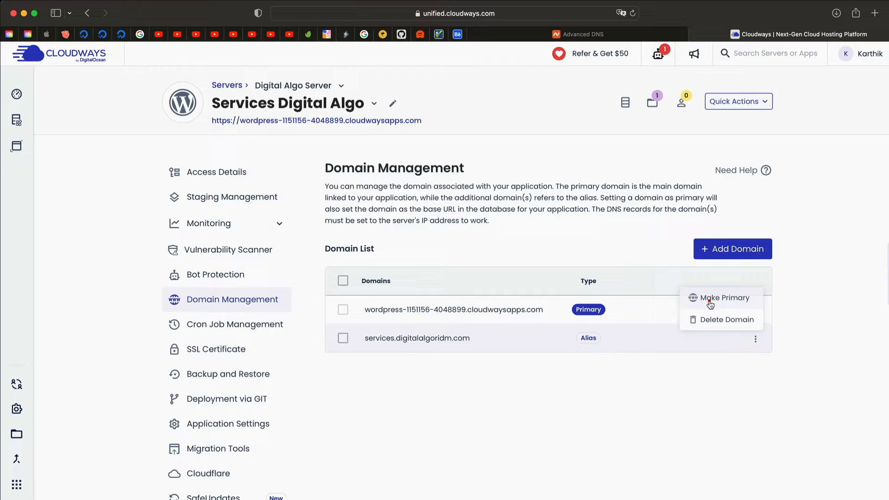
# Step: Choose Make Primary for services.digitalalgoridm.com and confirm Set as Primary
pyautogui.click(725, 297)
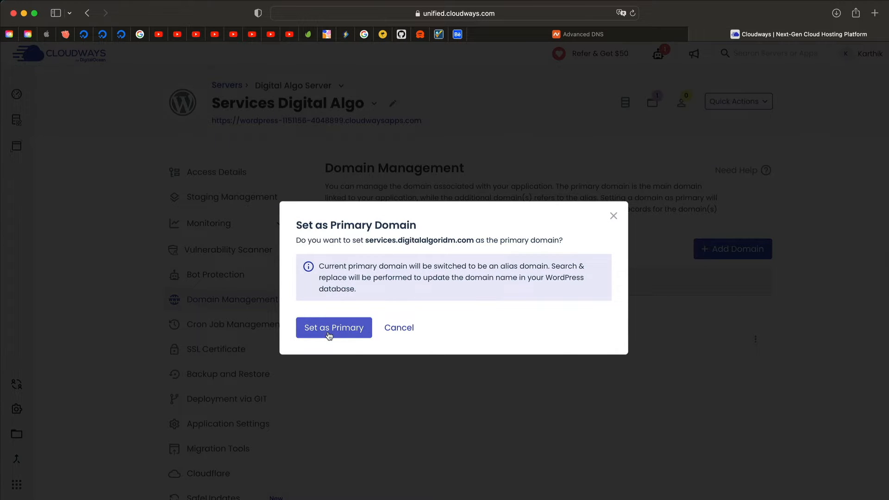
pyautogui.click(333, 327)
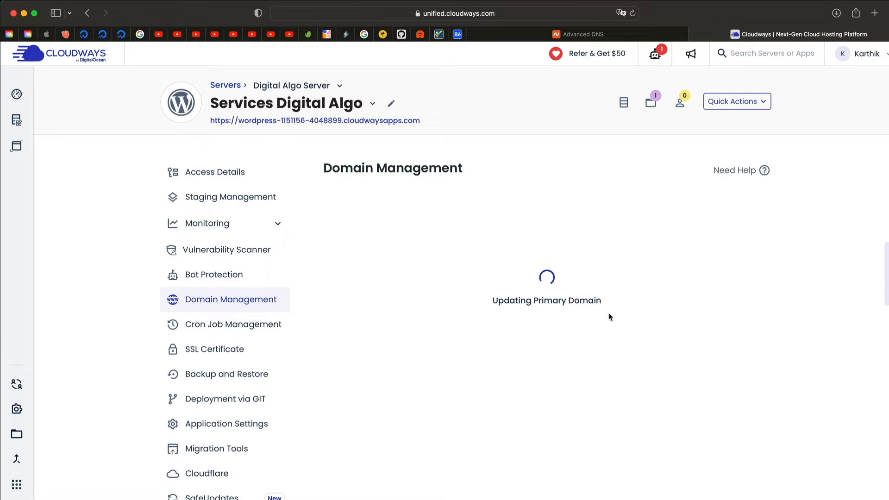
pyautogui.moveTo(531, 345)
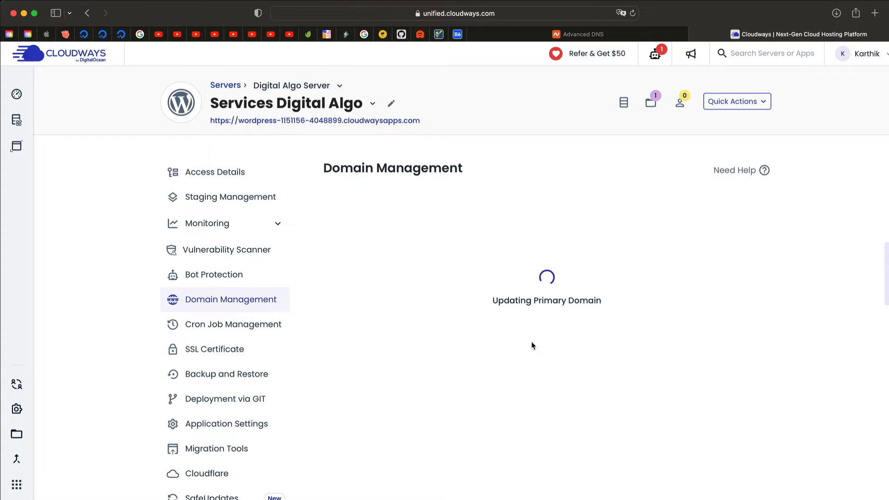
pyautogui.moveTo(411, 353)
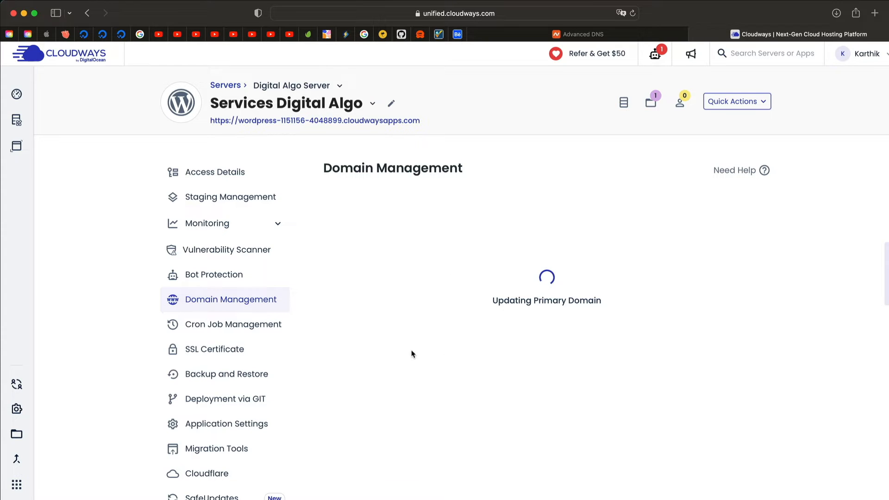
pyautogui.moveTo(454, 327)
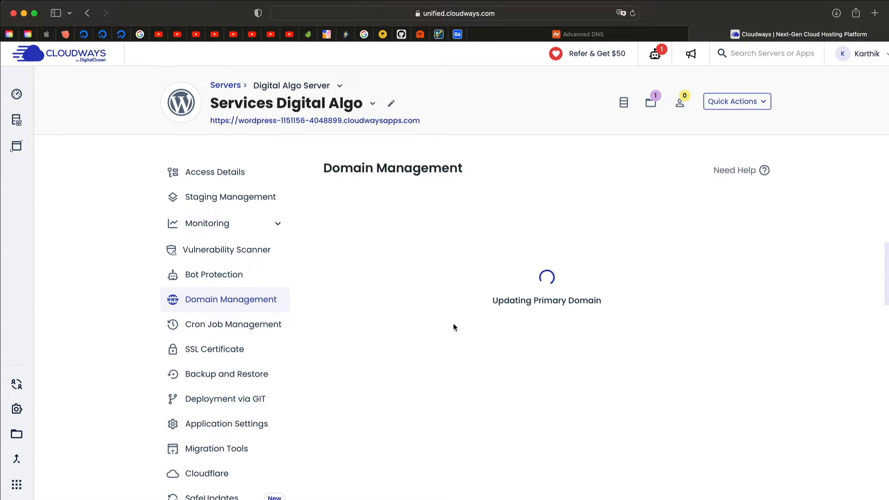
pyautogui.moveTo(469, 259)
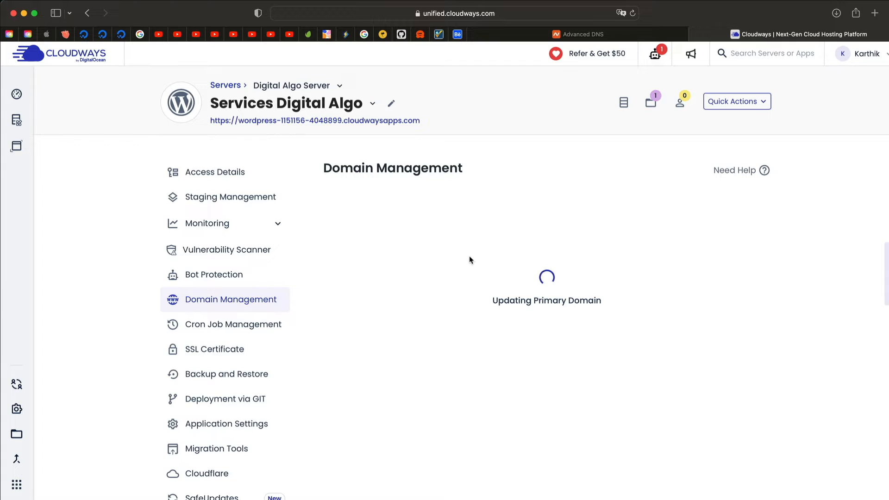
pyautogui.moveTo(511, 285)
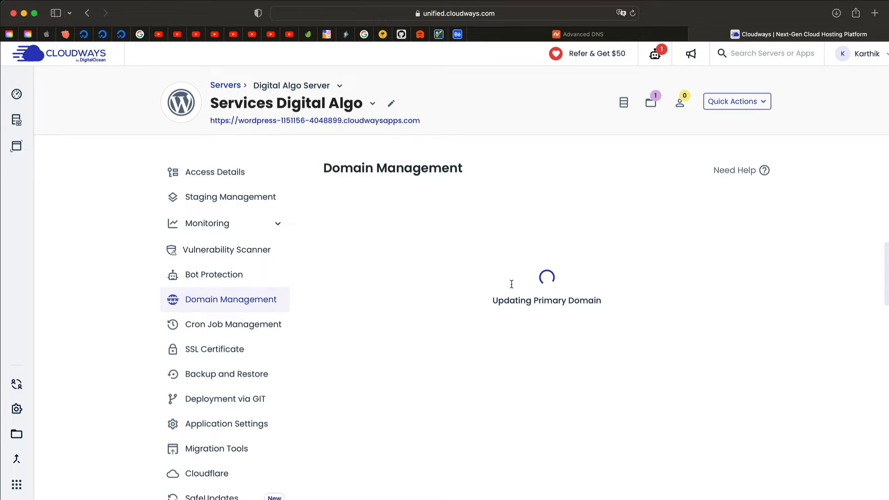
pyautogui.moveTo(524, 269)
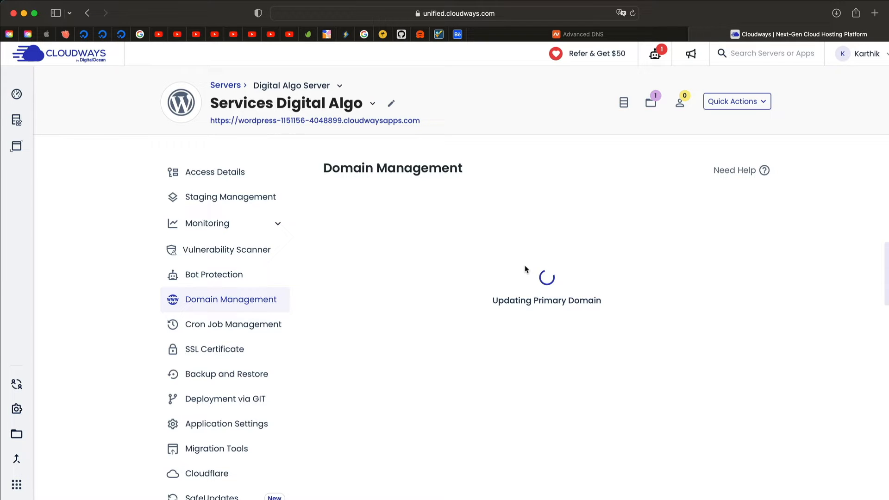
pyautogui.moveTo(555, 317)
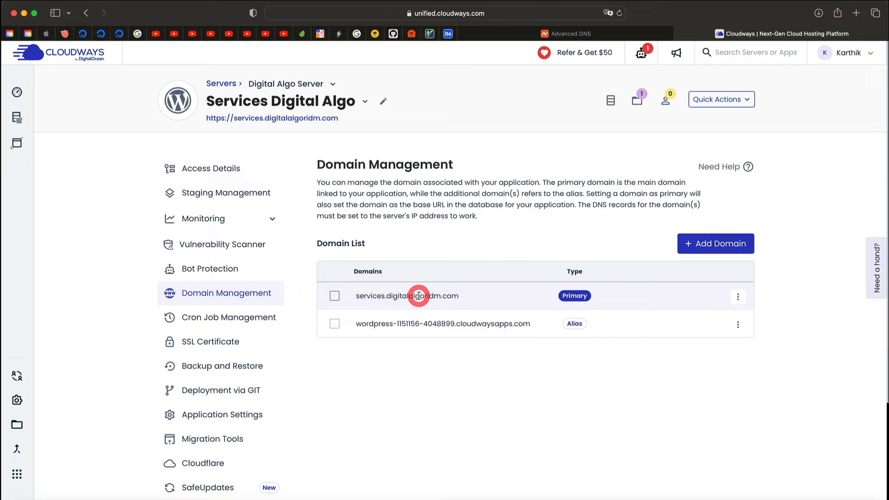
pyautogui.moveTo(577, 304)
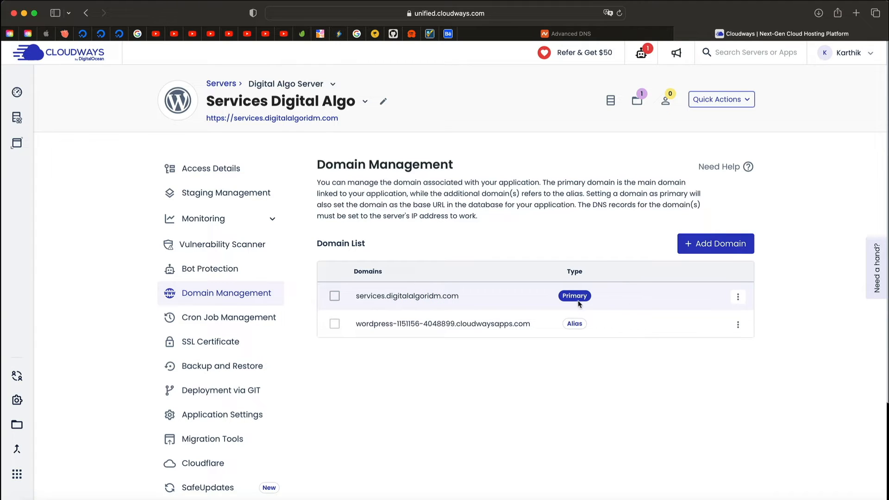
pyautogui.moveTo(410, 386)
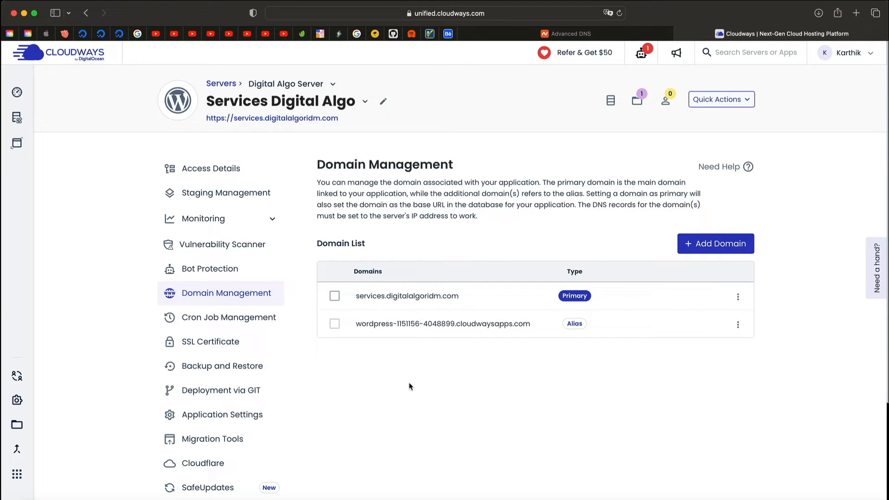
pyautogui.moveTo(582, 124)
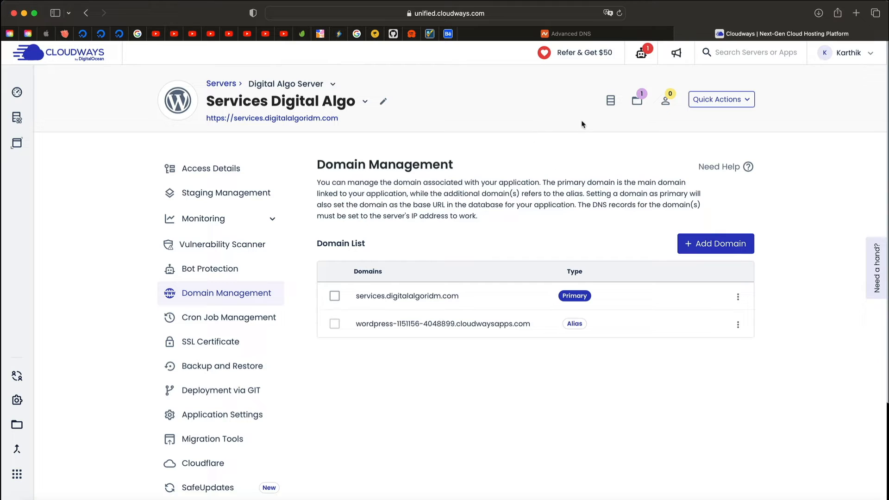
# Step: With the primary domain updated, switch over to the Namecheap account tab
pyautogui.click(566, 33)
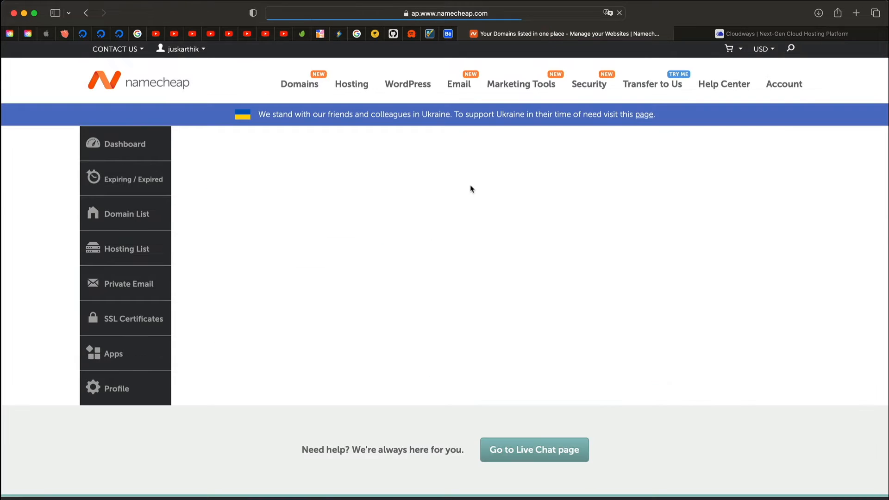
# Step: From the Domain List, bring up Manage details for digitalalgoridm.com
pyautogui.click(125, 213)
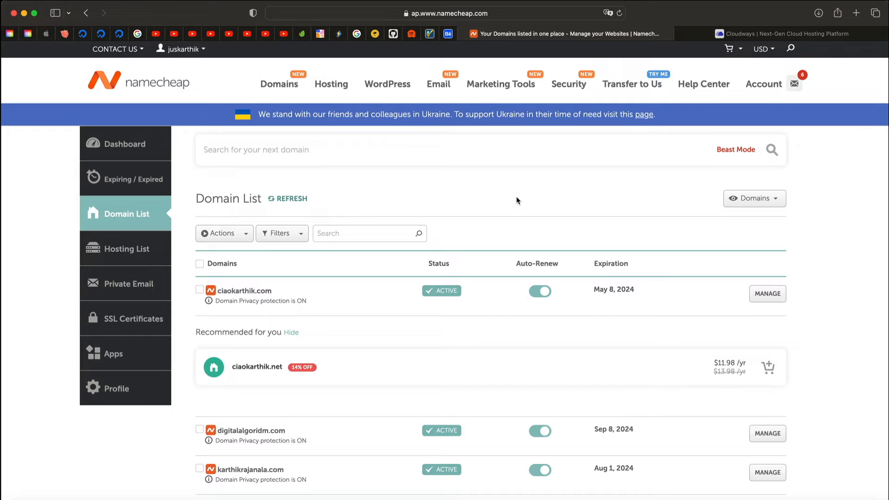
pyautogui.moveTo(505, 191)
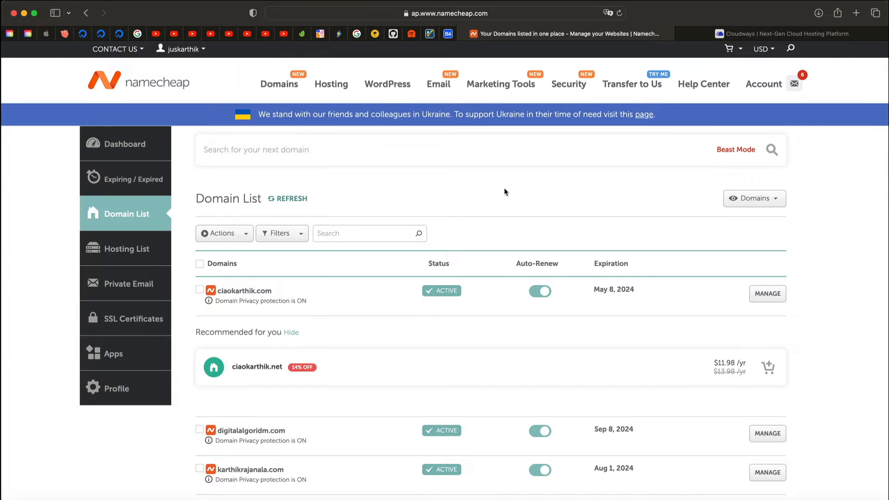
pyautogui.scroll(-3)
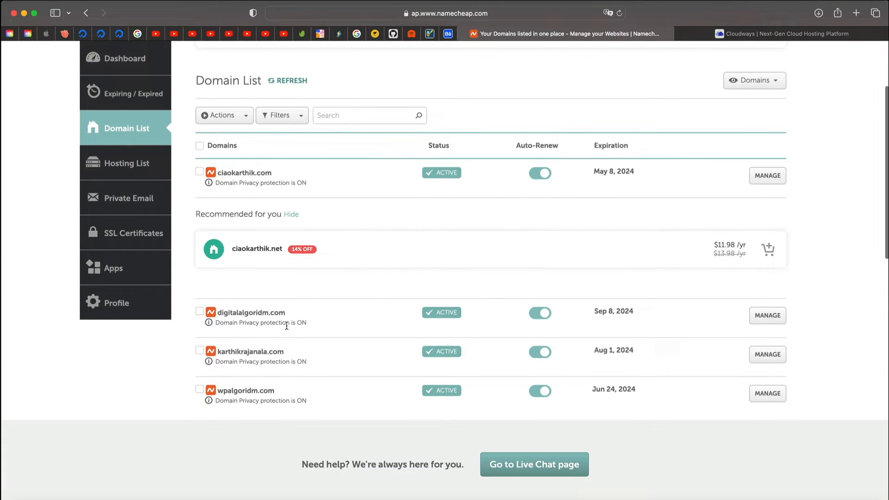
pyautogui.moveTo(426, 249)
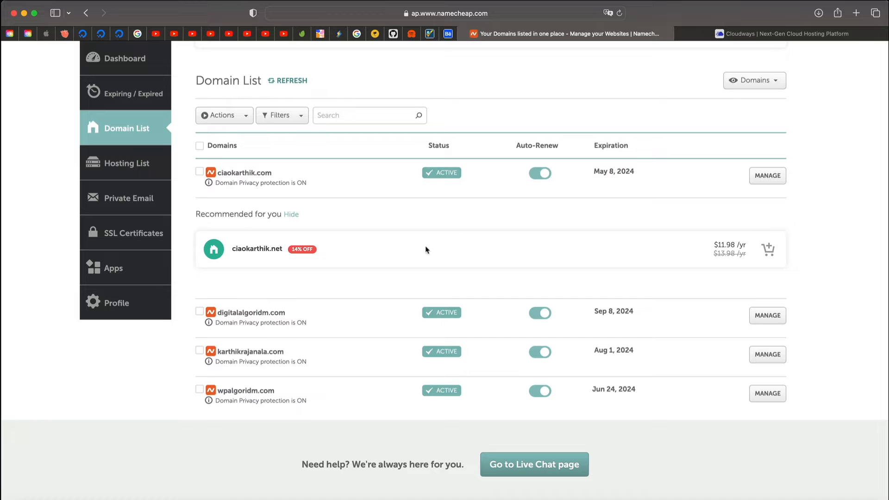
pyautogui.click(767, 315)
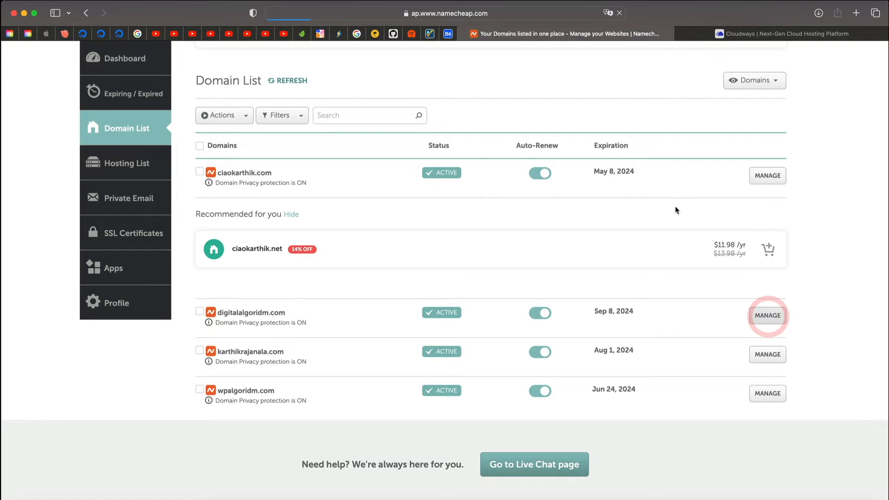
pyautogui.click(767, 315)
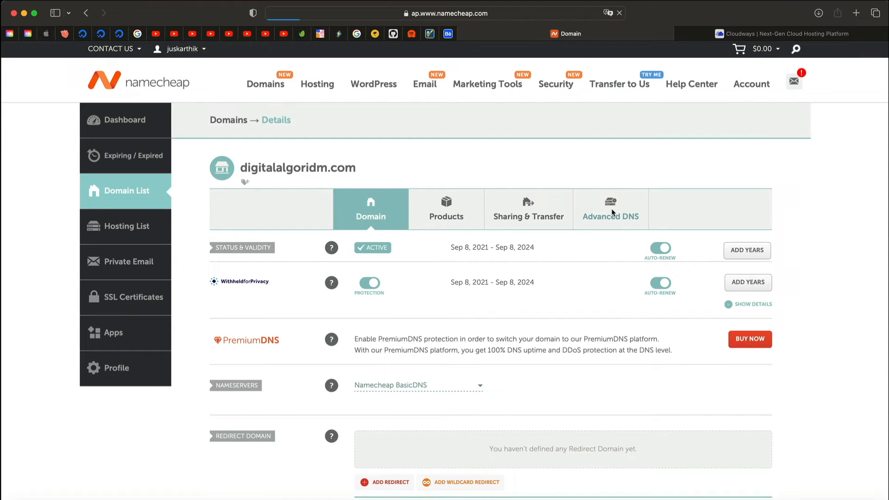
# Step: In Advanced DNS, add a new A Record with host 'services', ready for its IP address
pyautogui.click(610, 208)
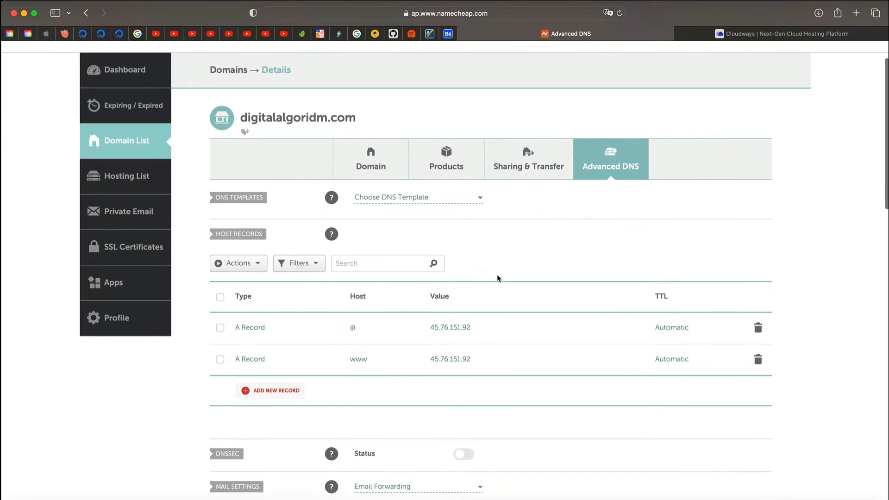
pyautogui.scroll(-3)
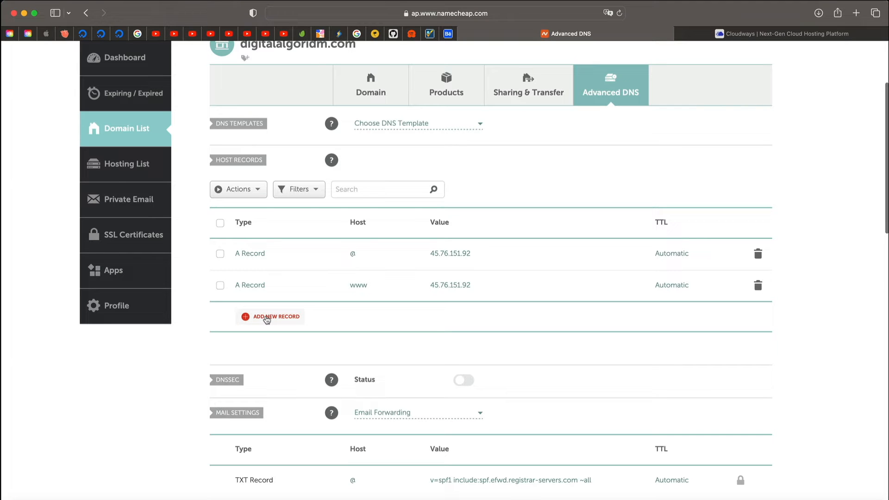
pyautogui.click(269, 316)
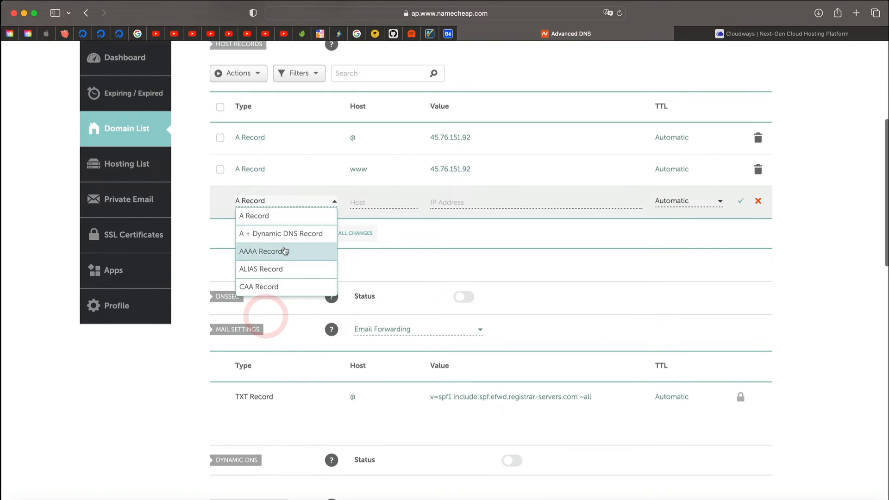
pyautogui.click(255, 215)
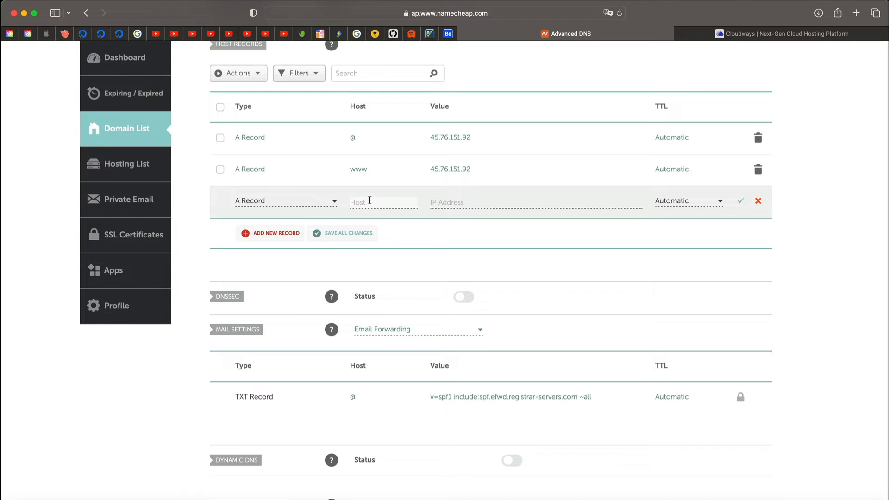
pyautogui.write('services')
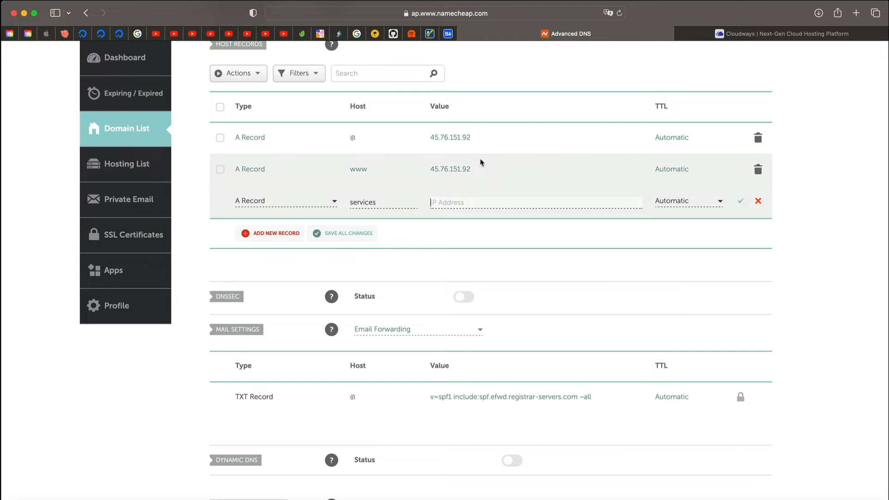
pyautogui.click(785, 33)
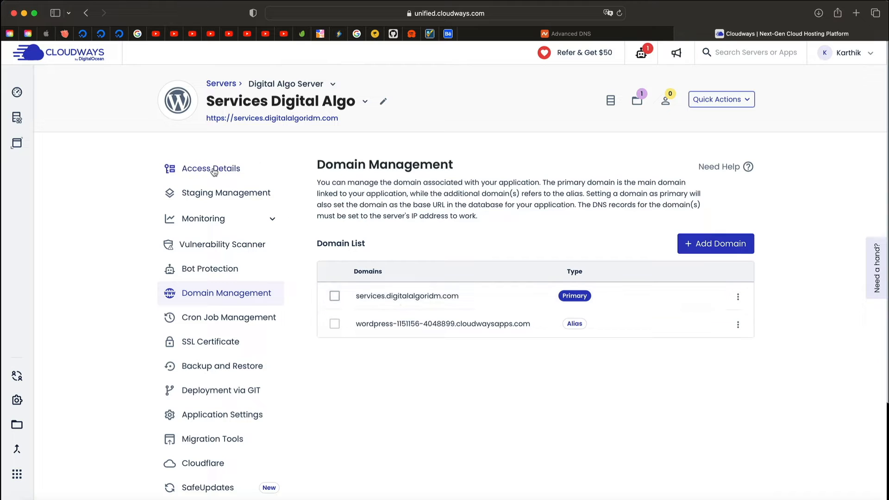
# Step: Copy the public IP 45.76.151.92 from Access Details and return to Namecheap's DNS records
pyautogui.click(210, 168)
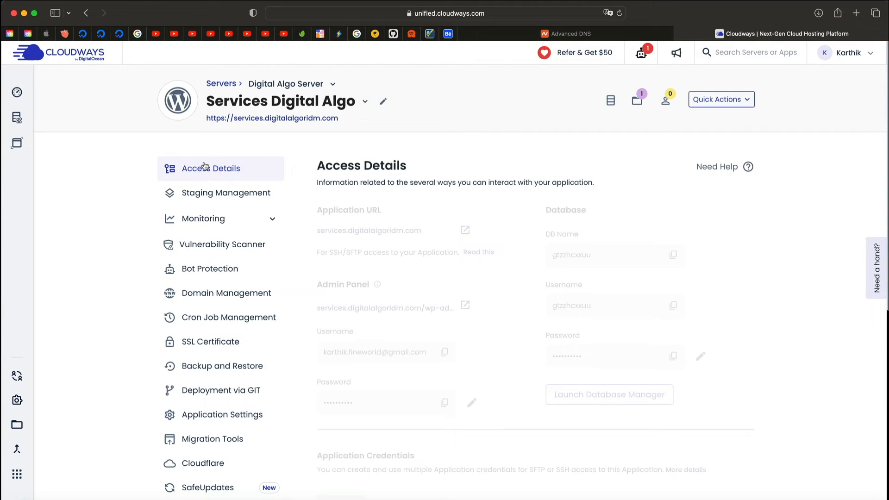
pyautogui.scroll(-3)
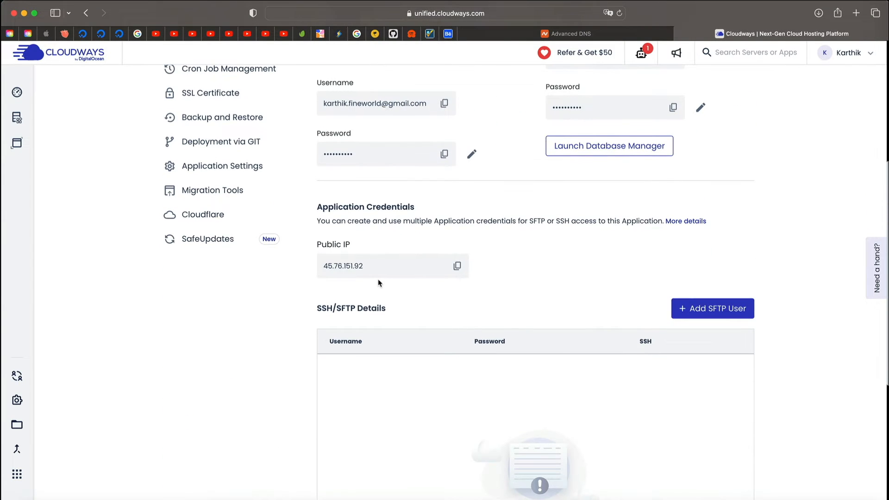
pyautogui.moveTo(366, 269)
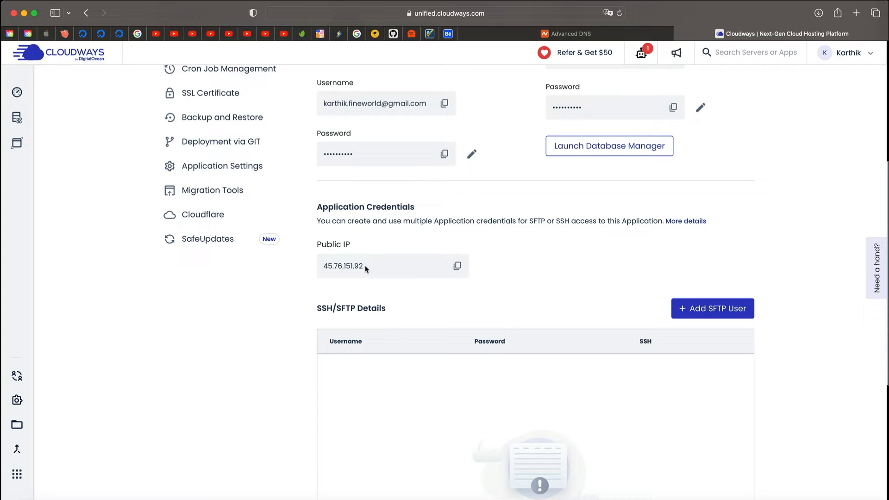
pyautogui.click(456, 266)
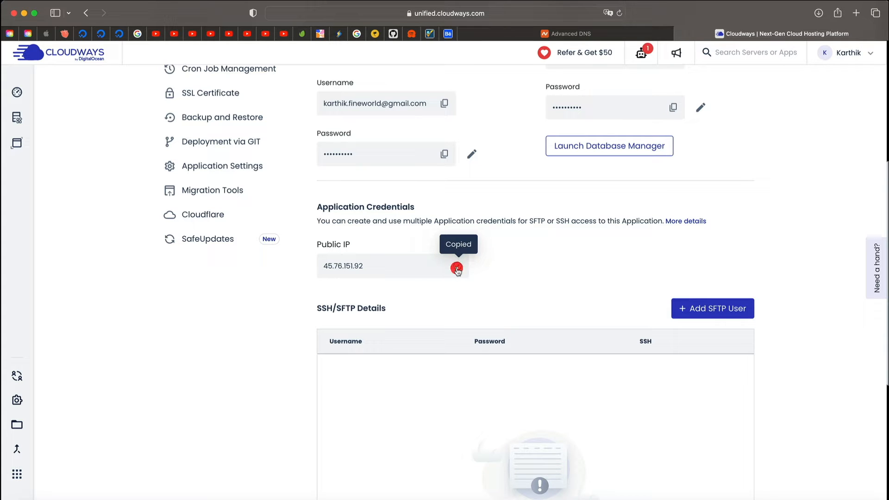
pyautogui.click(566, 34)
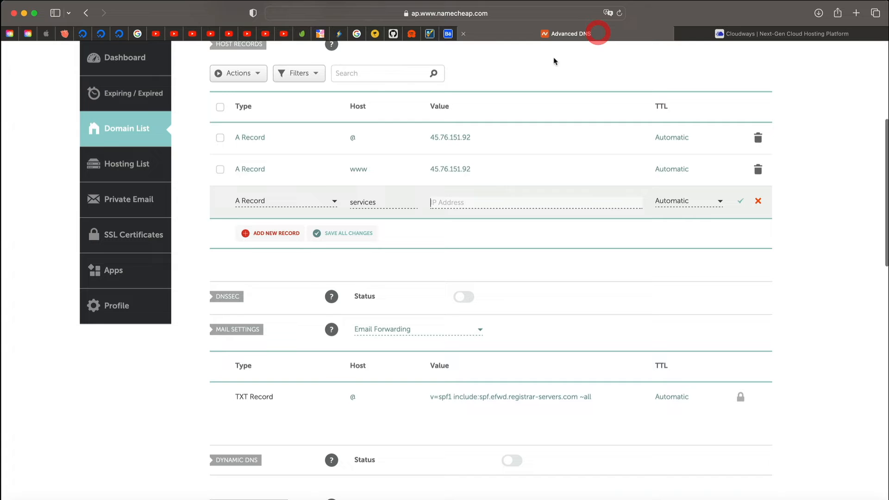
# Step: Save the services A record with value 45.76.151.92, then switch to whatsmydns.net
pyautogui.write('45.76.151.92')
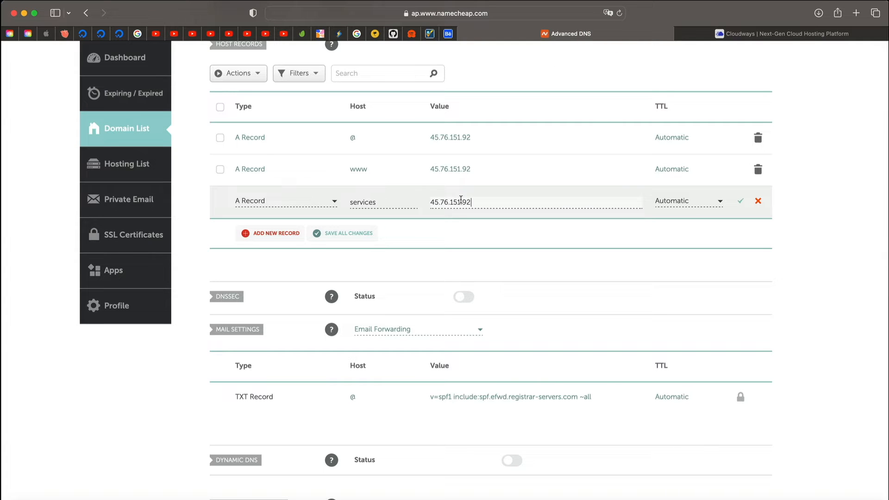
pyautogui.moveTo(451, 137)
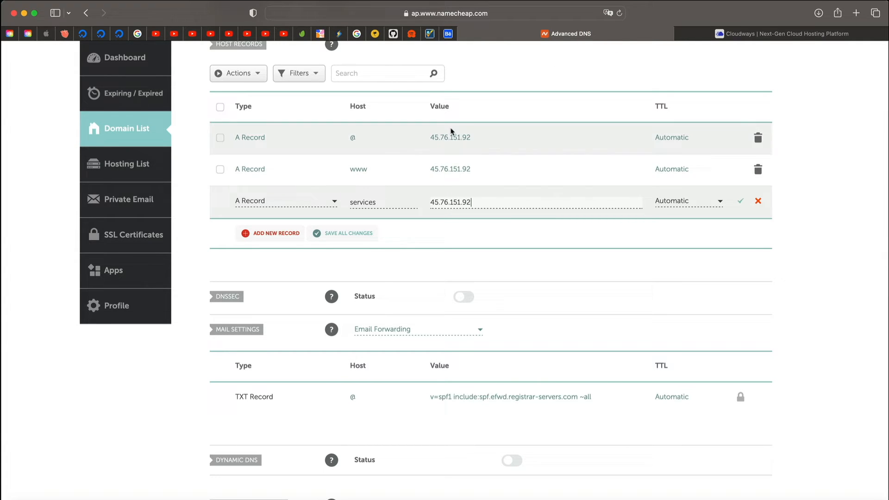
pyautogui.moveTo(454, 188)
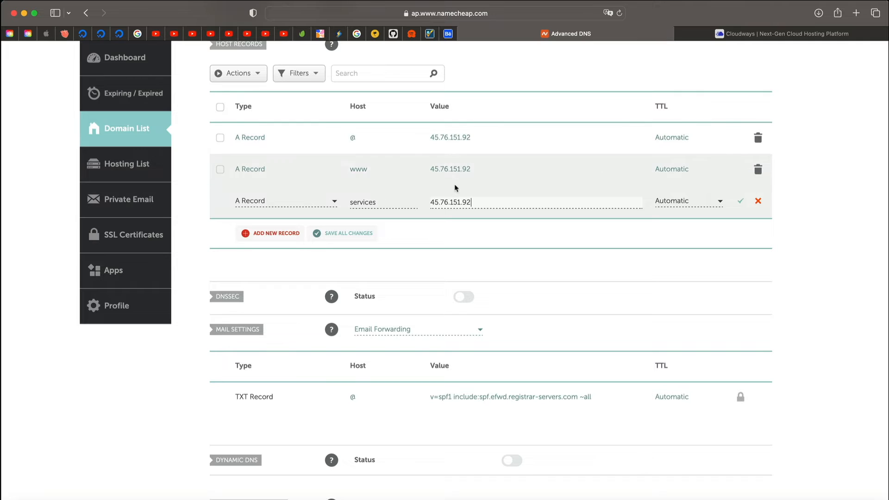
pyautogui.moveTo(437, 203)
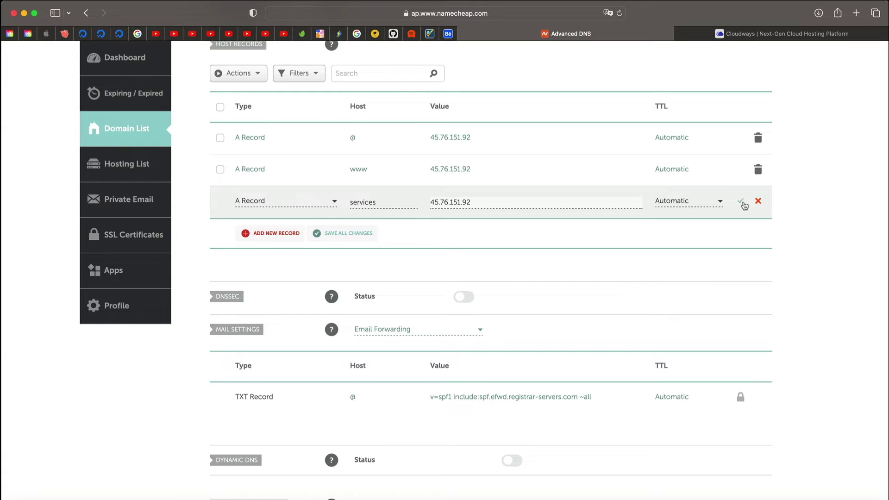
pyautogui.moveTo(738, 209)
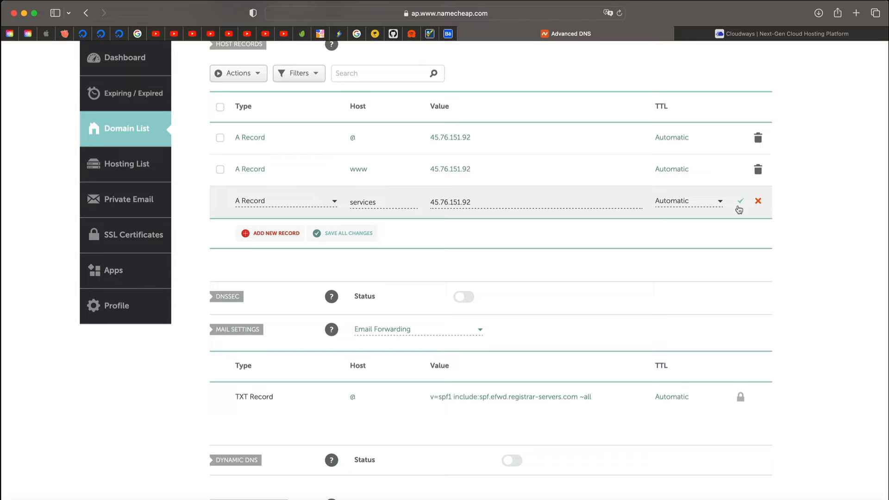
pyautogui.moveTo(740, 201)
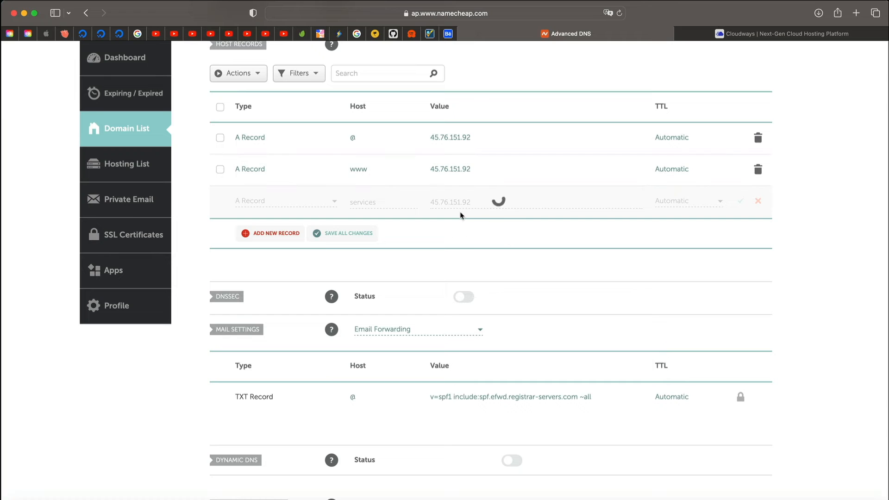
pyautogui.click(342, 233)
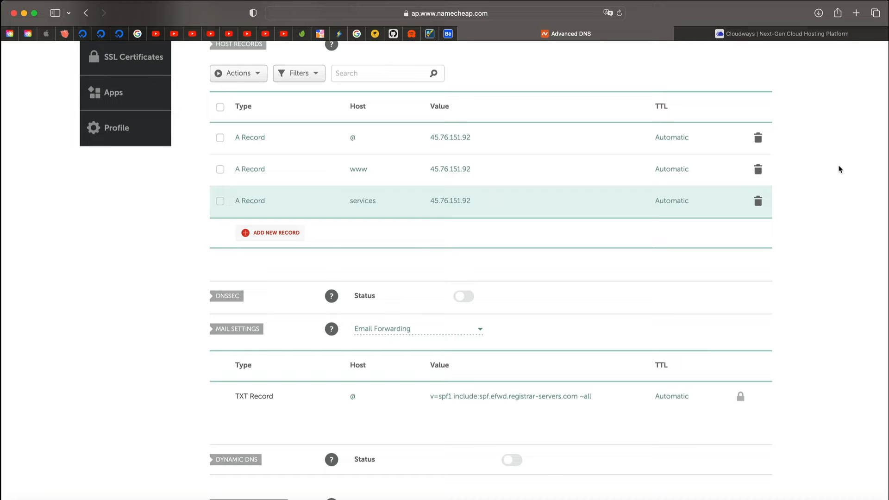
pyautogui.moveTo(674, 112)
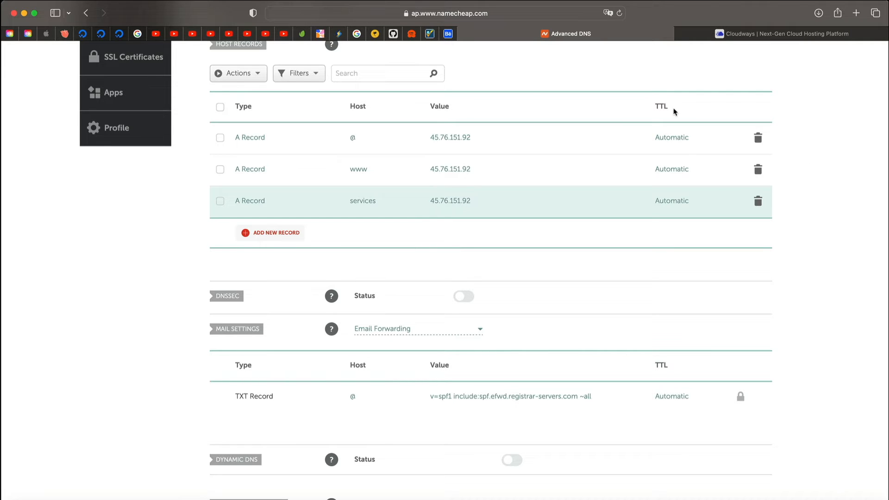
pyautogui.click(430, 33)
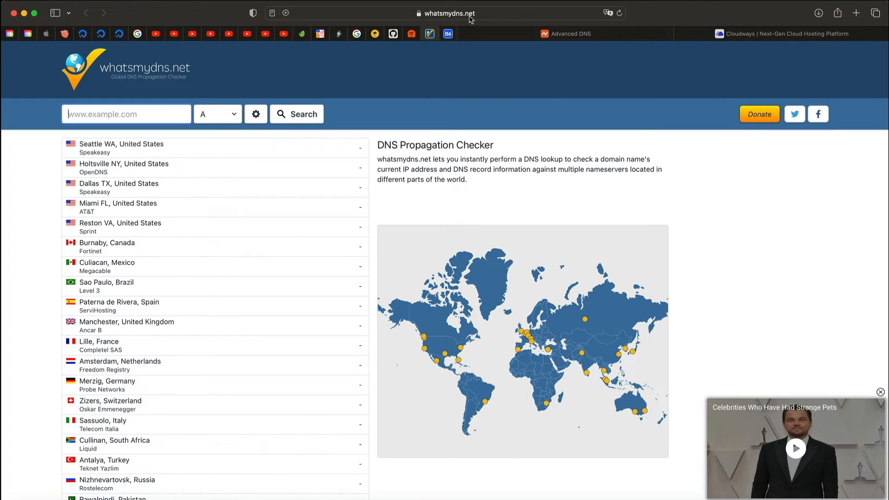
# Step: Run an A-record lookup for services.digitalalgoridm.com, seeing no resolution anywhere, and return to Cloudways
pyautogui.write('s')
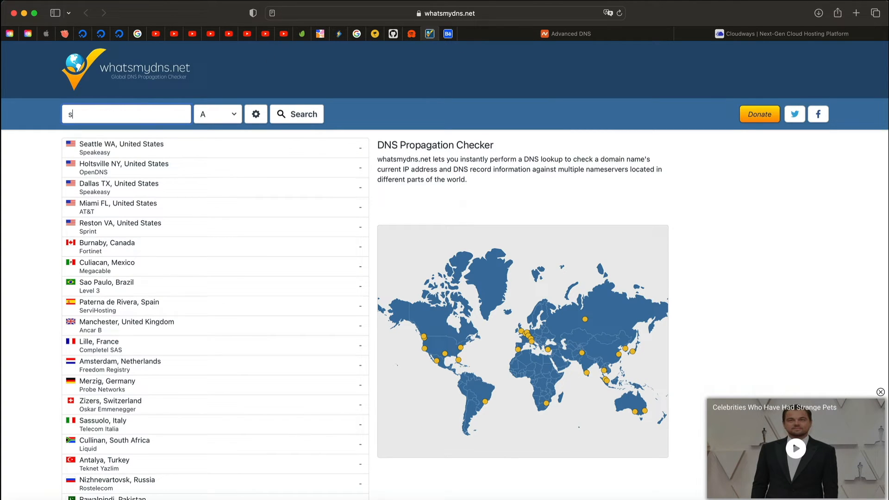
pyautogui.write('ervices')
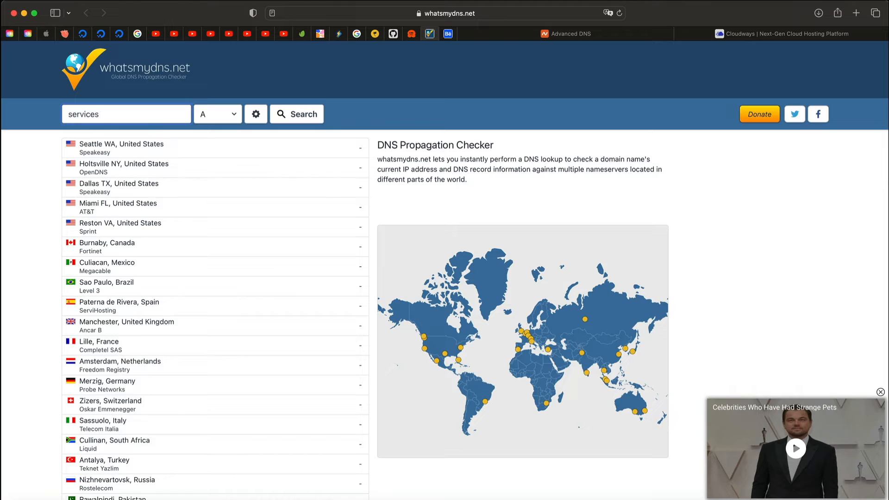
pyautogui.write('.digitalalgo')
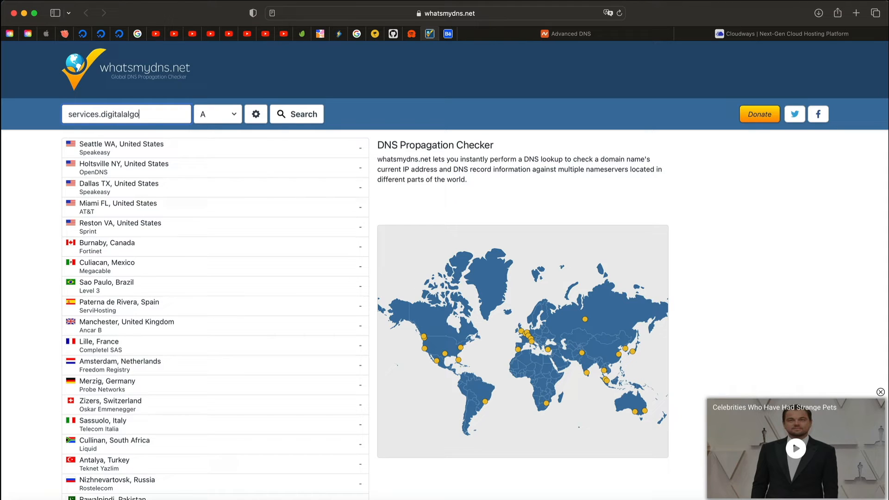
pyautogui.write('idm')
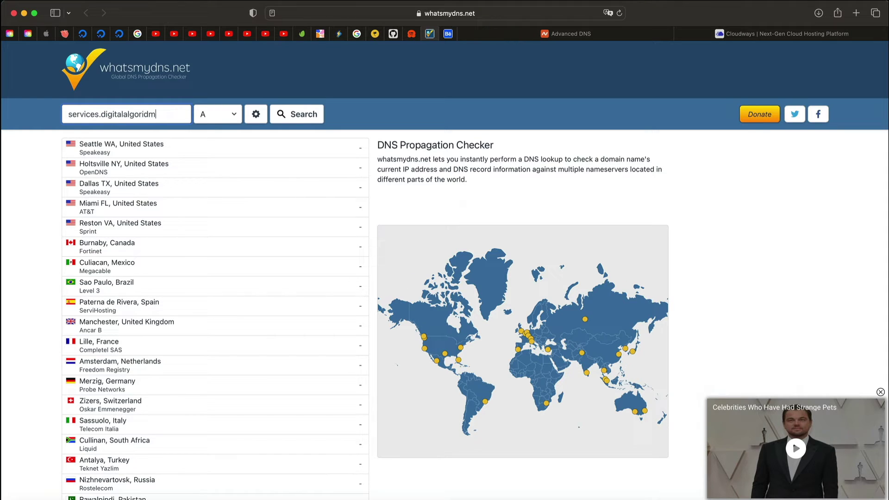
pyautogui.write('.com')
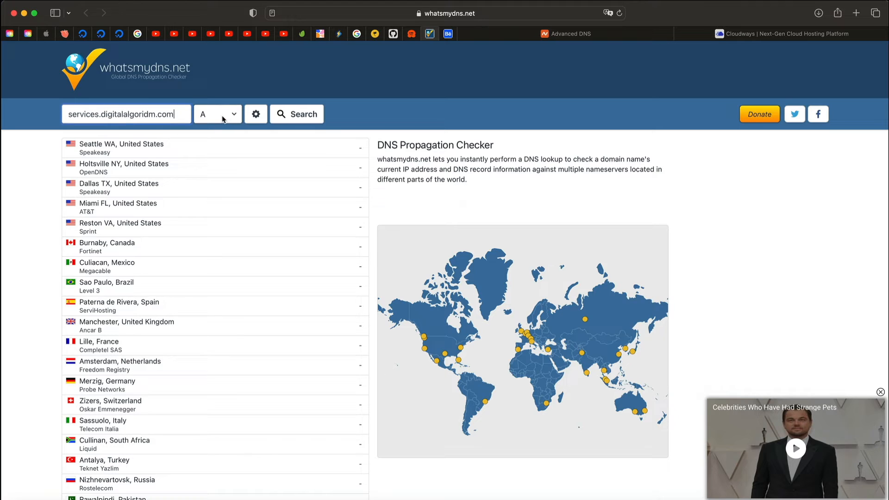
pyautogui.click(296, 114)
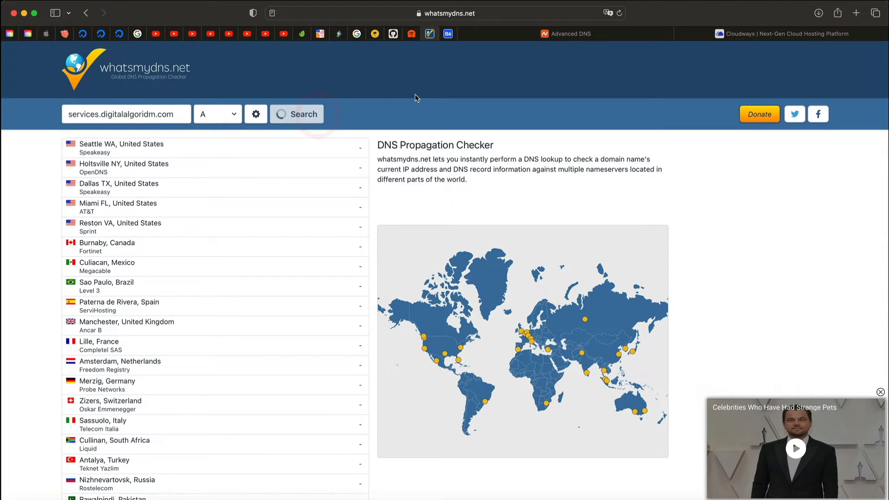
pyautogui.click(297, 114)
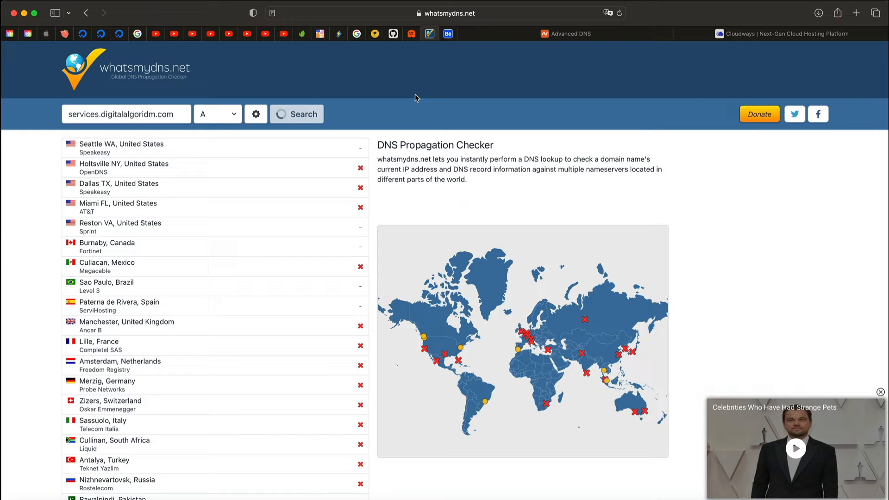
pyautogui.moveTo(316, 256)
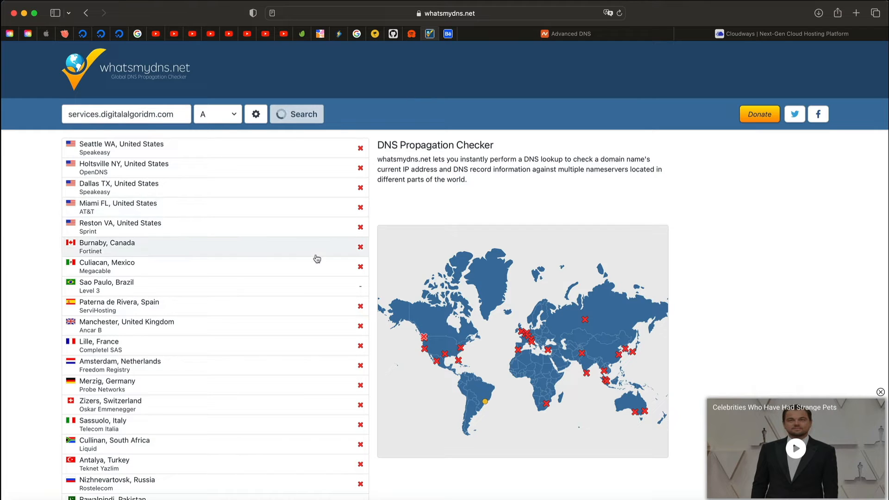
pyautogui.moveTo(286, 370)
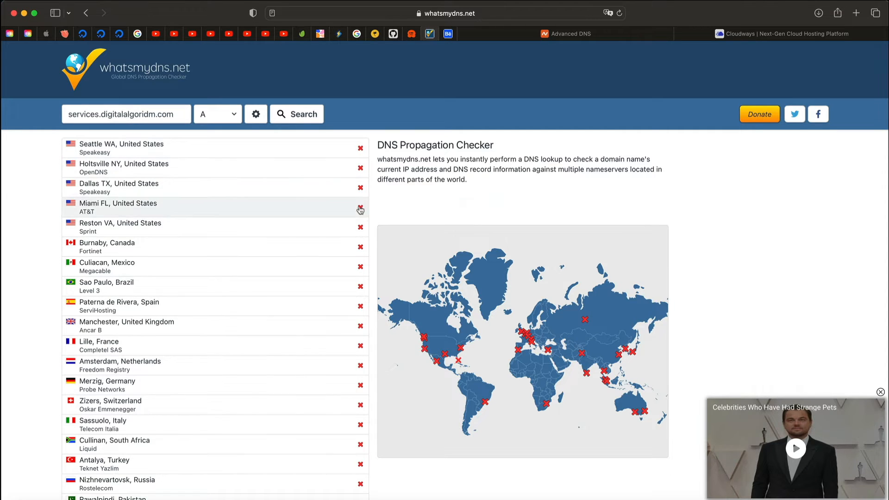
pyautogui.scroll(-3)
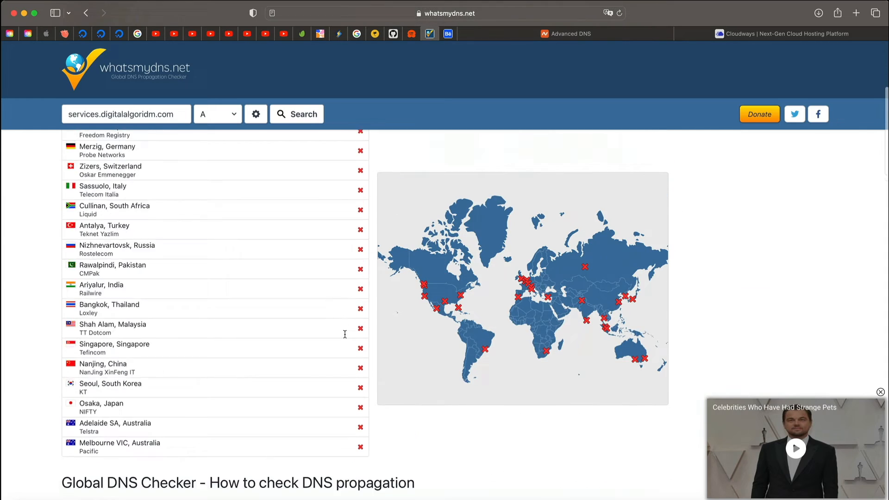
pyautogui.scroll(3)
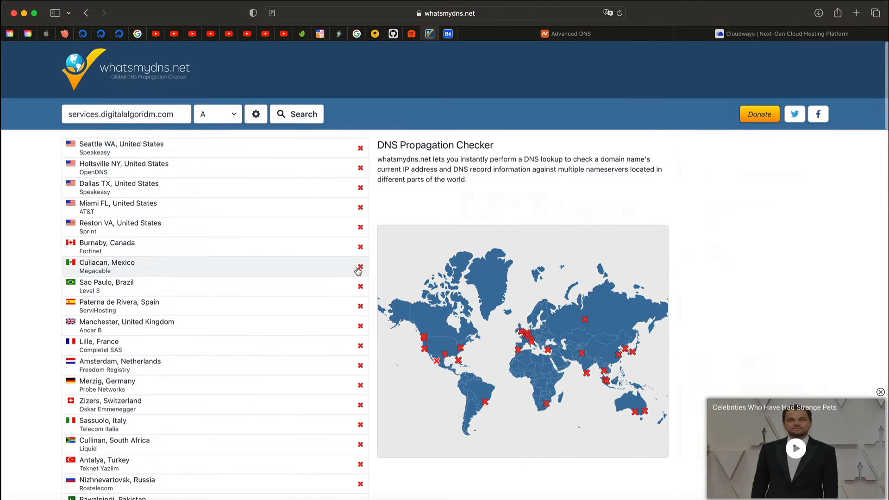
pyautogui.moveTo(366, 140)
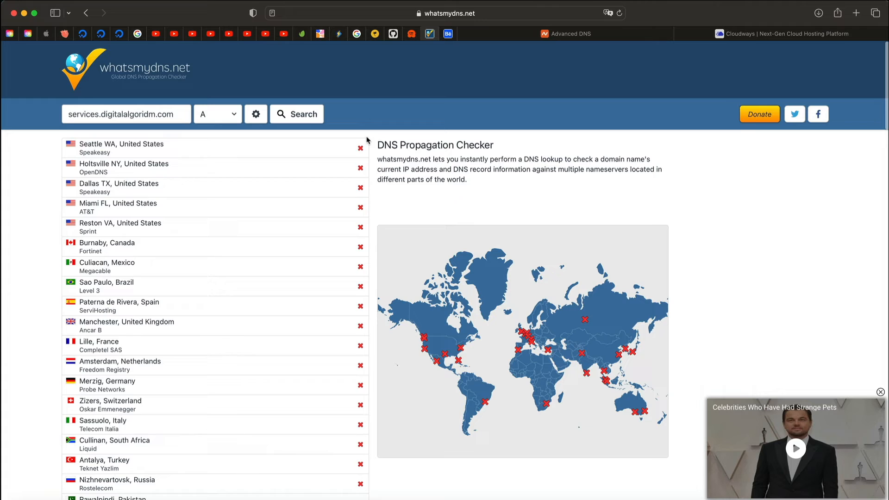
pyautogui.moveTo(352, 211)
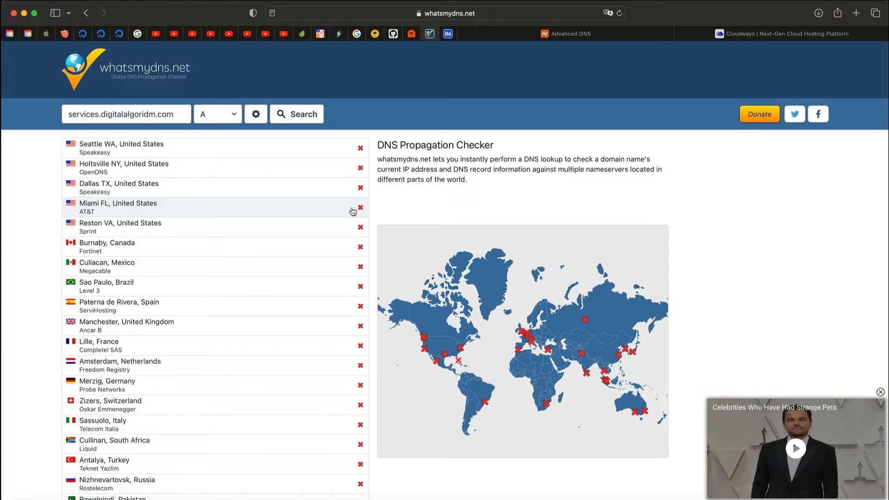
pyautogui.click(782, 33)
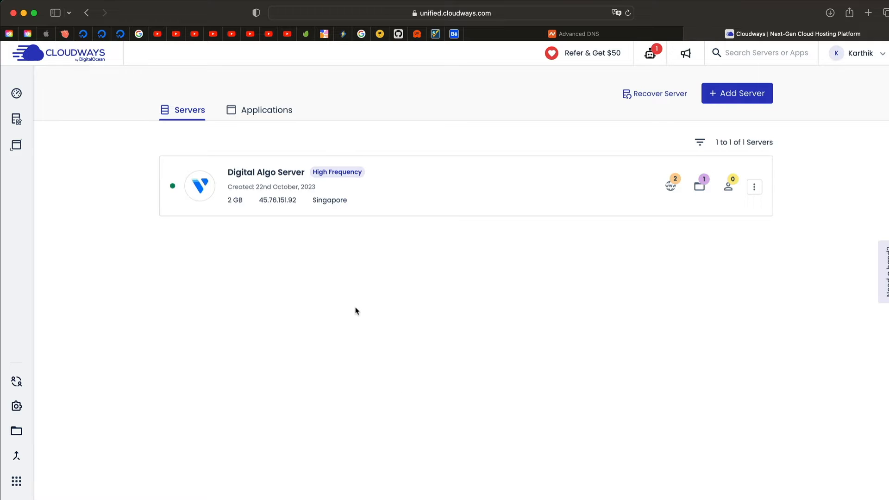
pyautogui.moveTo(250, 302)
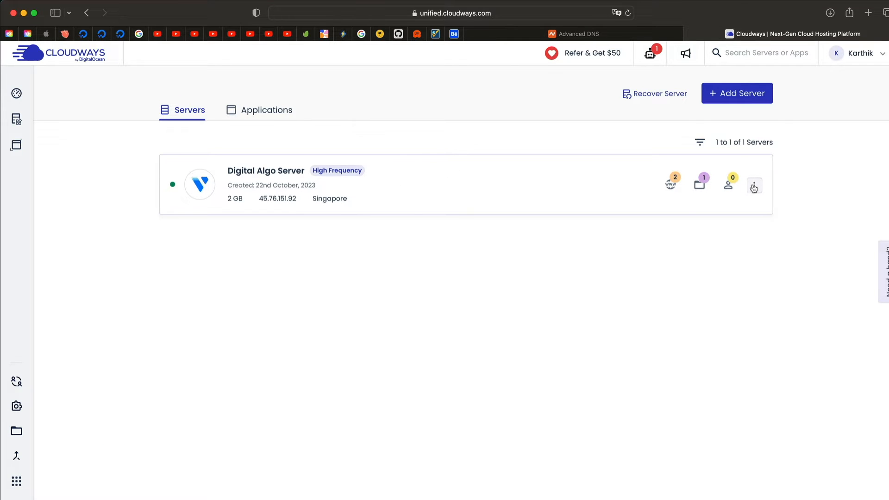
# Step: Reach the Services Digital Algo application's Domain Management page from the server's application list
pyautogui.click(753, 185)
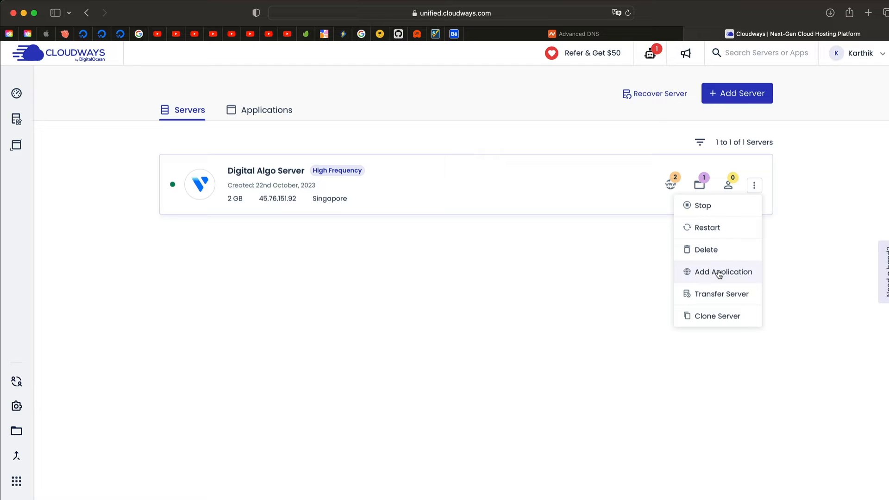
pyautogui.click(585, 296)
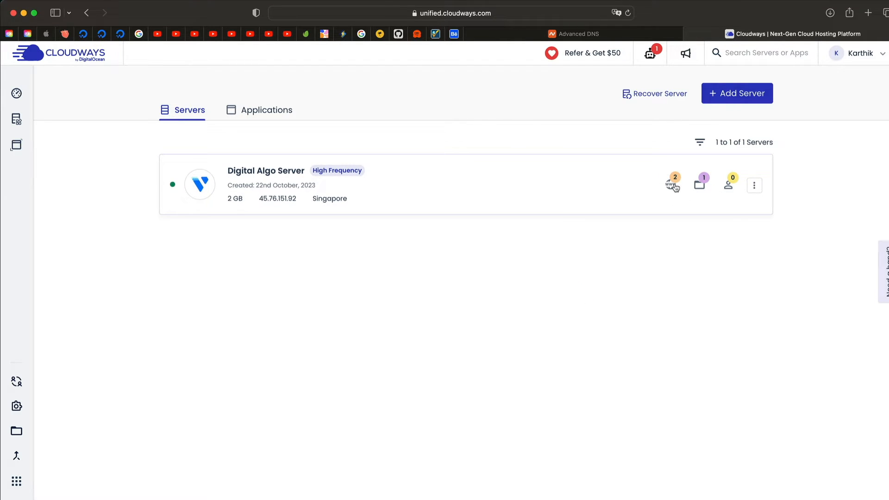
pyautogui.click(672, 183)
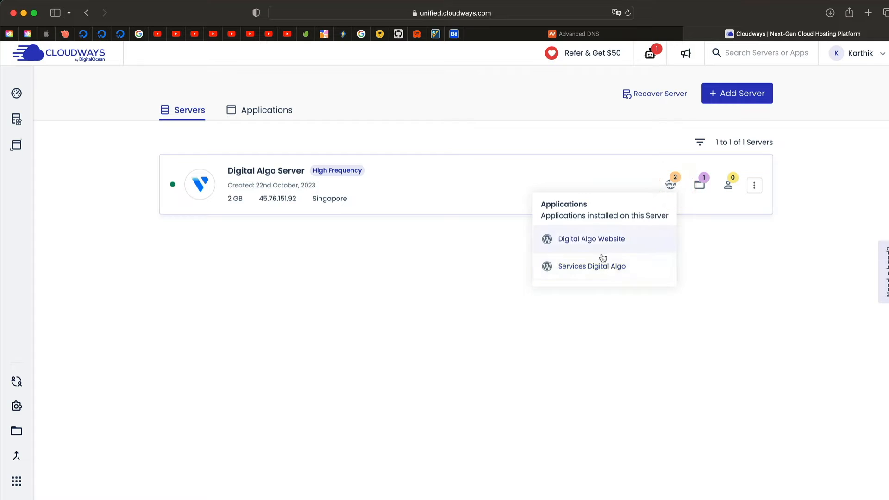
pyautogui.click(592, 266)
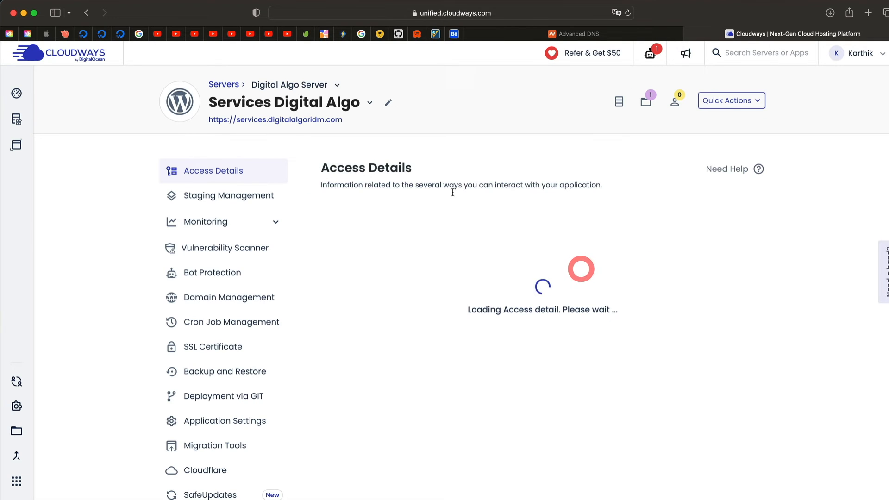
pyautogui.click(228, 297)
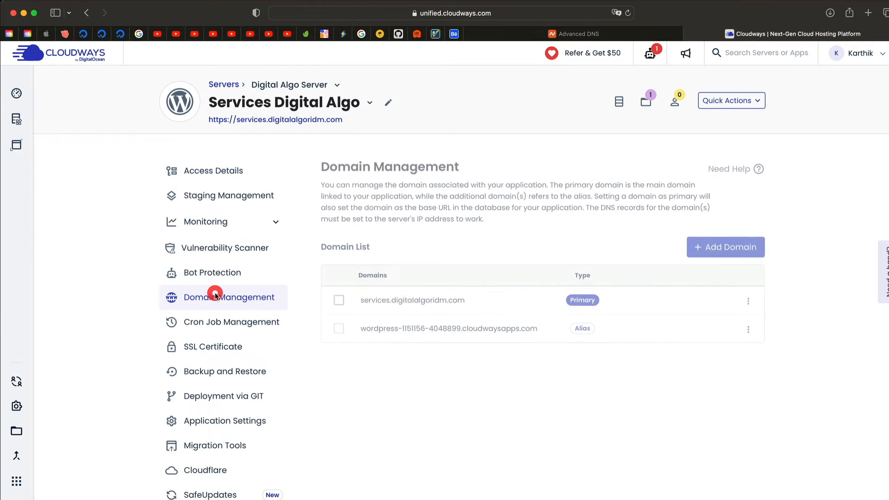
# Step: Highlight the primary domain services.digitalalgoridm.com to confirm it, then switch to Namecheap's Advanced DNS
pyautogui.doubleClick(411, 299)
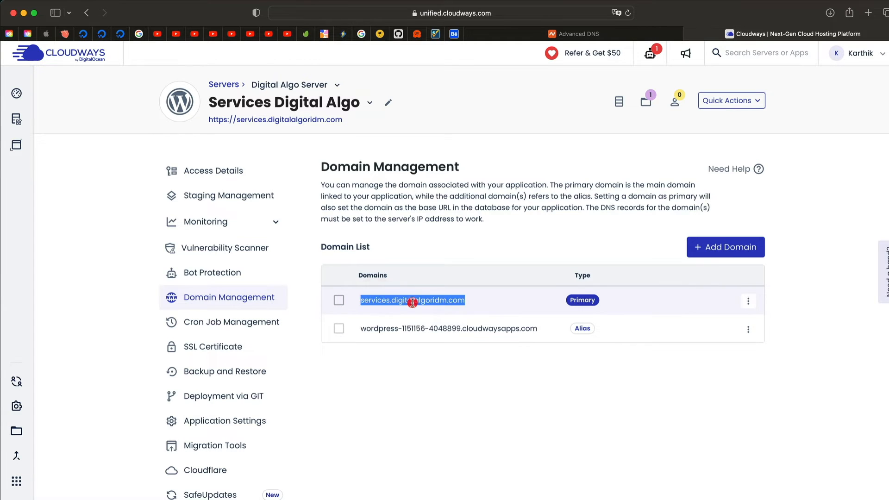
pyautogui.doubleClick(412, 300)
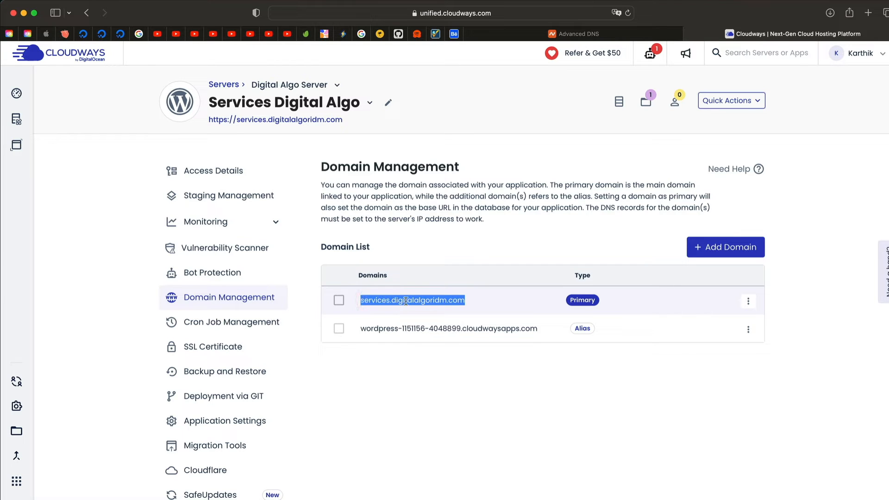
pyautogui.click(425, 300)
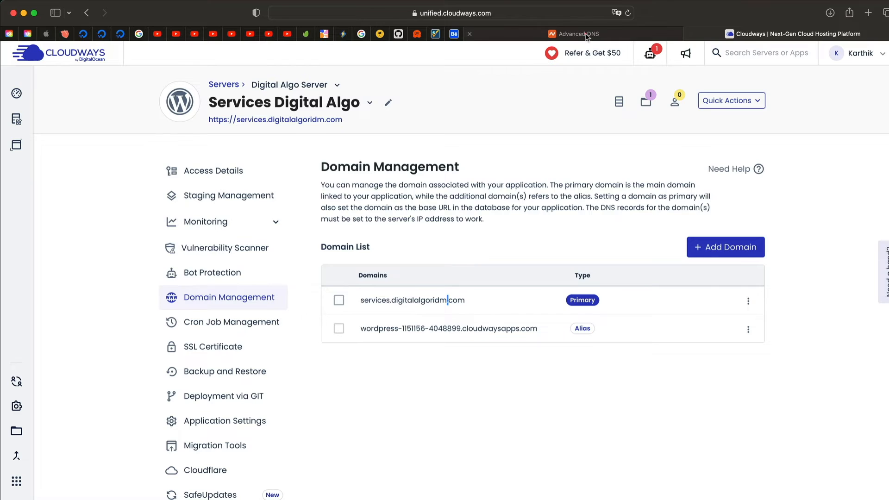
pyautogui.click(574, 33)
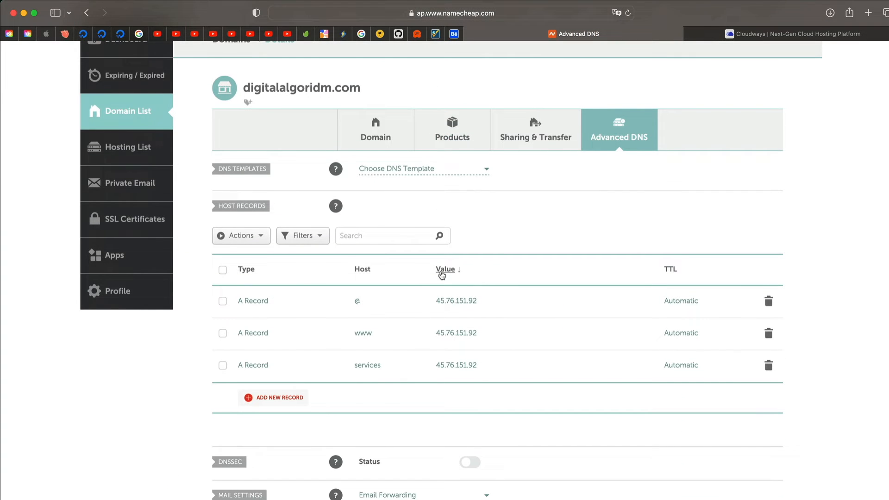
# Step: Review the @, www and services A records at 45.76.151.92, then return to Cloudways
pyautogui.scroll(3)
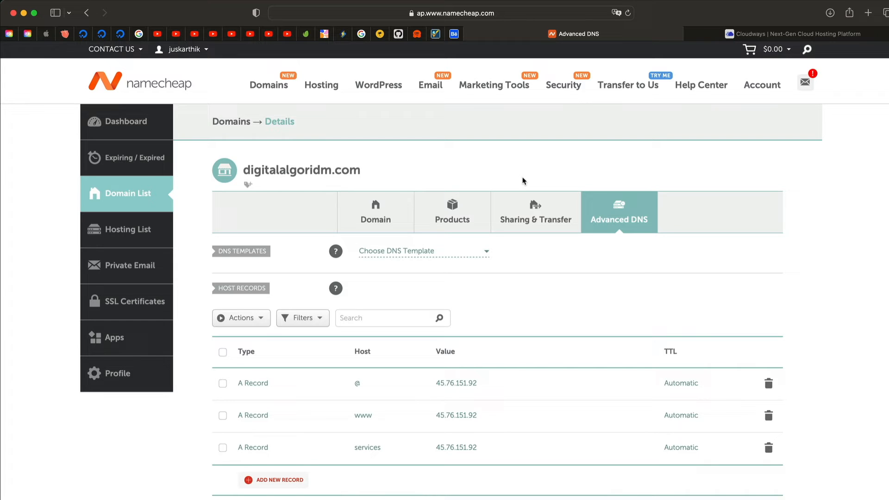
pyautogui.scroll(-3)
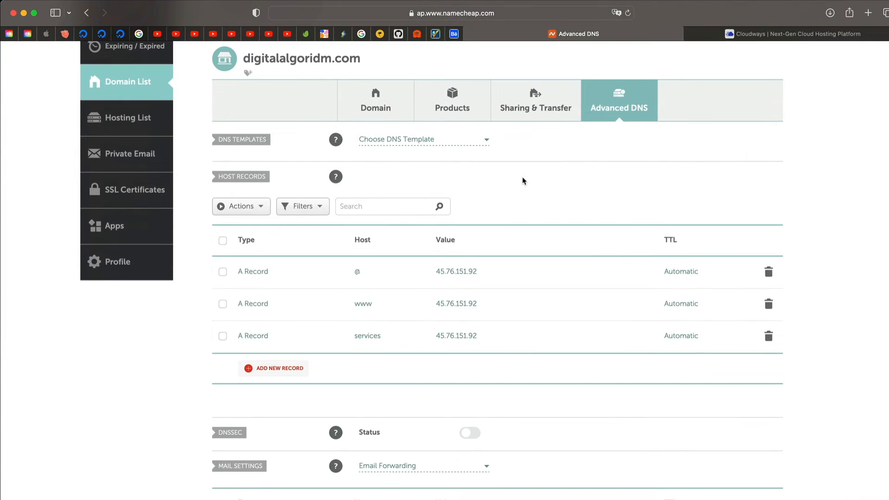
pyautogui.moveTo(374, 345)
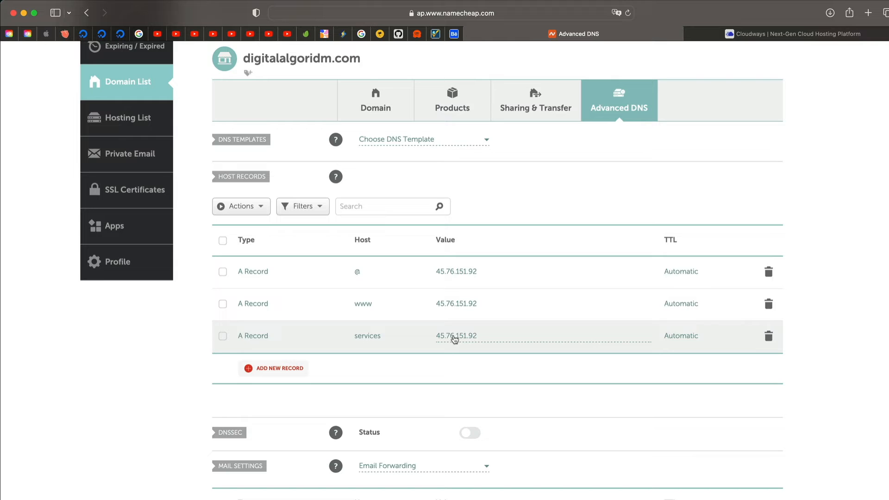
pyautogui.click(789, 33)
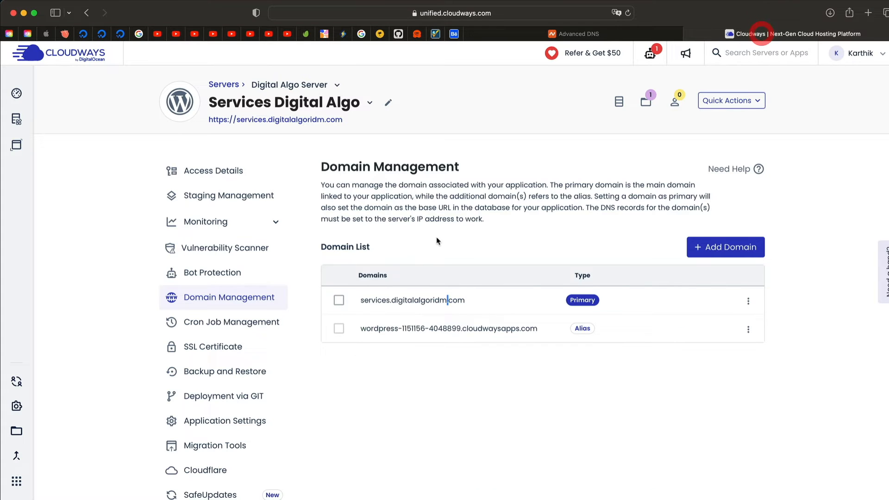
# Step: Check Access Details and DNS propagation, then bring up the application's SSL Certificate settings
pyautogui.click(213, 170)
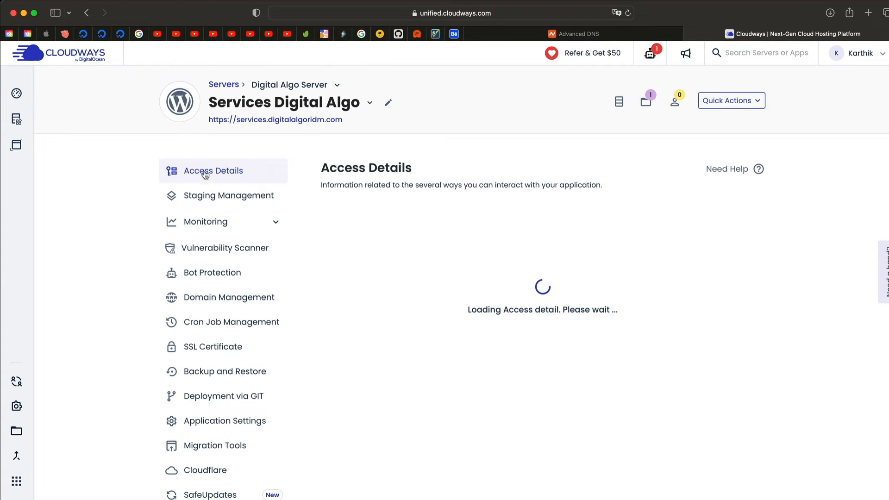
pyautogui.moveTo(241, 173)
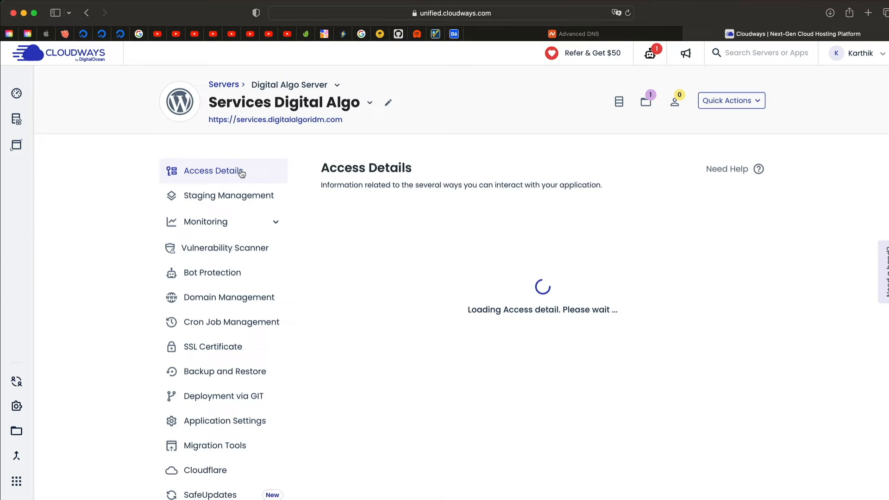
pyautogui.moveTo(413, 167)
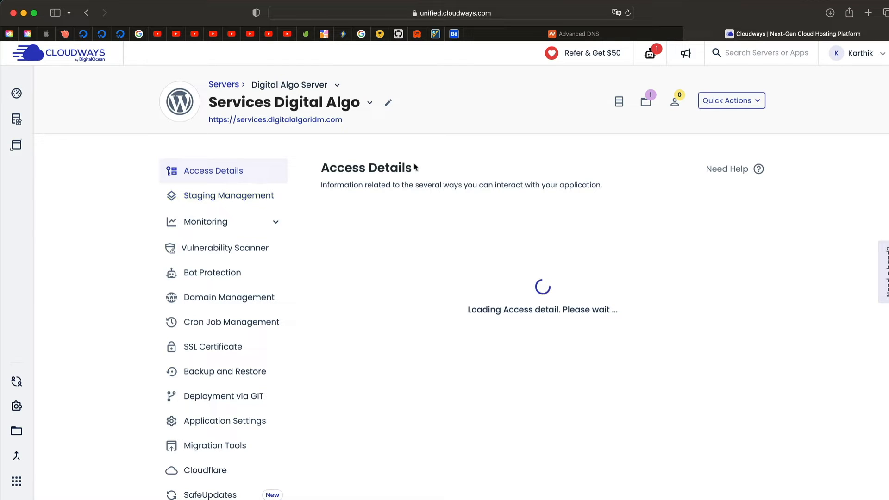
pyautogui.moveTo(438, 346)
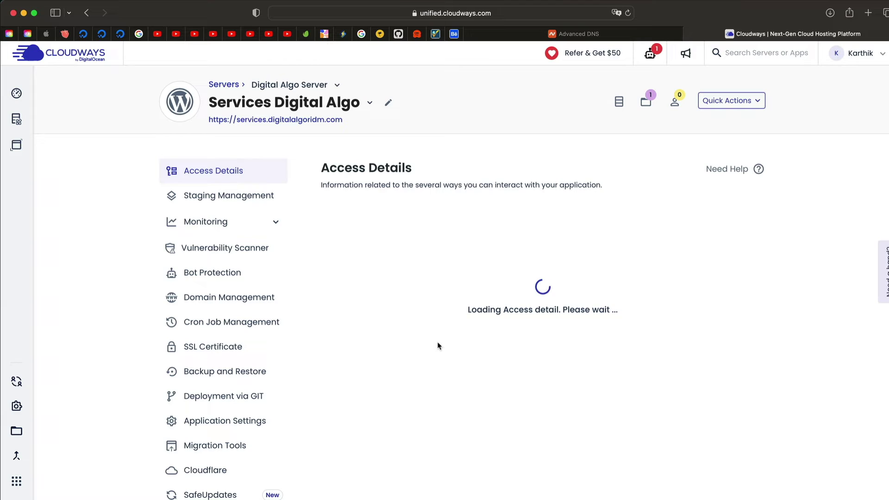
pyautogui.moveTo(420, 277)
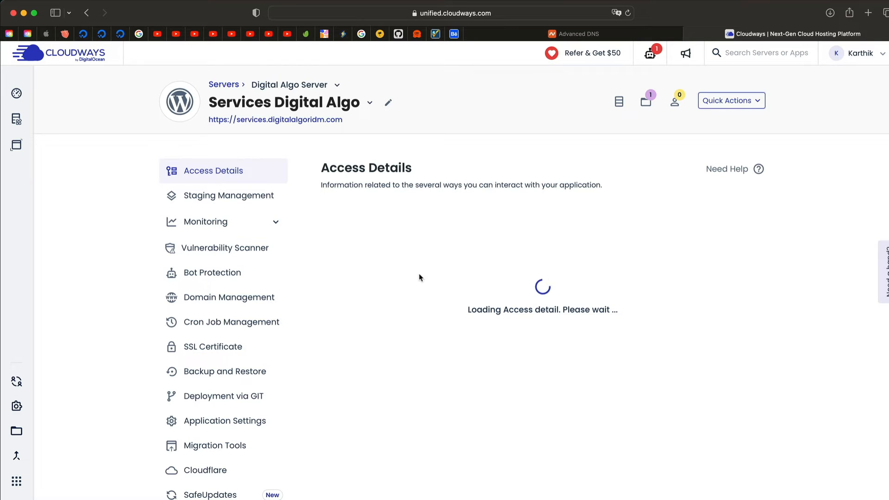
pyautogui.moveTo(453, 322)
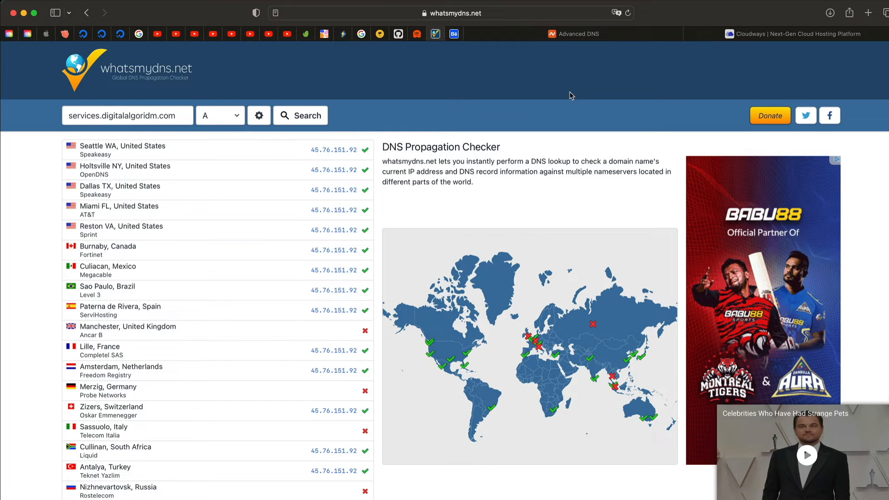
pyautogui.click(785, 33)
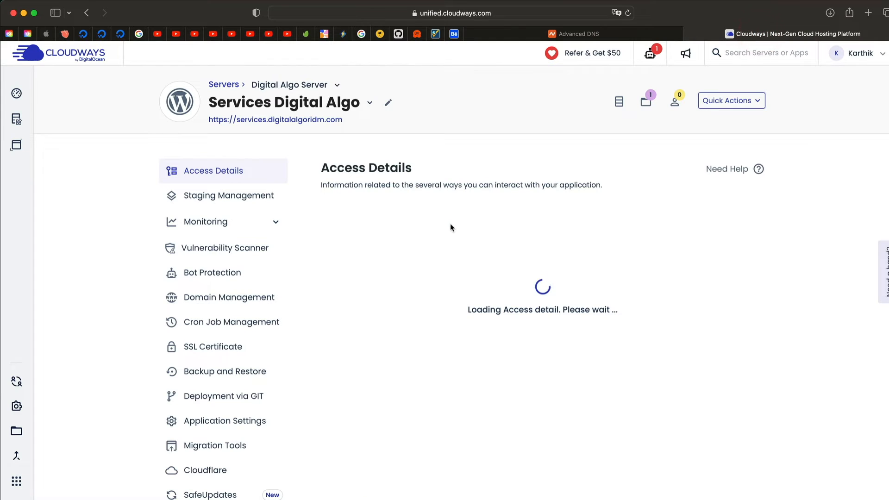
pyautogui.moveTo(229, 297)
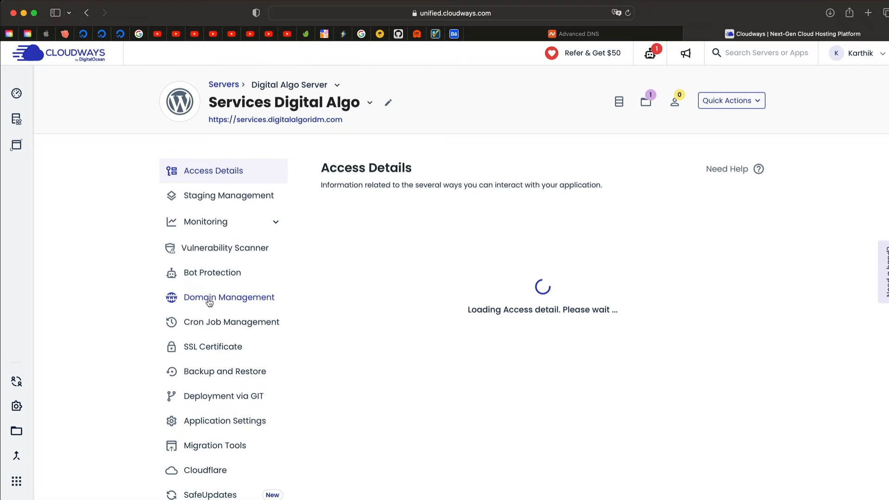
pyautogui.click(213, 347)
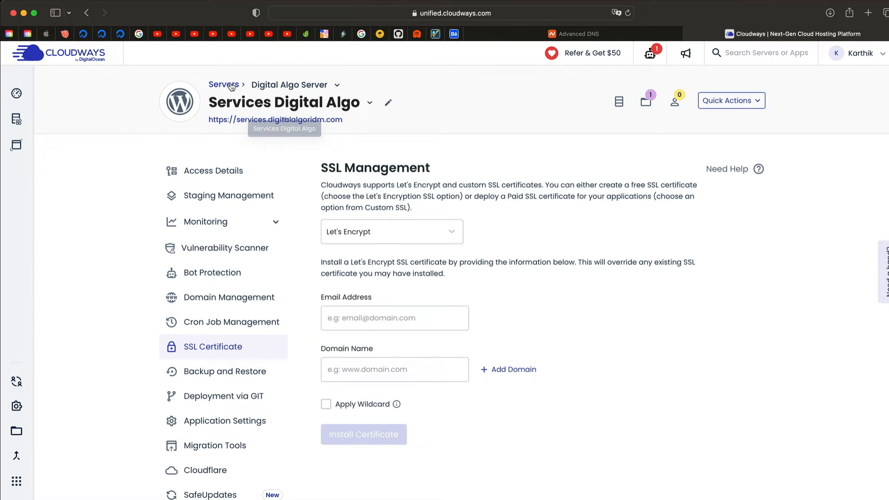
# Step: Return via Servers to the Services Digital Algo application's SSL Certificate page
pyautogui.click(221, 84)
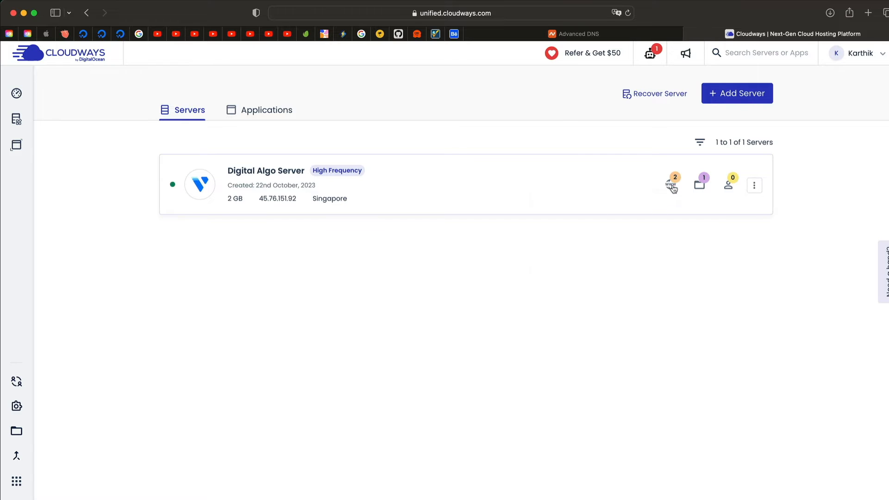
pyautogui.click(673, 183)
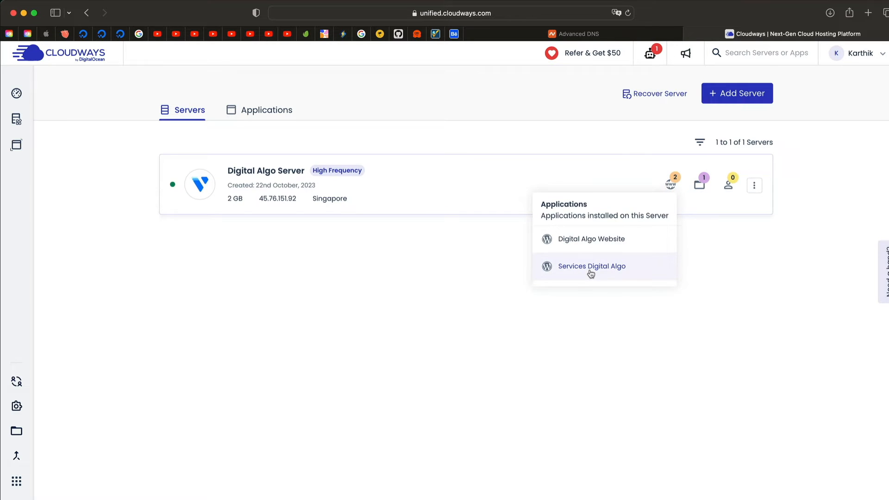
pyautogui.click(592, 266)
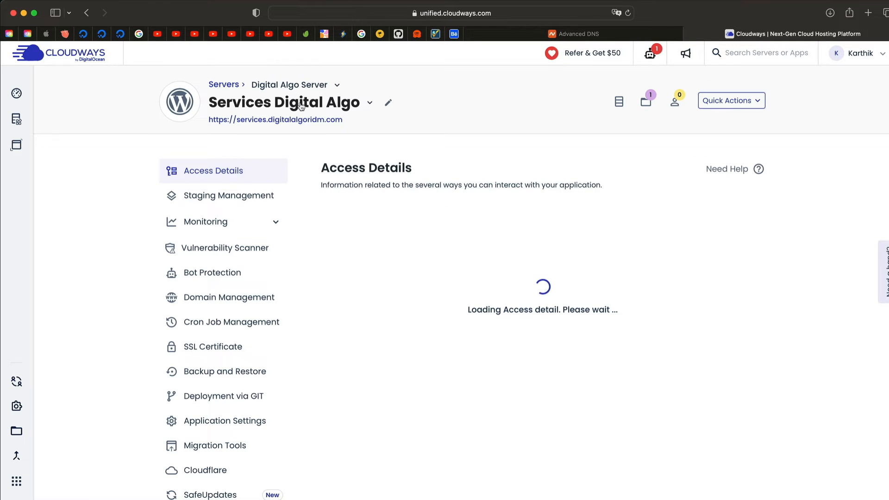
pyautogui.moveTo(406, 146)
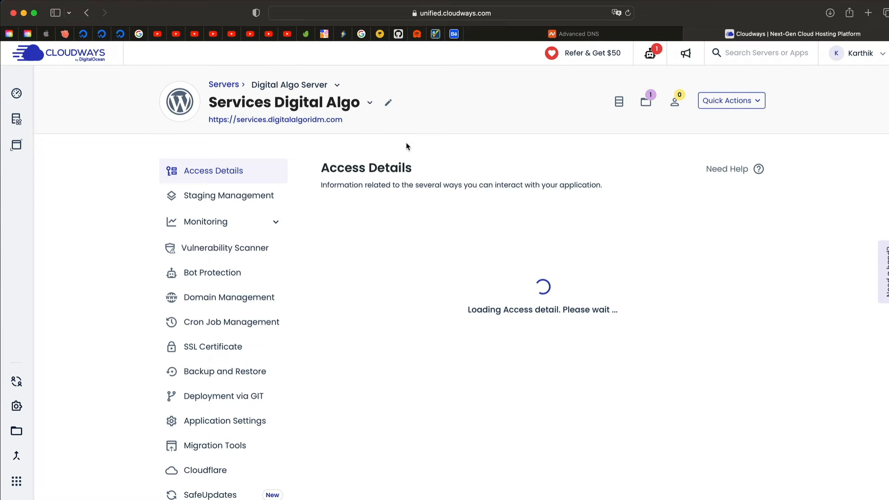
pyautogui.click(213, 346)
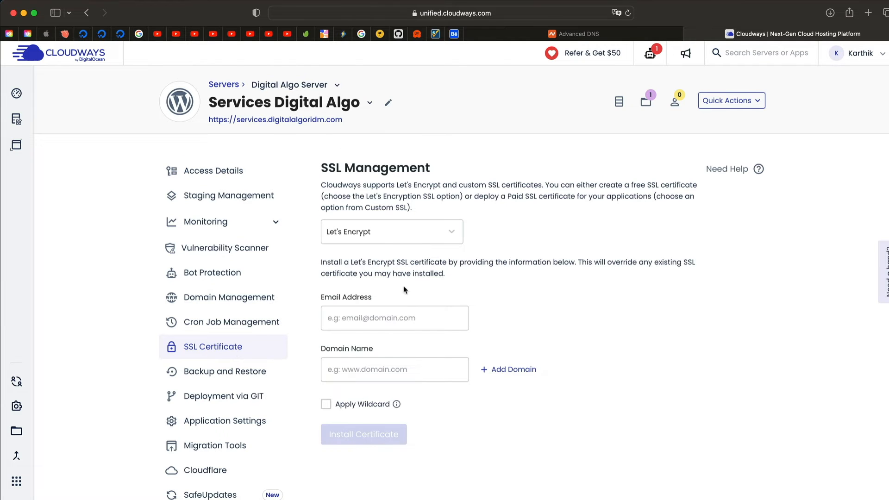
# Step: Fill the email and domain services.digitalalgoridm.com and submit the Let's Encrypt certificate install
pyautogui.click(394, 318)
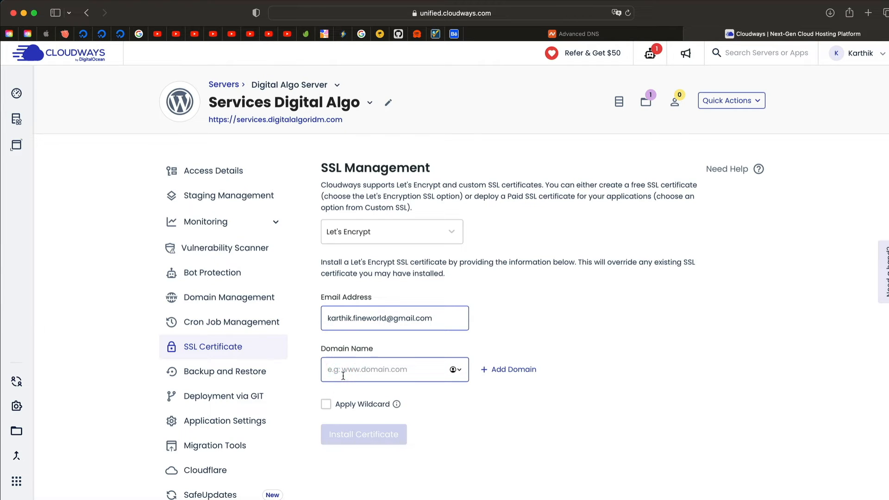
pyautogui.write('services.digitalalgoridm.com')
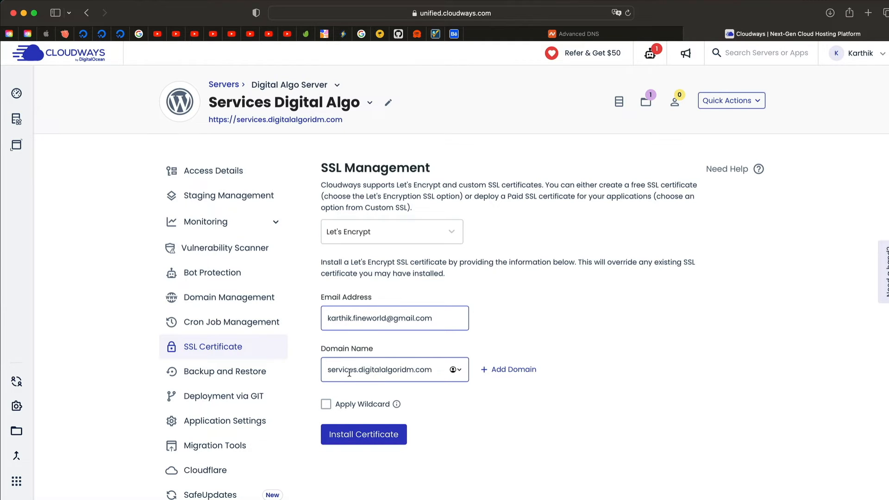
pyautogui.doubleClick(379, 369)
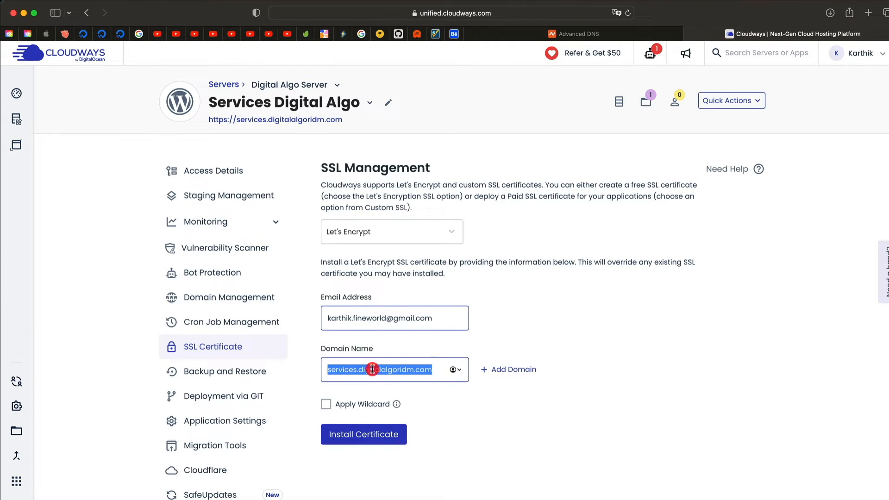
pyautogui.click(378, 369)
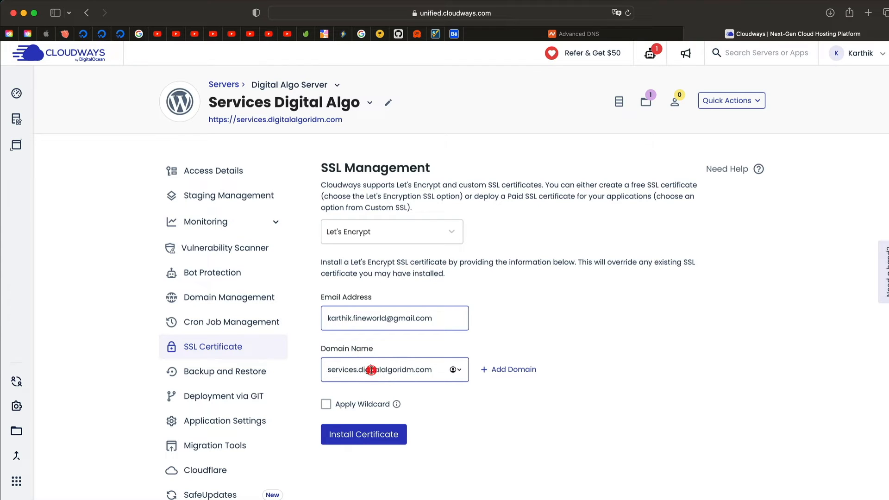
pyautogui.doubleClick(378, 369)
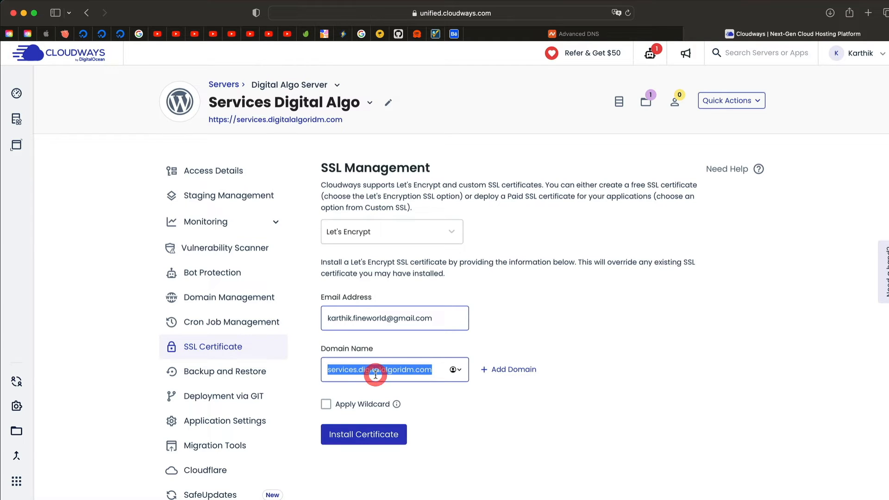
pyautogui.moveTo(364, 441)
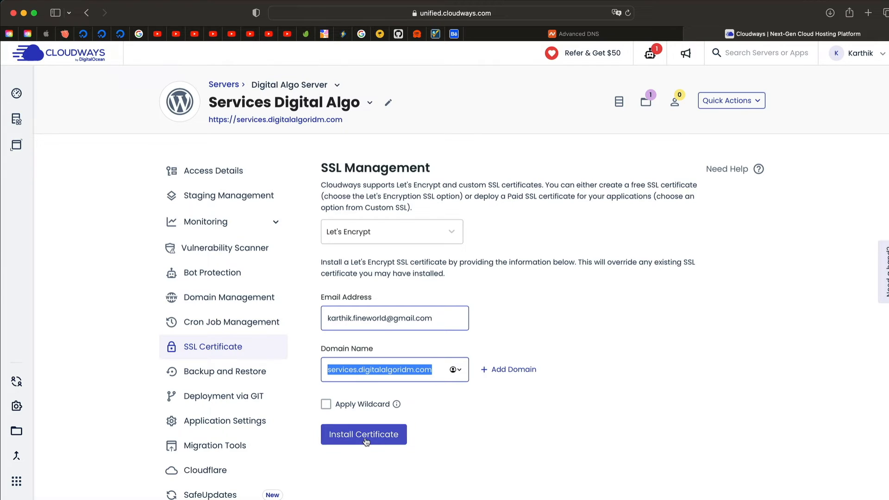
pyautogui.click(362, 434)
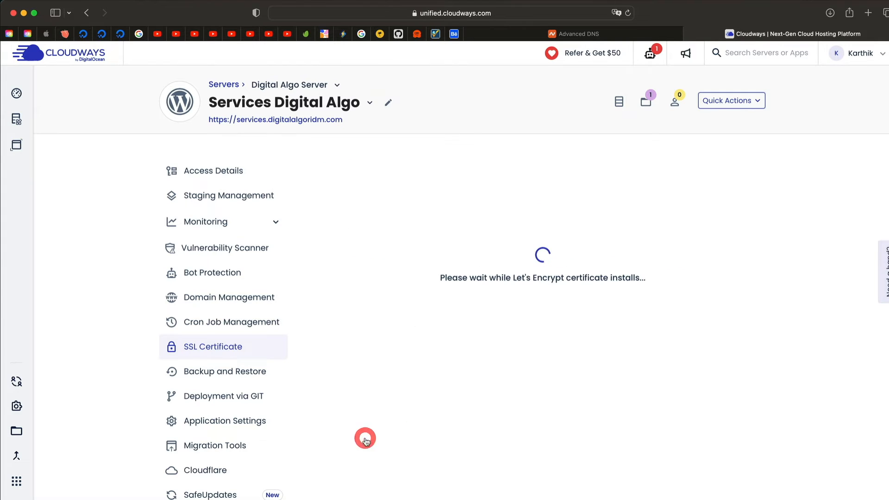
pyautogui.moveTo(730, 336)
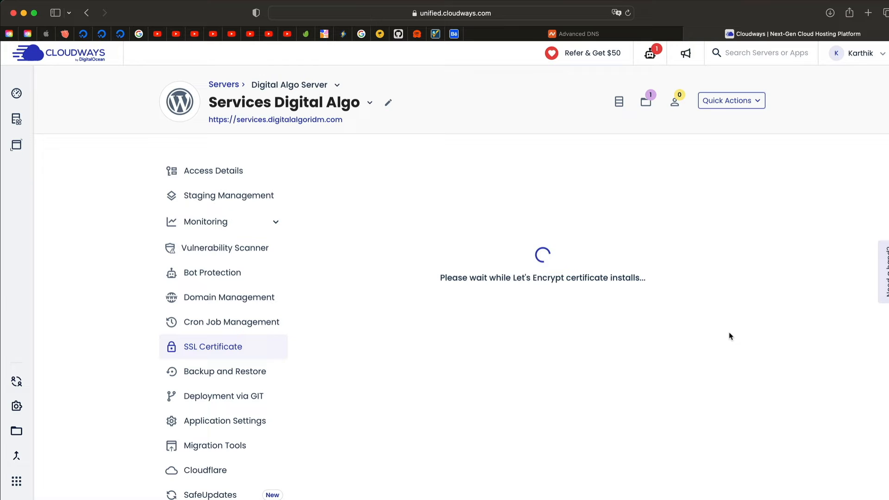
pyautogui.moveTo(626, 269)
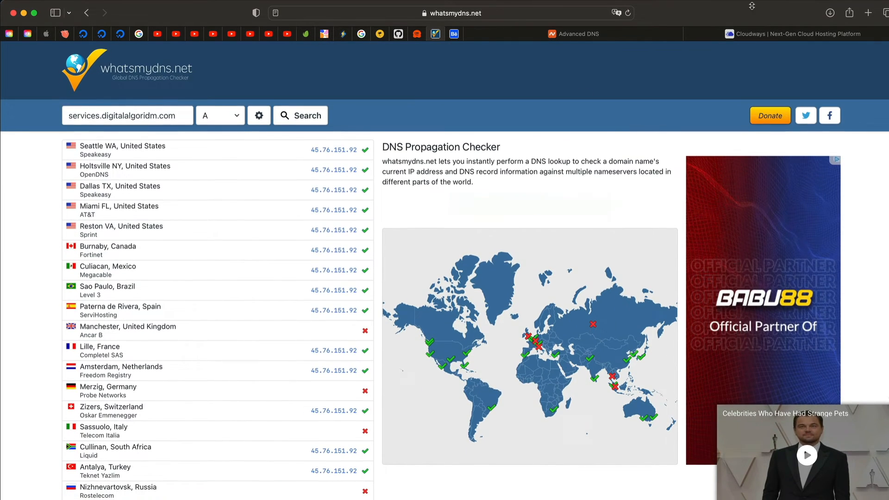
# Step: Return to the Cloudways SSL page to watch the Let's Encrypt install complete
pyautogui.click(785, 34)
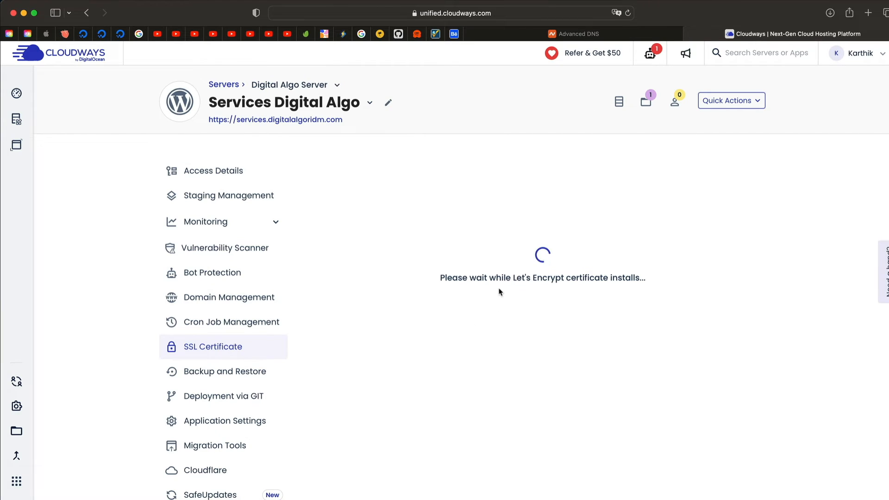
pyautogui.moveTo(553, 331)
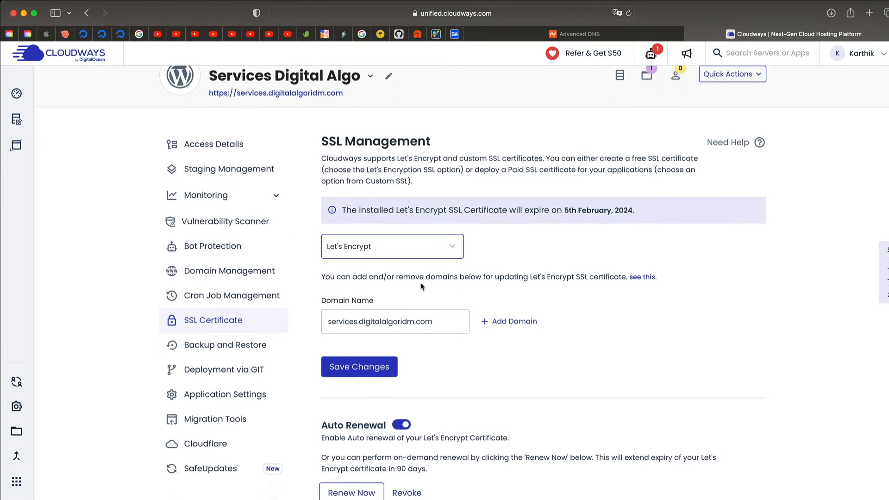
# Step: View the application's Access Details and launch its live services site in a new tab
pyautogui.scroll(3)
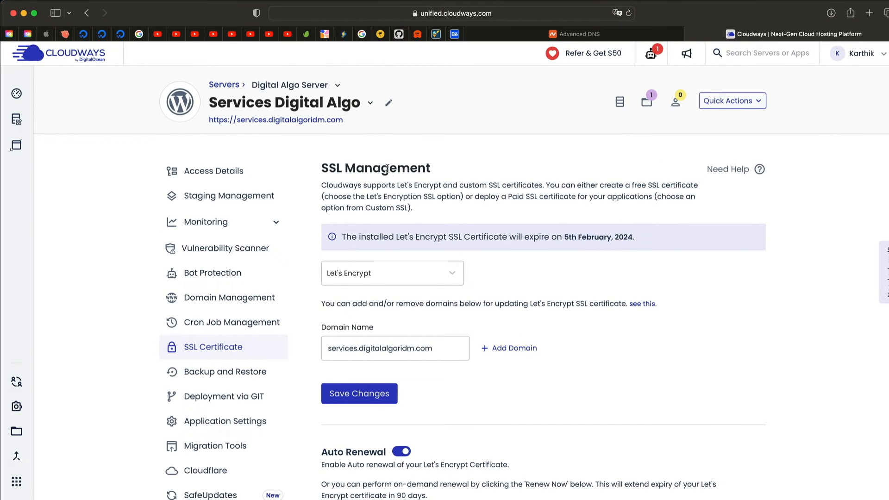
pyautogui.moveTo(256, 172)
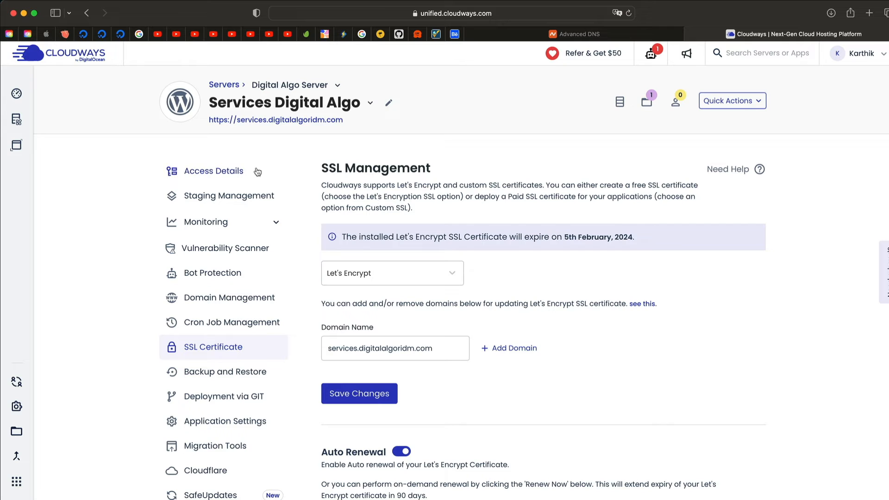
pyautogui.click(213, 170)
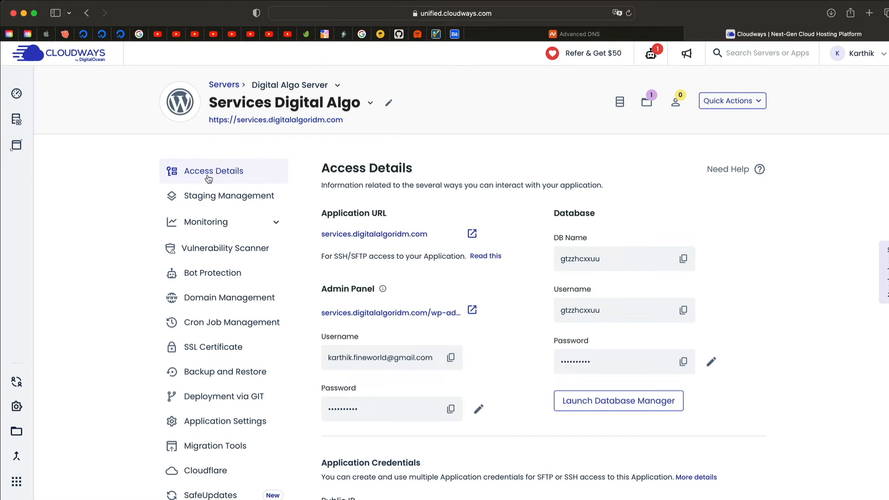
pyautogui.click(471, 234)
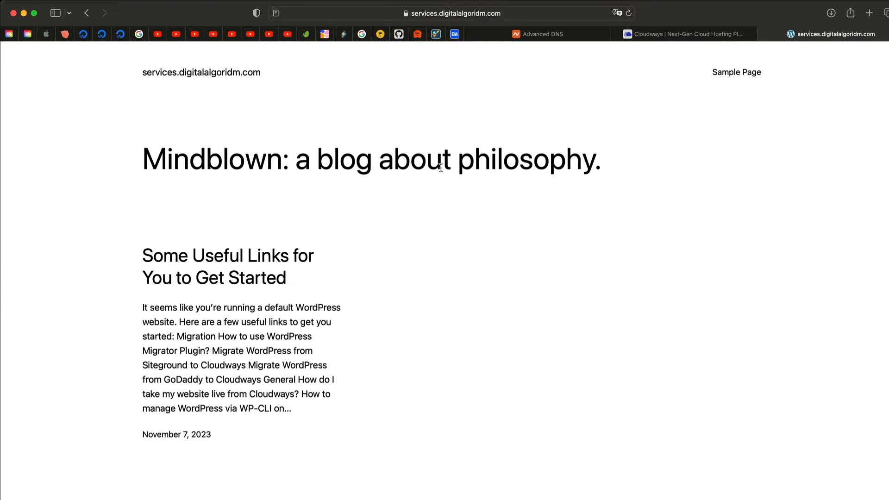
pyautogui.moveTo(488, 153)
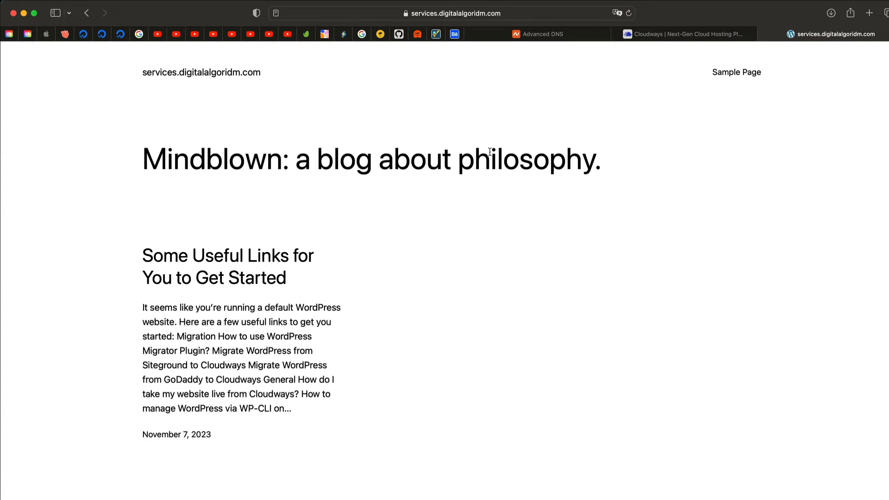
pyautogui.moveTo(541, 165)
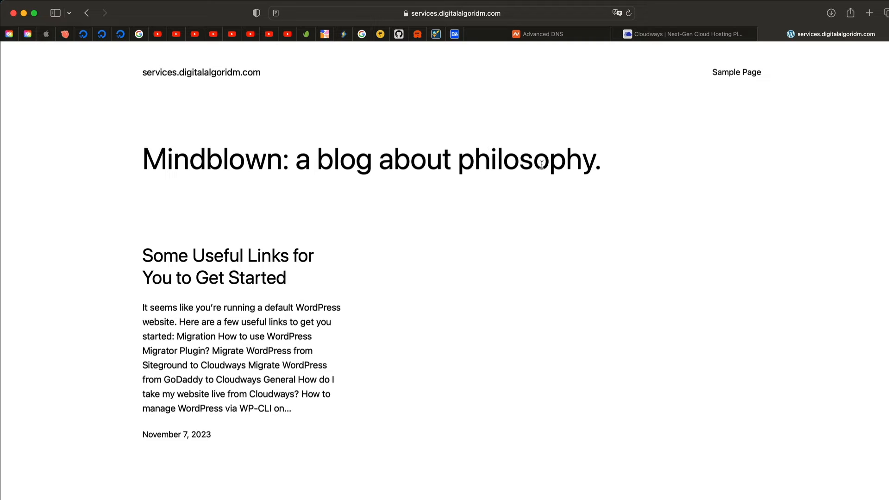
pyautogui.moveTo(246, 82)
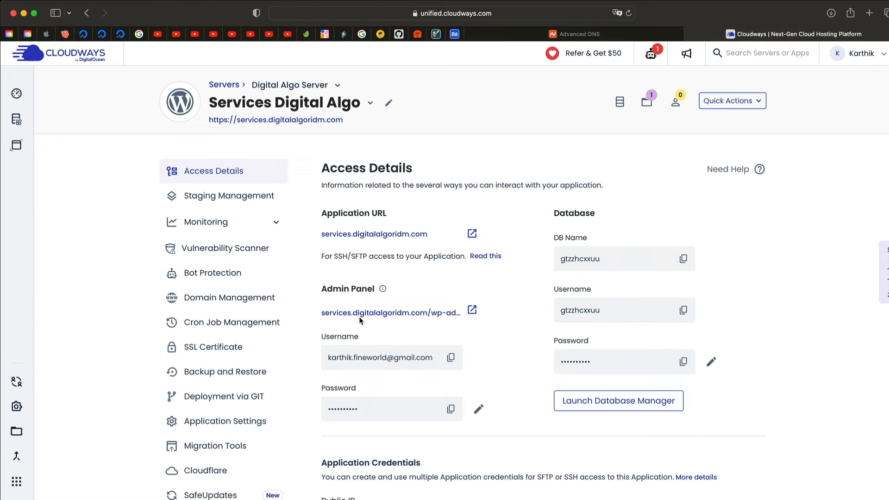
pyautogui.moveTo(424, 315)
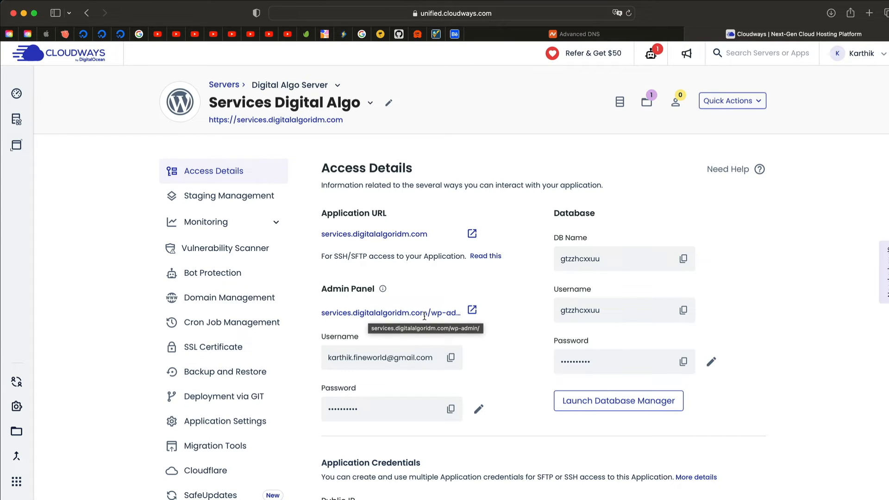
pyautogui.moveTo(392, 308)
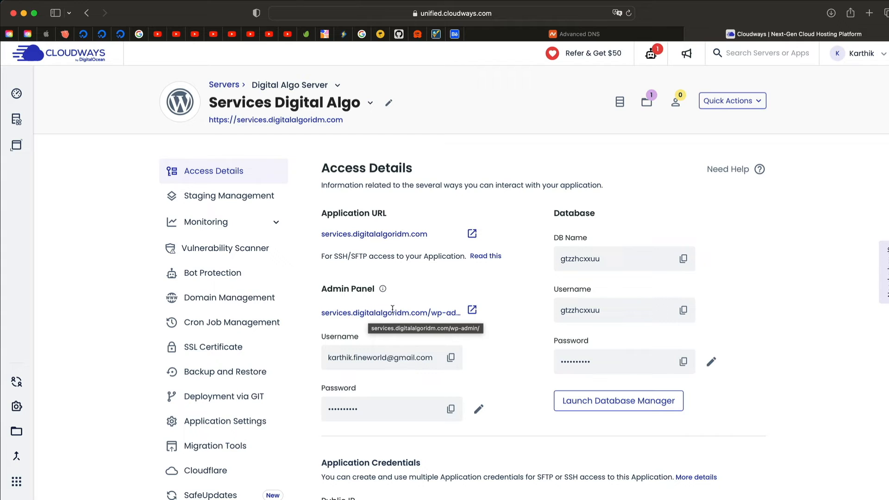
pyautogui.moveTo(441, 312)
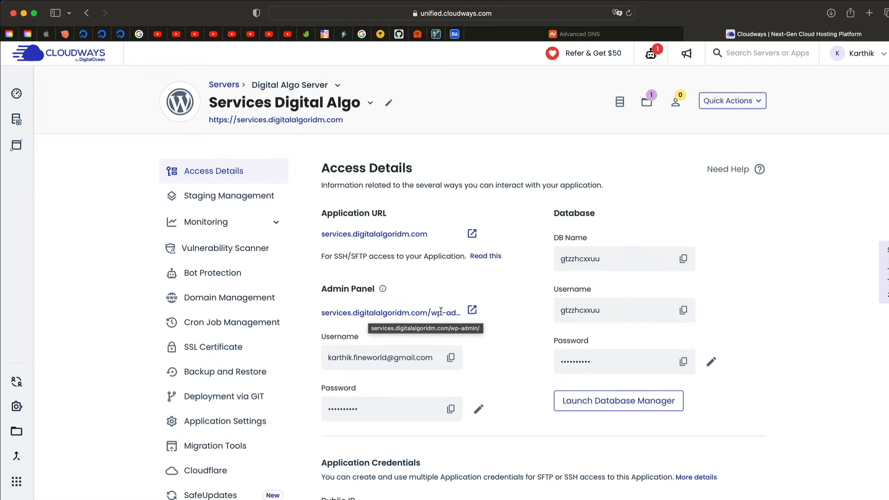
# Step: Bring up the WordPress admin login and copy the admin password from Access Details
pyautogui.click(473, 310)
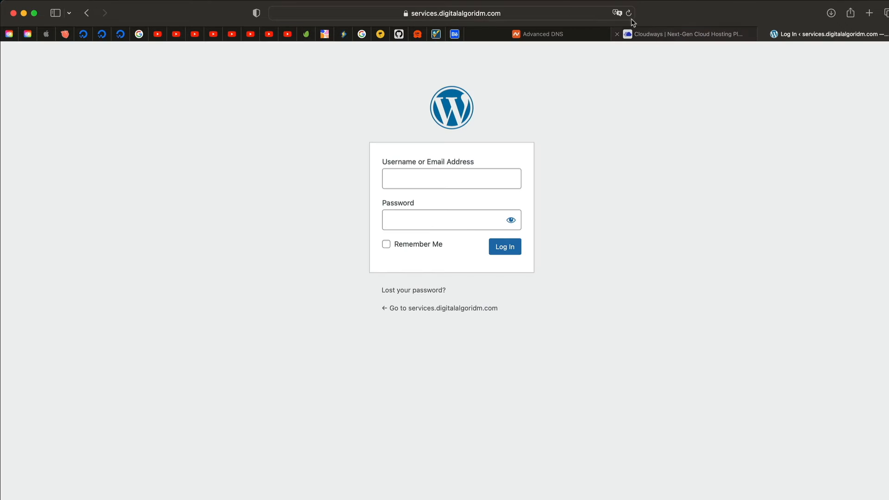
pyautogui.click(680, 34)
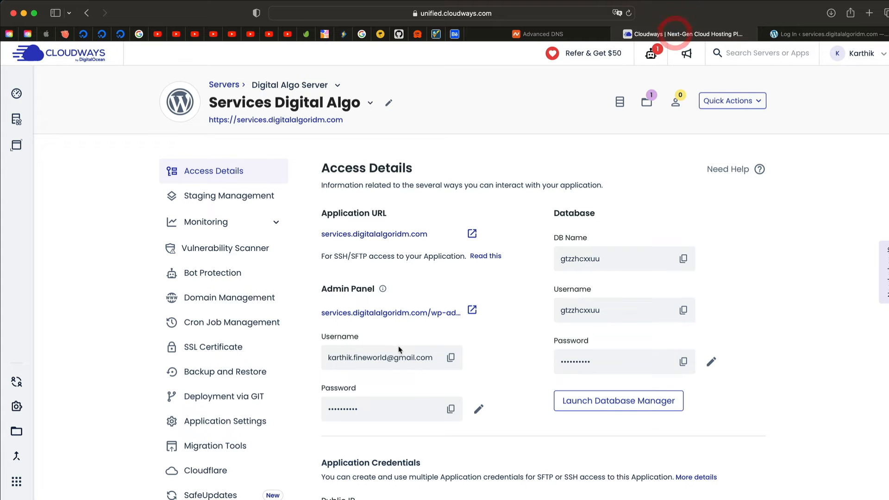
pyautogui.moveTo(448, 423)
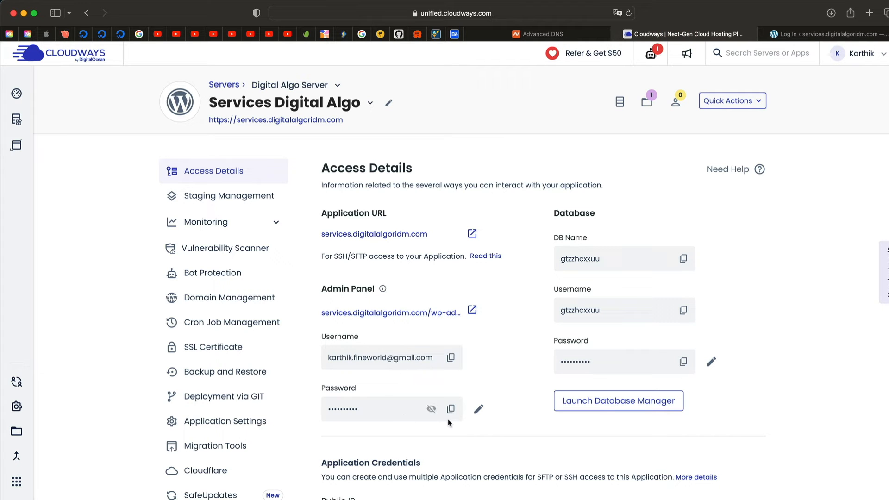
pyautogui.click(472, 310)
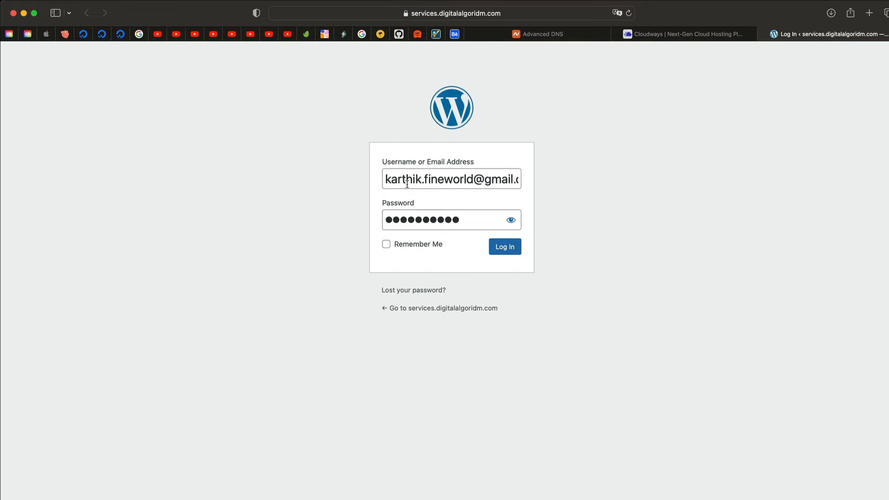
pyautogui.click(683, 34)
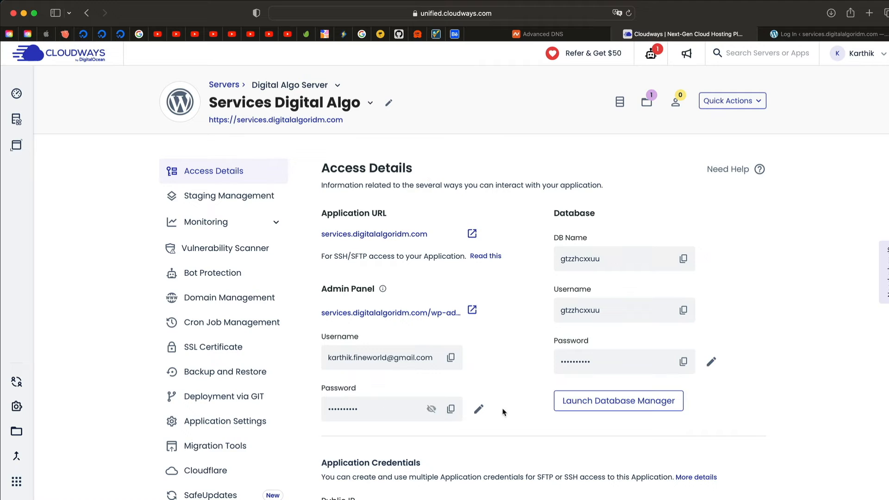
pyautogui.moveTo(356, 415)
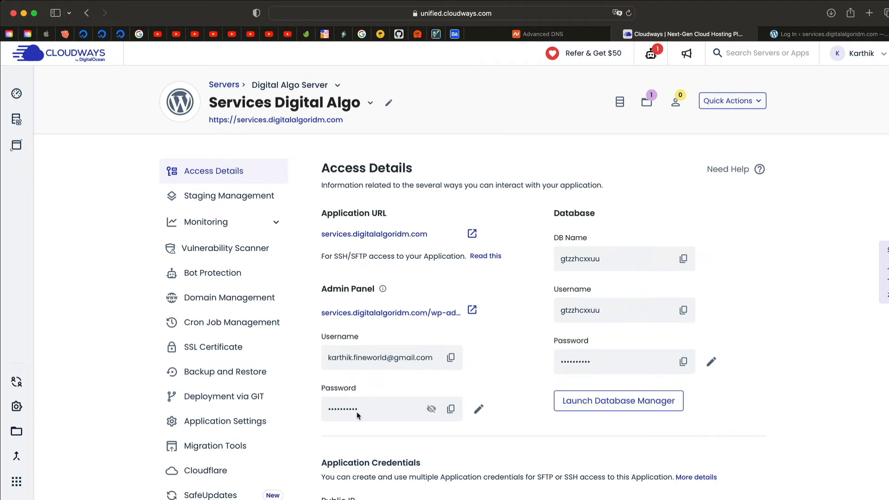
pyautogui.moveTo(484, 387)
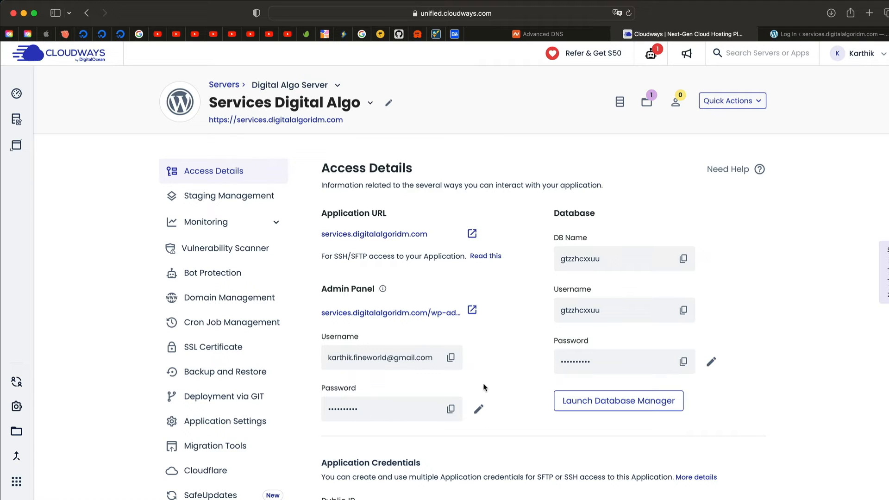
pyautogui.moveTo(463, 273)
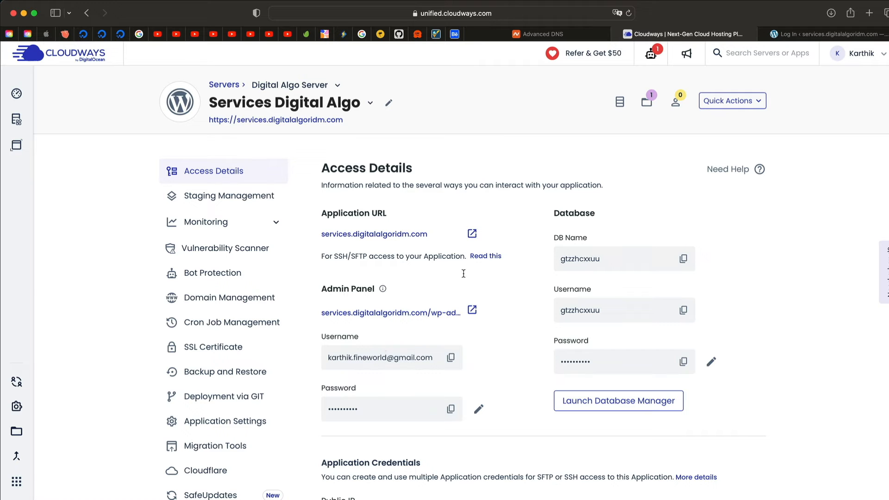
# Step: Log in to the services.digitalalgoridm.com WordPress dashboard and decline saving the password
pyautogui.click(471, 310)
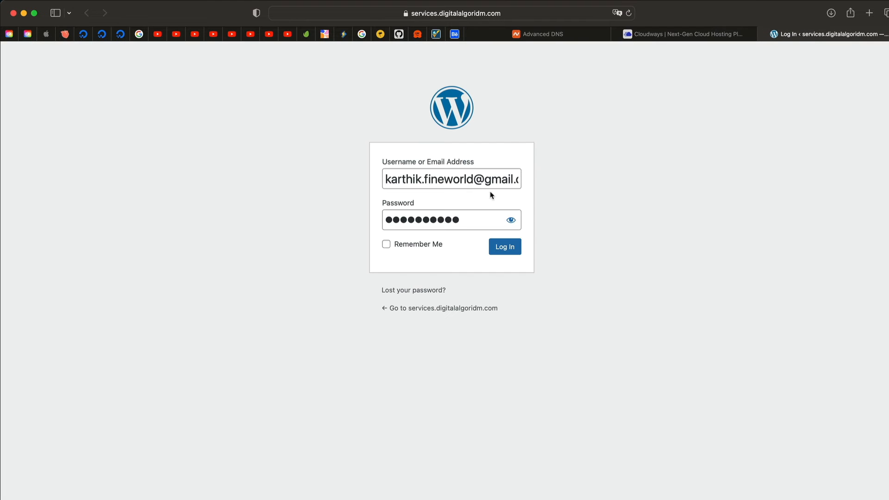
pyautogui.click(503, 247)
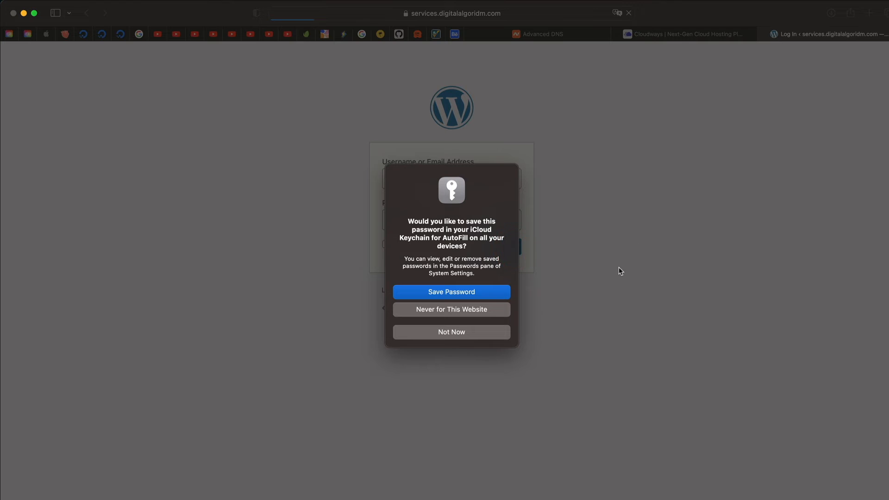
pyautogui.click(450, 331)
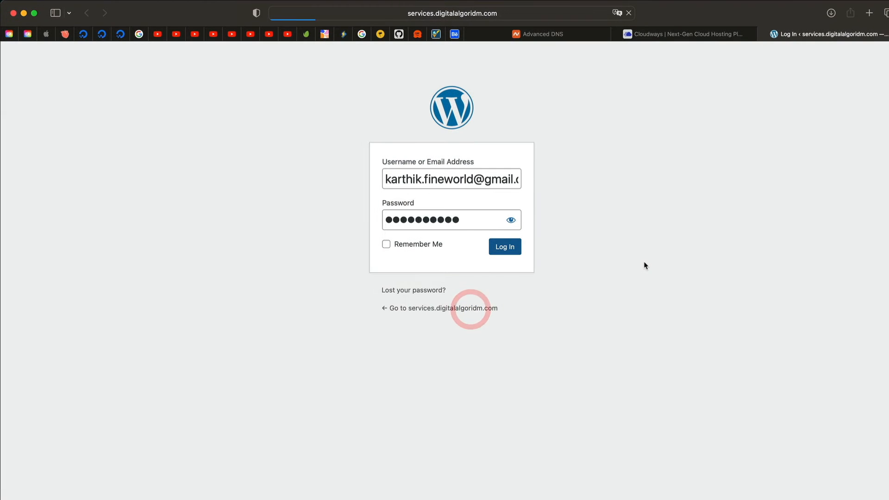
pyautogui.click(503, 246)
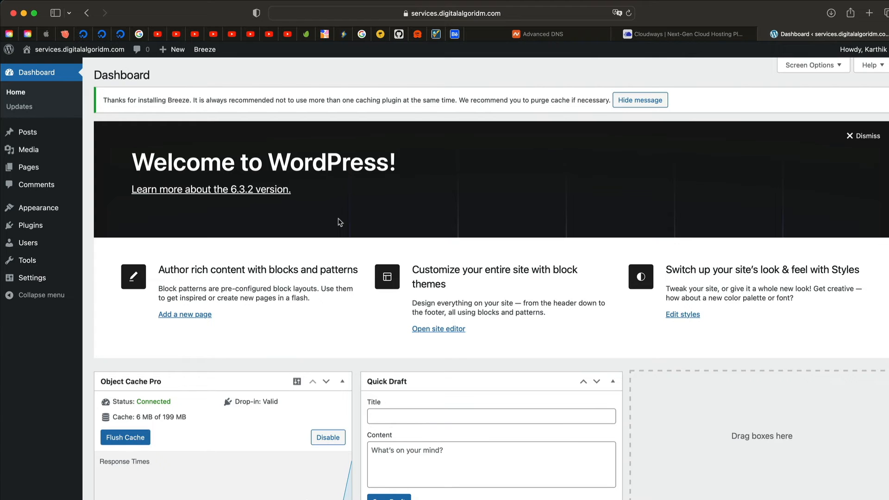
pyautogui.moveTo(721, 16)
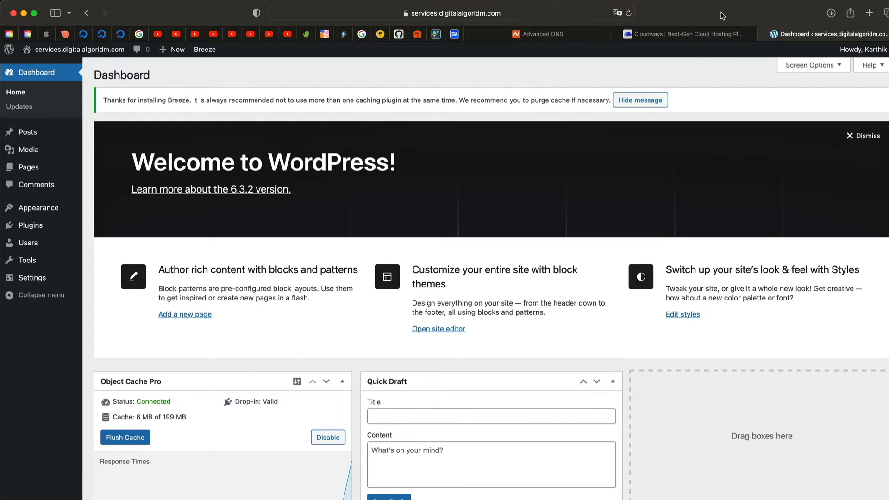
# Step: Retry the failed Cloudways page until the servers list shows Digital Algo Server again
pyautogui.click(682, 34)
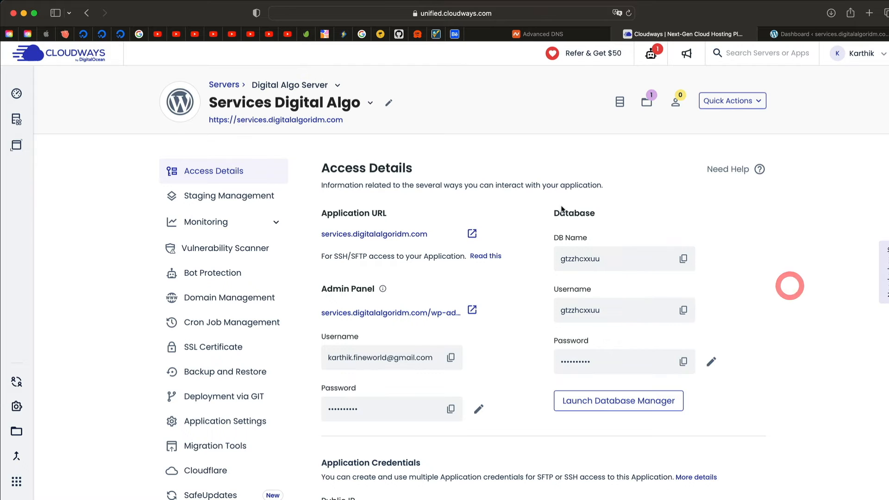
pyautogui.moveTo(238, 98)
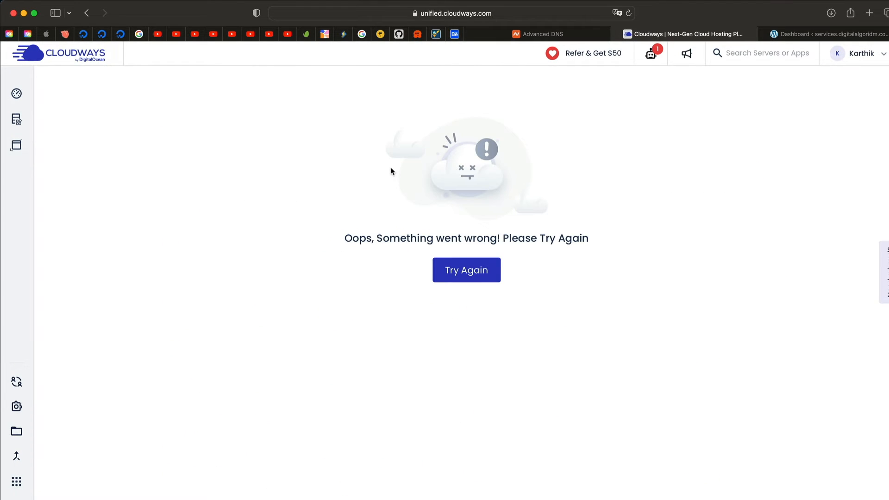
pyautogui.click(466, 269)
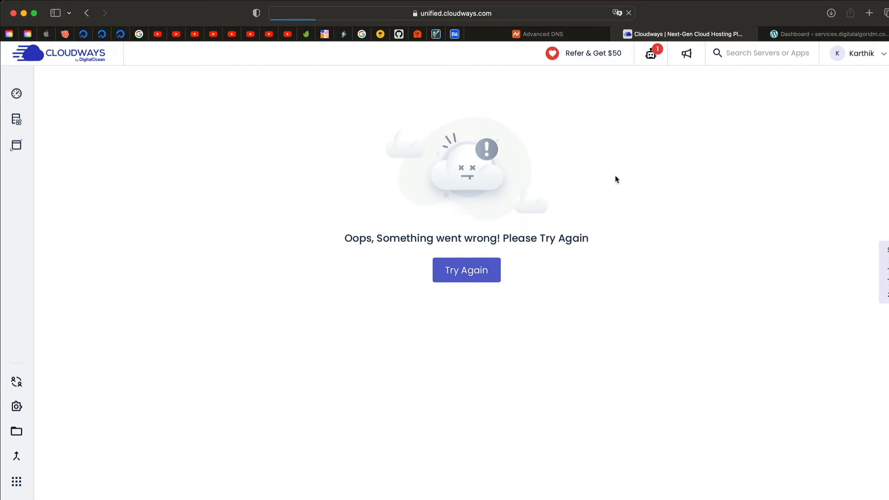
pyautogui.moveTo(684, 205)
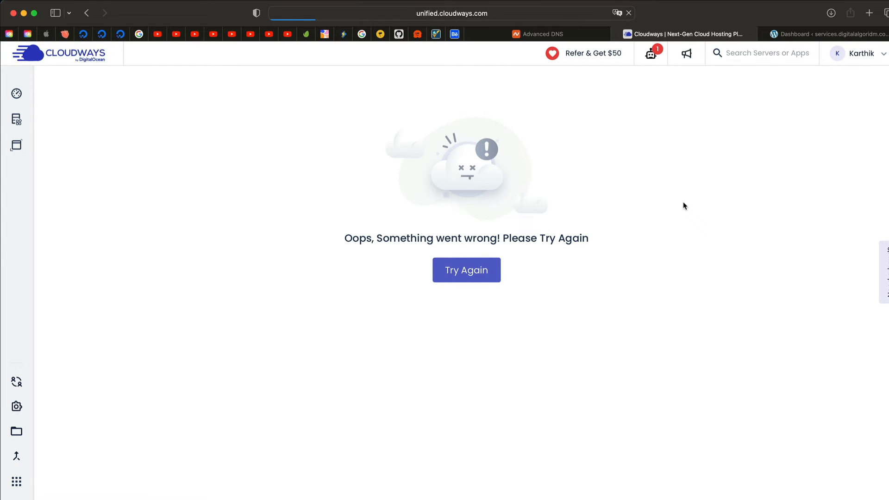
pyautogui.click(466, 269)
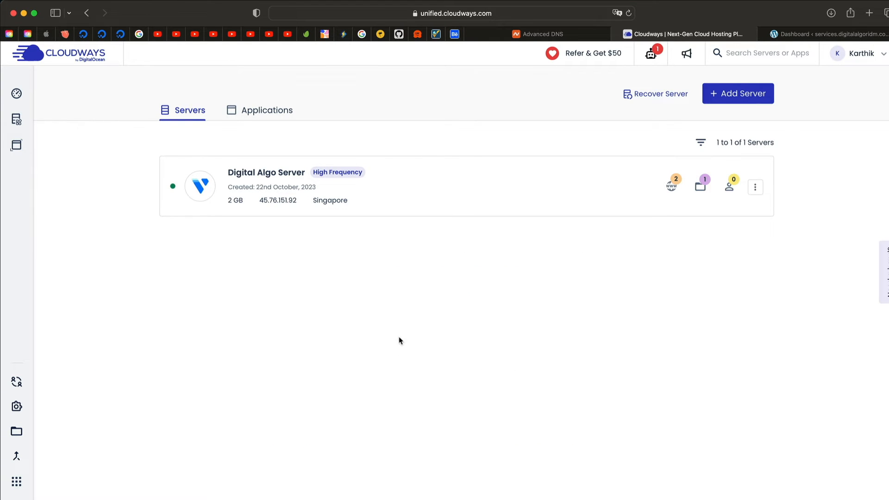
pyautogui.moveTo(754, 185)
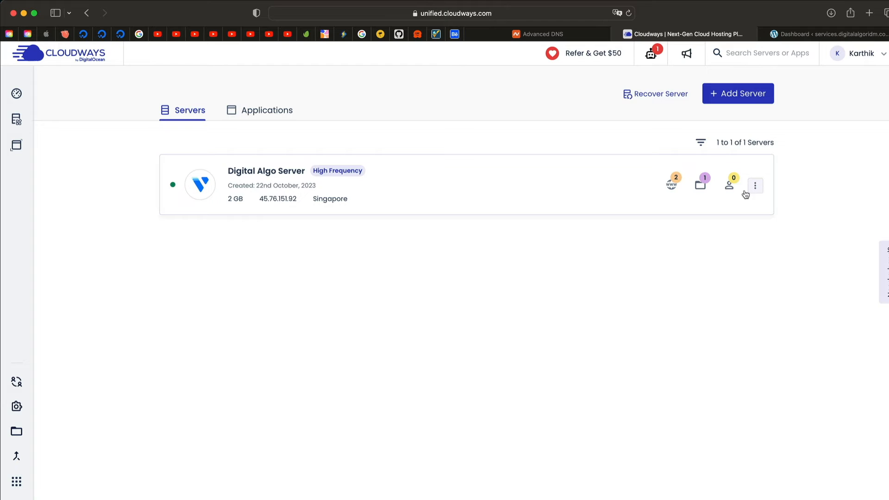
pyautogui.moveTo(237, 200)
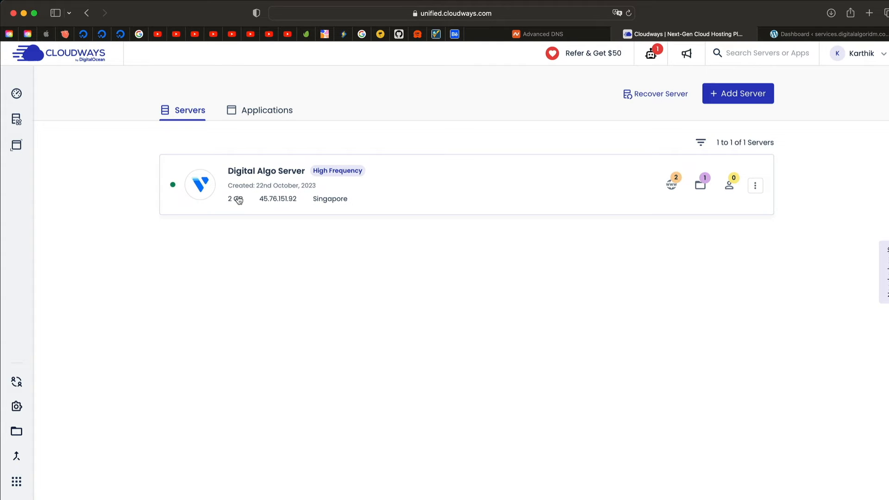
pyautogui.moveTo(575, 355)
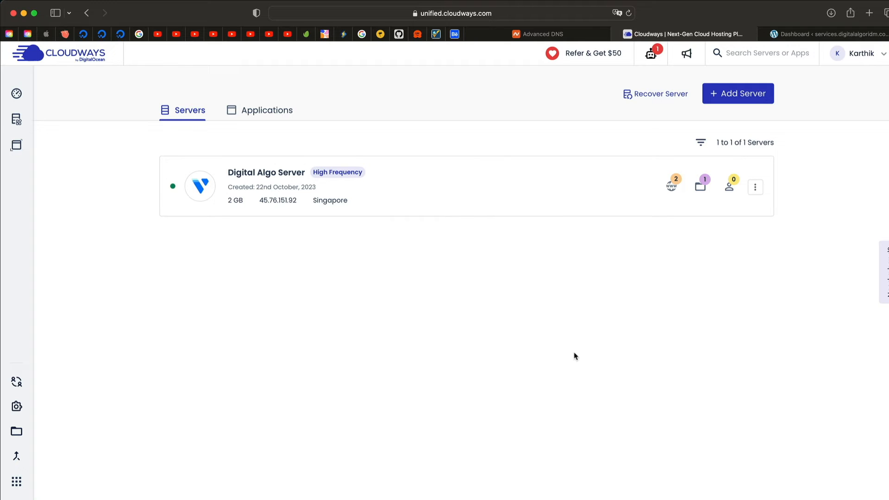
# Step: Start Add Application on Digital Algo Server and choose WooCommerce 7.8.2 with WordPress
pyautogui.click(754, 185)
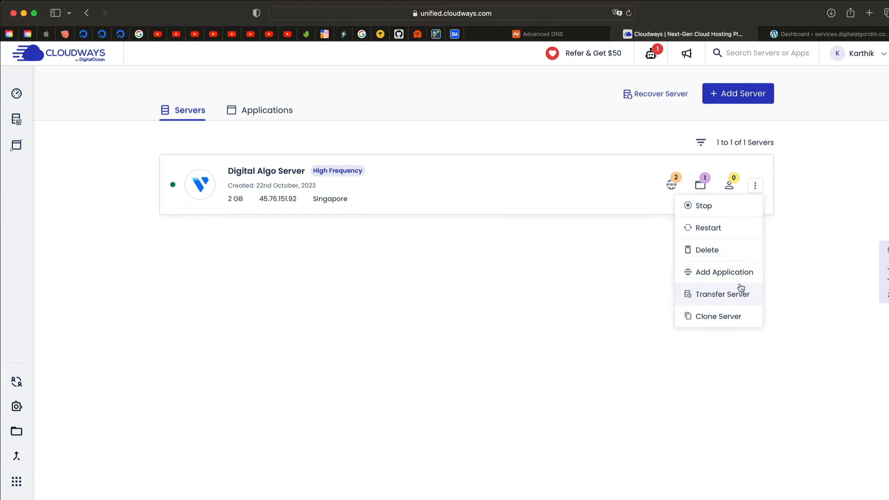
pyautogui.click(724, 272)
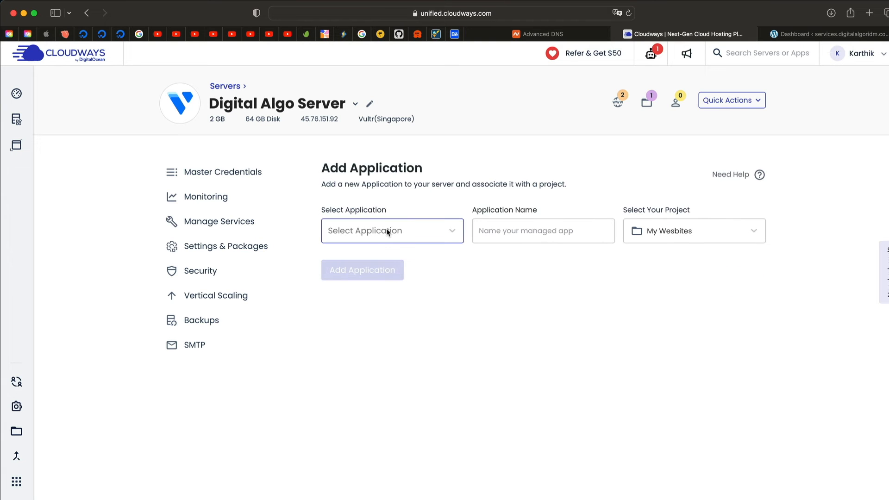
pyautogui.click(392, 230)
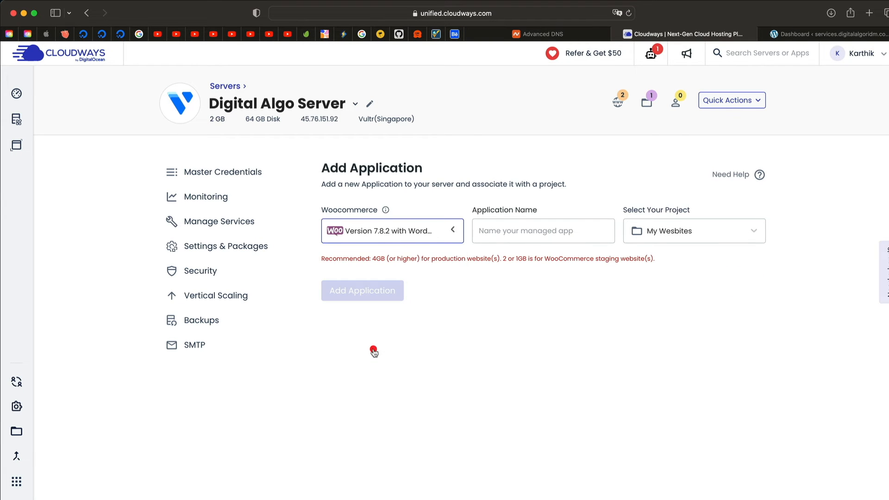
pyautogui.click(392, 230)
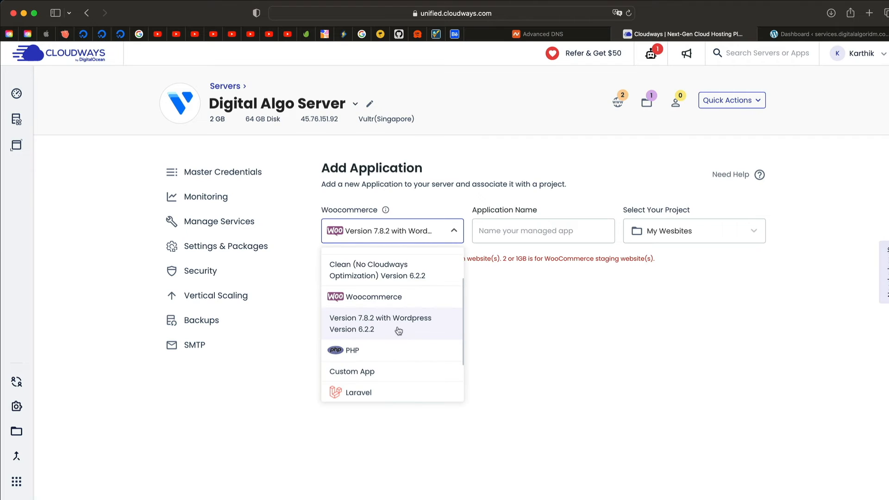
pyautogui.click(380, 323)
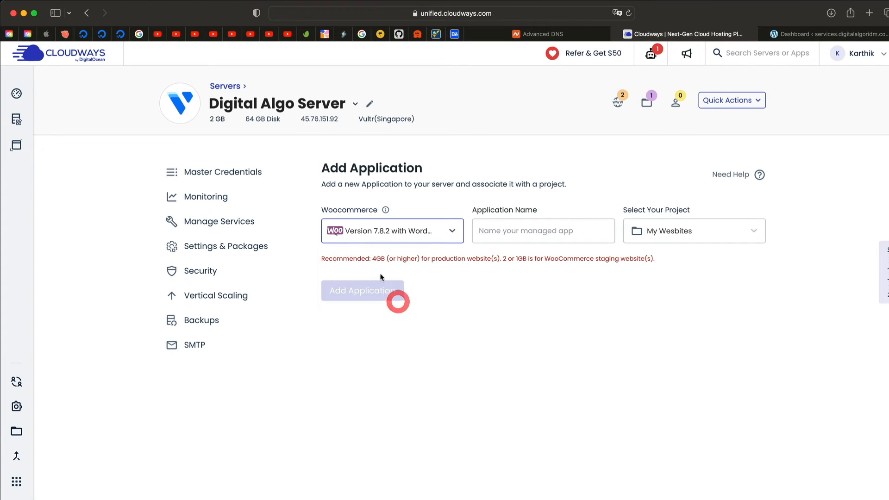
# Step: Name the application Digital Algo Store and submit it for installation
pyautogui.click(542, 231)
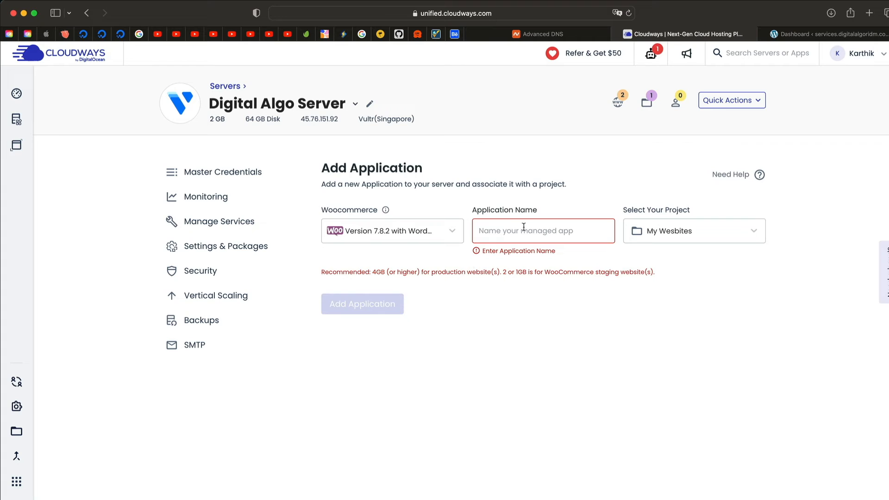
pyautogui.write('s')
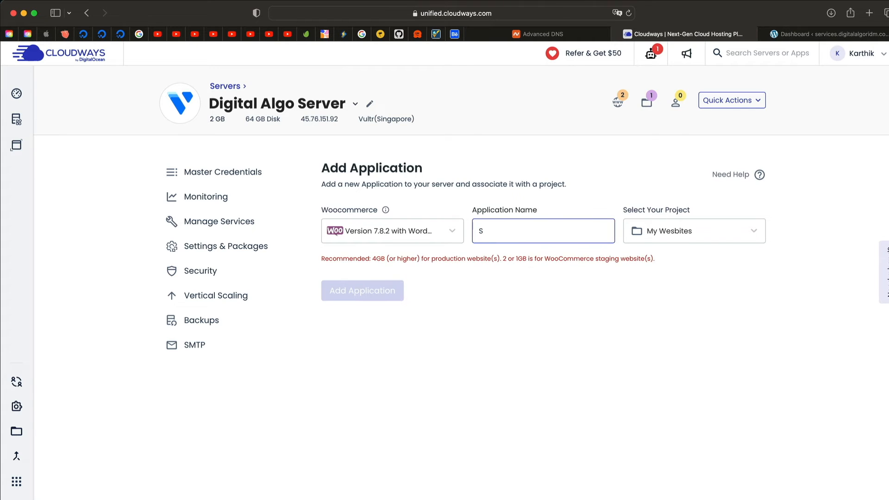
pyautogui.write('Digital Algo Store')
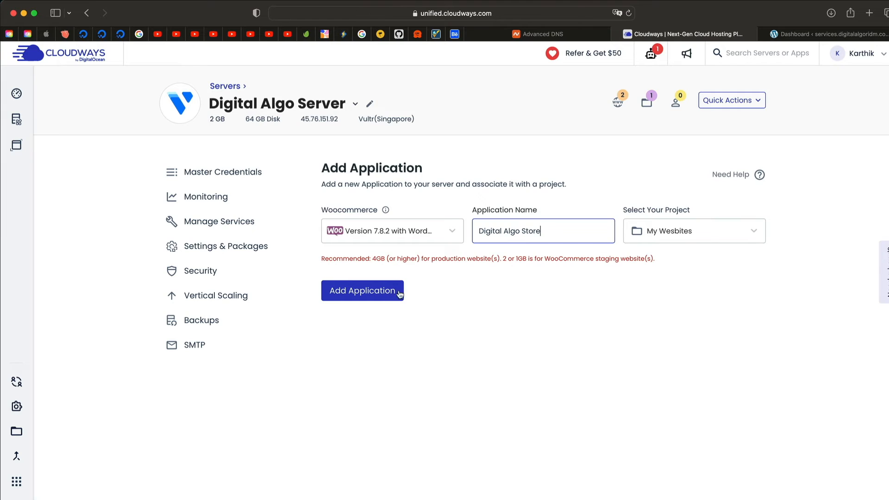
pyautogui.moveTo(388, 298)
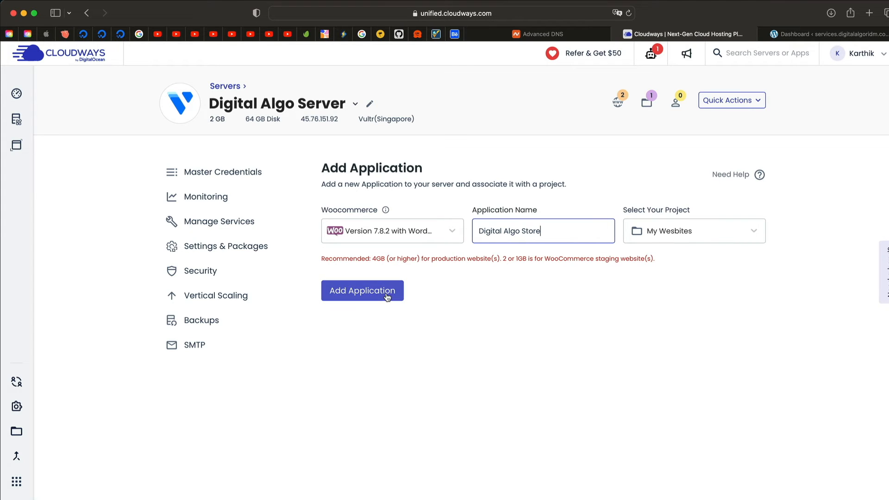
pyautogui.click(362, 290)
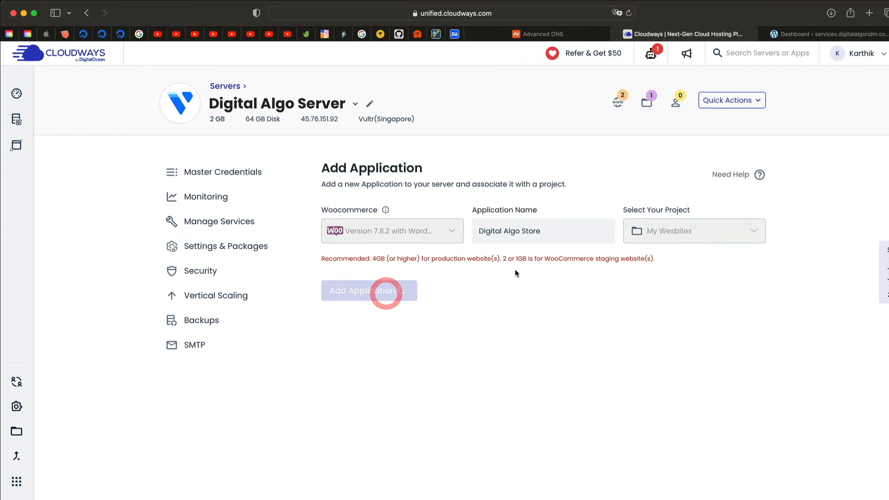
pyautogui.click(368, 289)
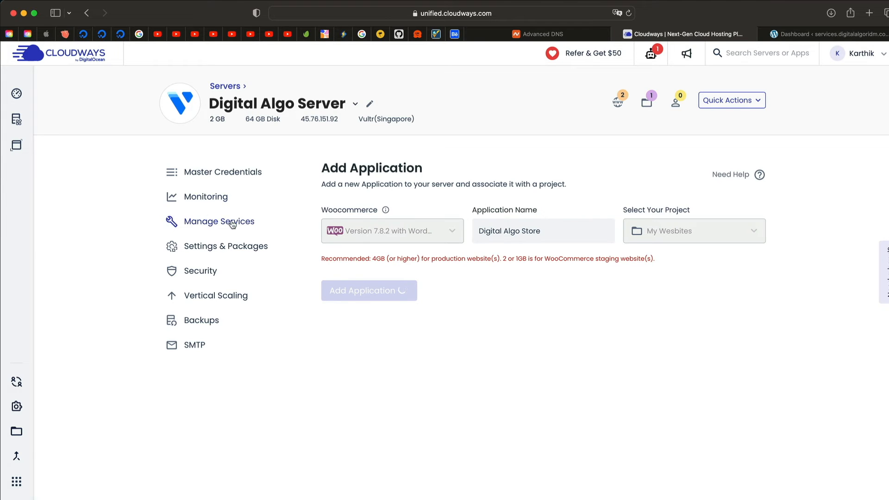
pyautogui.moveTo(488, 201)
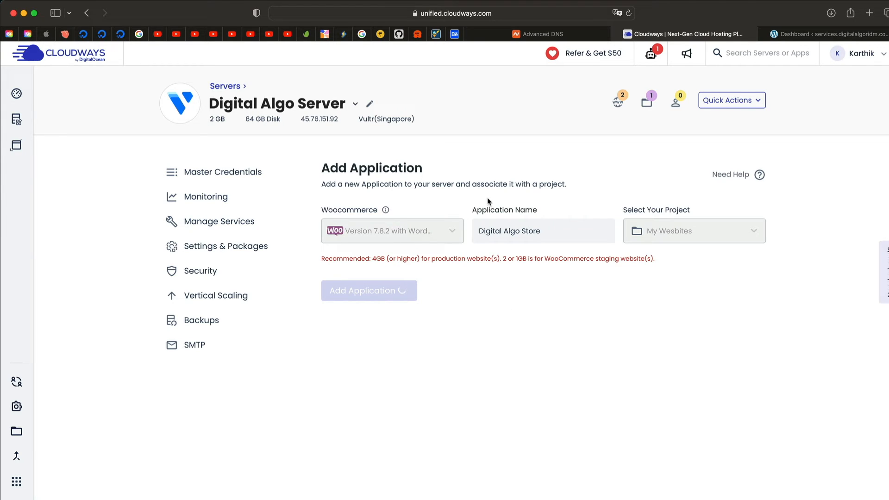
pyautogui.click(368, 290)
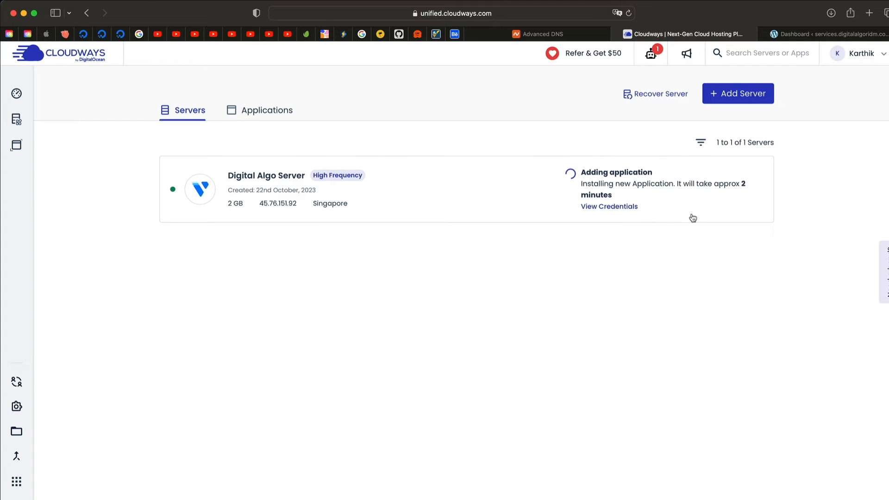
pyautogui.moveTo(580, 316)
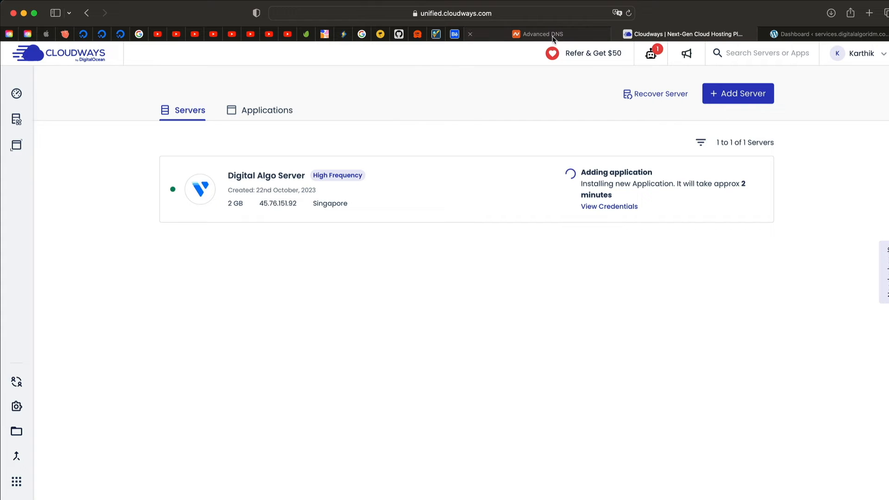
# Step: In Namecheap Advanced DNS, save an A record for host shop pointing to 45.76.151.92
pyautogui.click(537, 35)
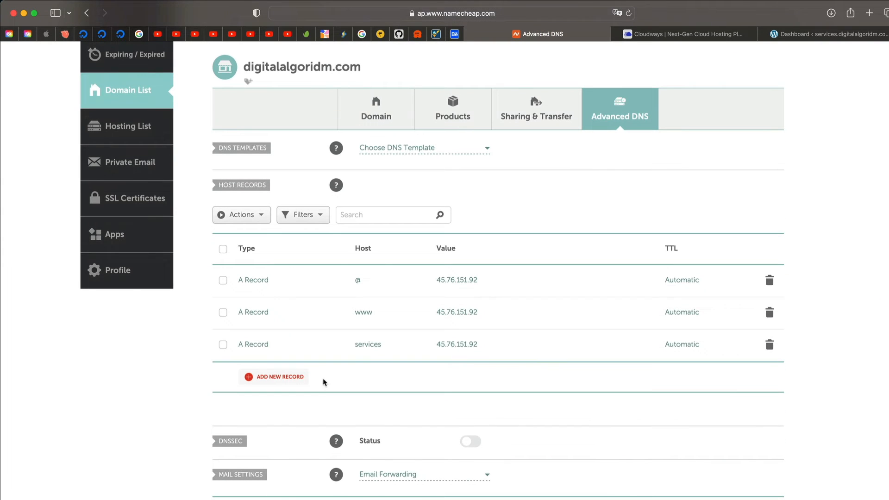
pyautogui.scroll(3)
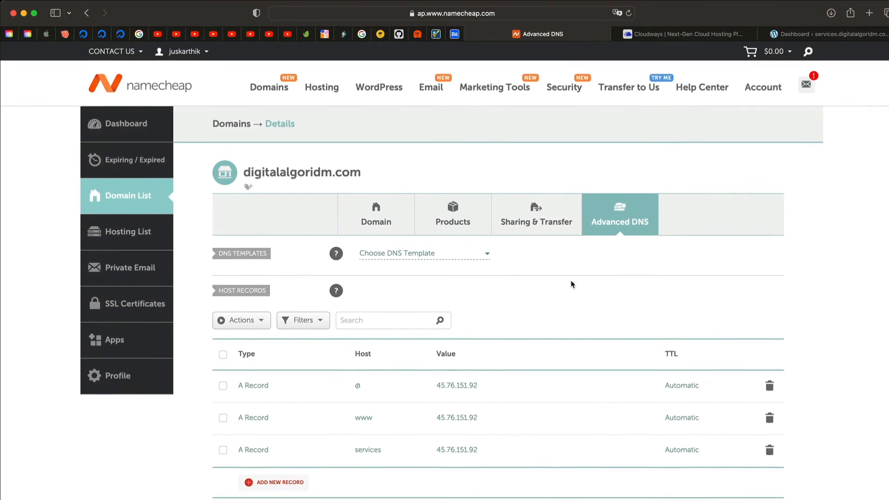
pyautogui.scroll(-3)
pyautogui.write('sho')
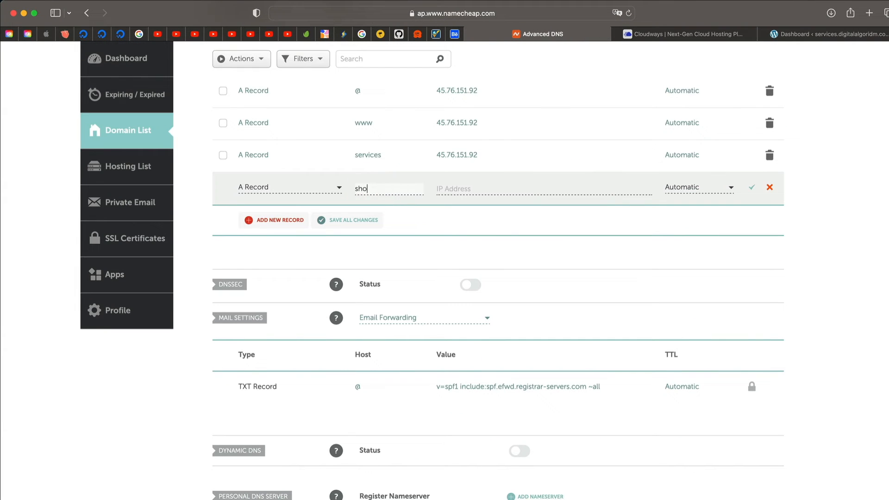
pyautogui.write('p')
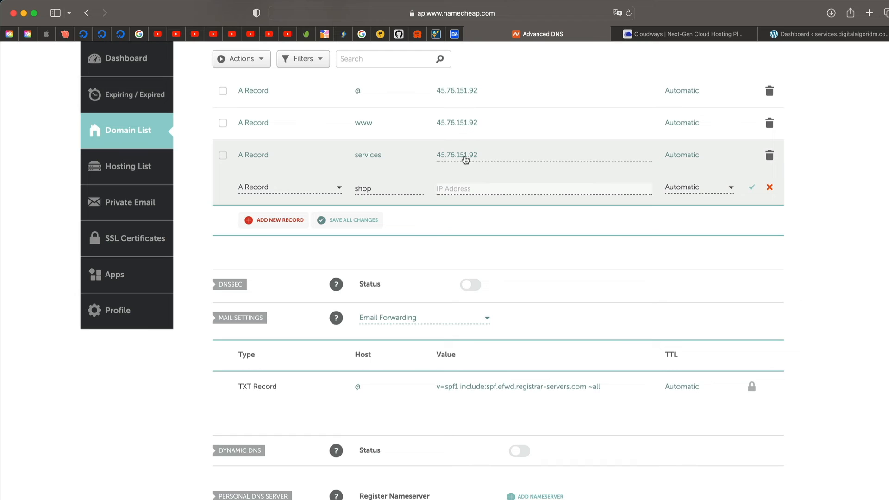
pyautogui.rightClick(456, 154)
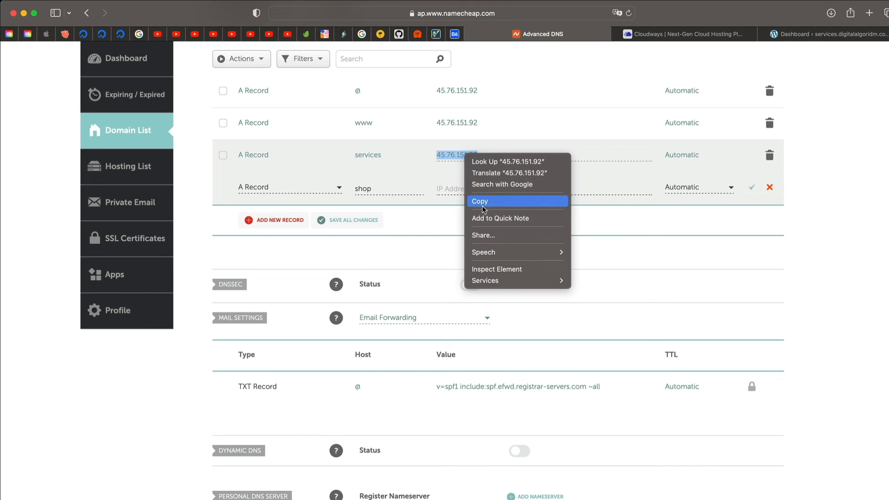
pyautogui.click(479, 201)
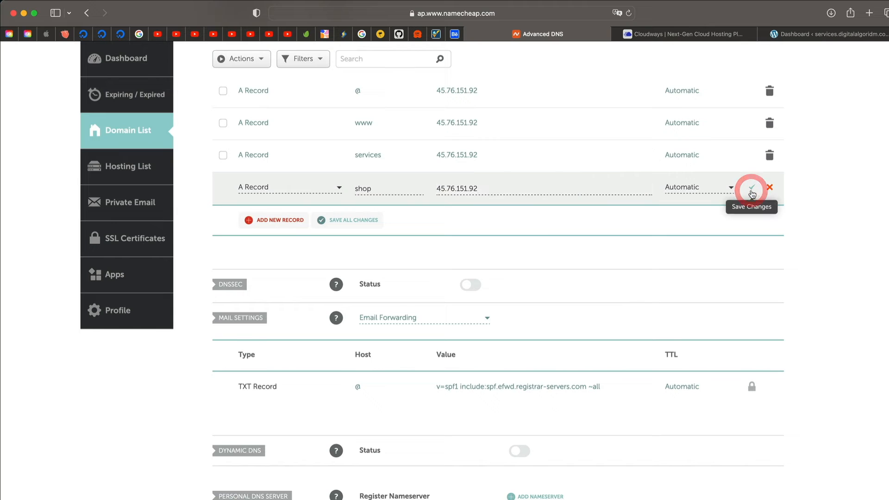
pyautogui.click(751, 187)
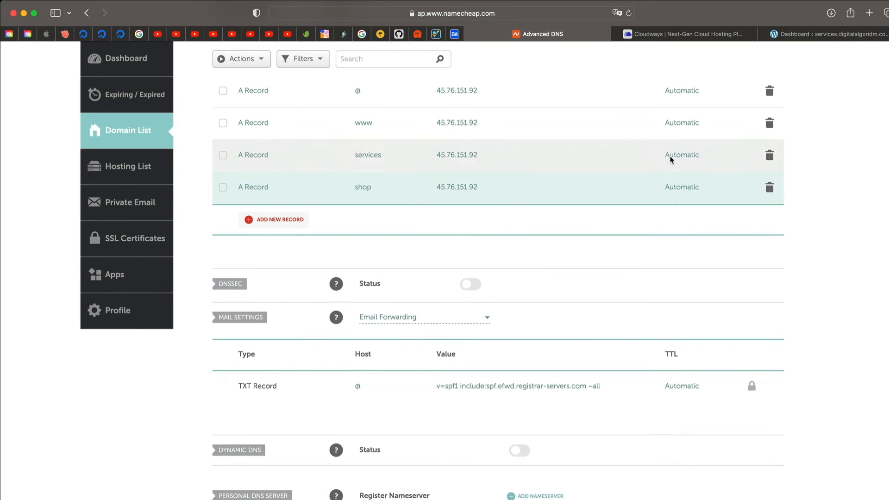
pyautogui.moveTo(353, 187)
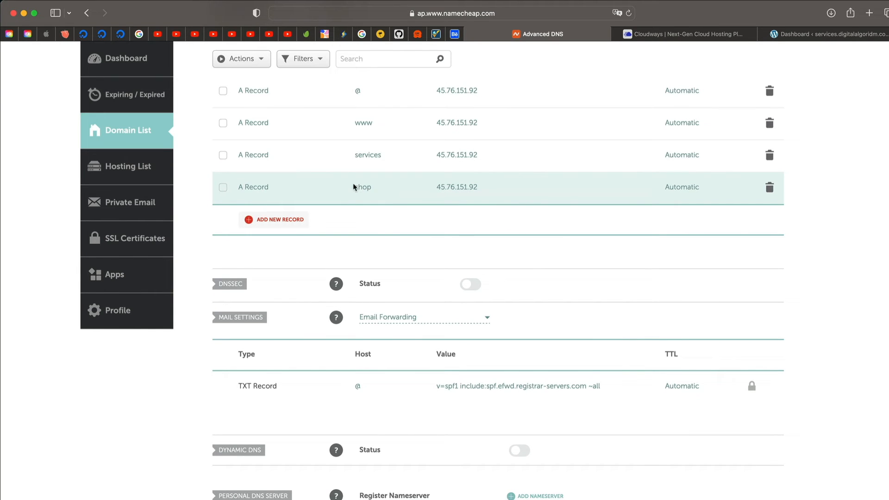
pyautogui.moveTo(427, 186)
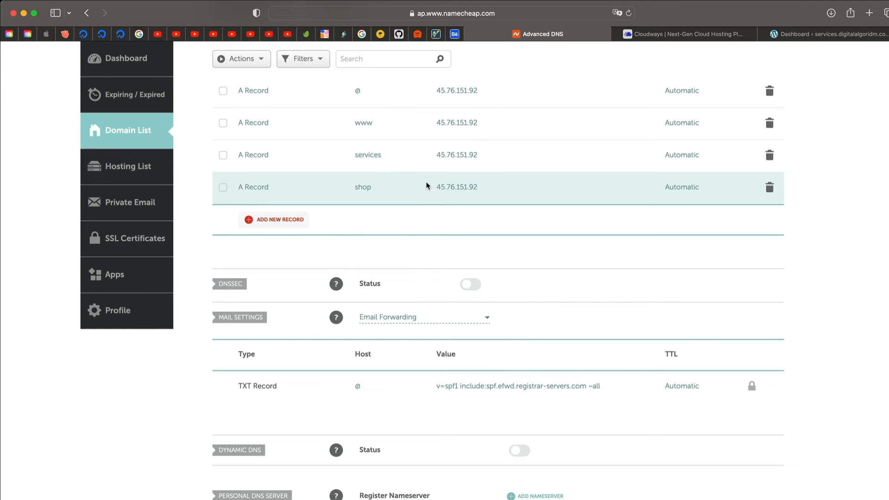
pyautogui.moveTo(555, 166)
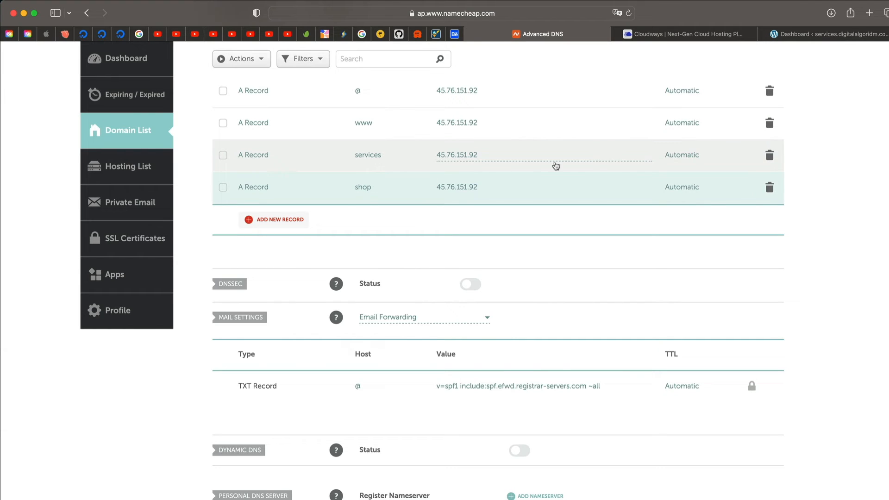
pyautogui.moveTo(438, 225)
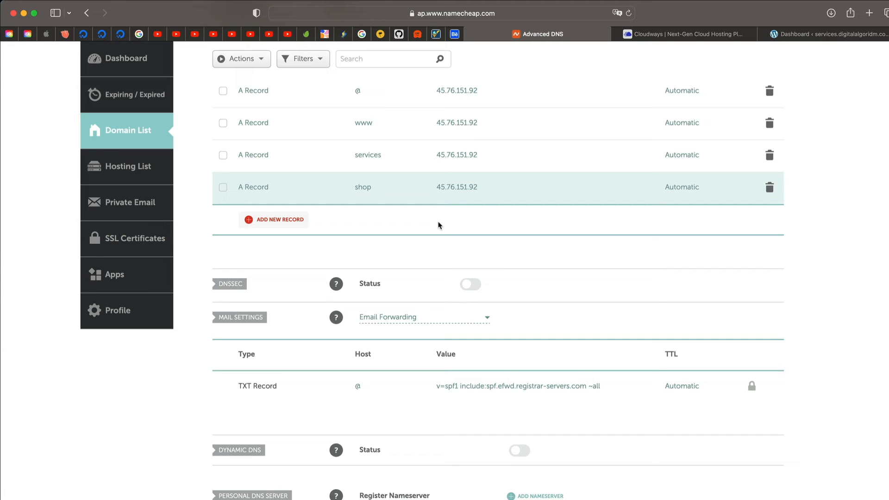
pyautogui.moveTo(782, 38)
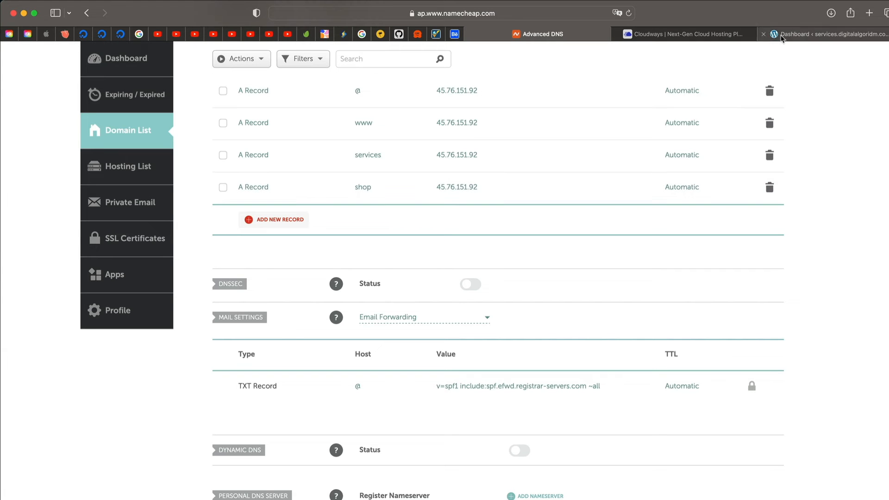
# Step: Check the Cloudways Applications list during the install, then return to the server list
pyautogui.click(683, 35)
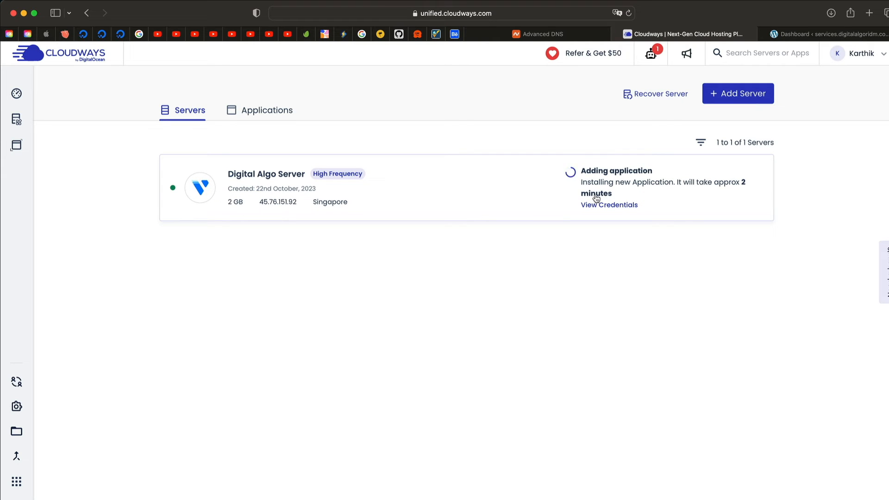
pyautogui.moveTo(626, 233)
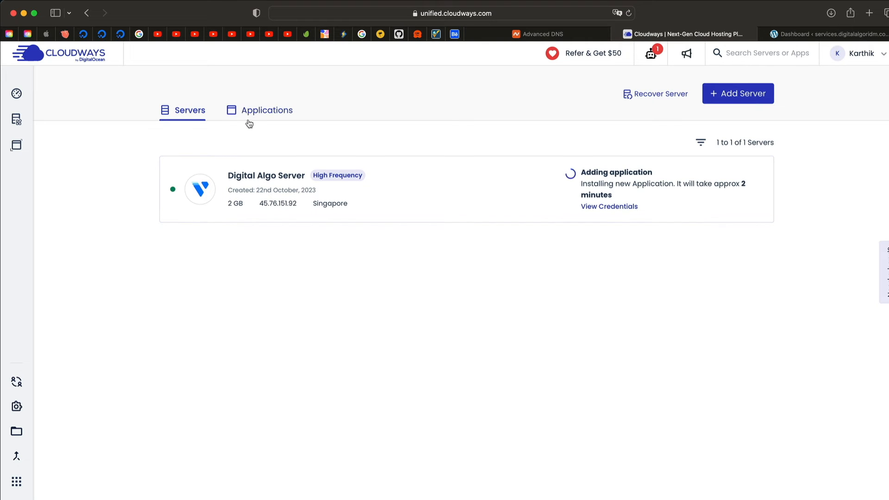
pyautogui.click(267, 110)
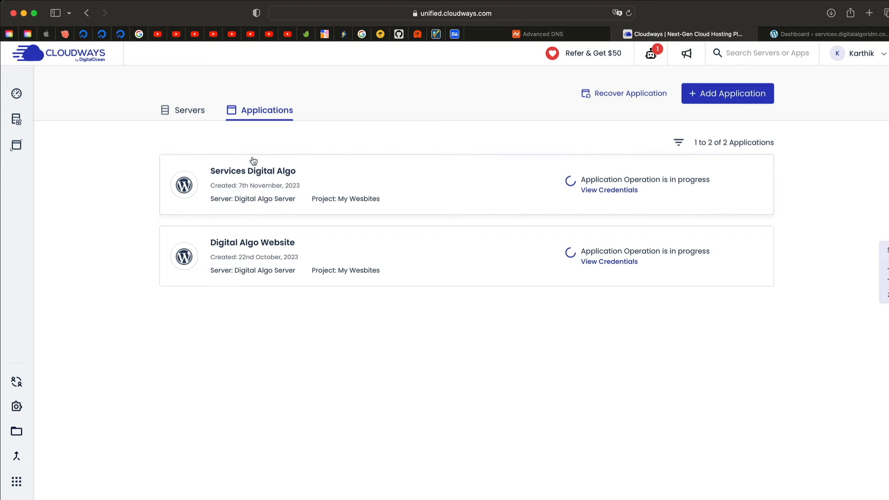
pyautogui.moveTo(270, 142)
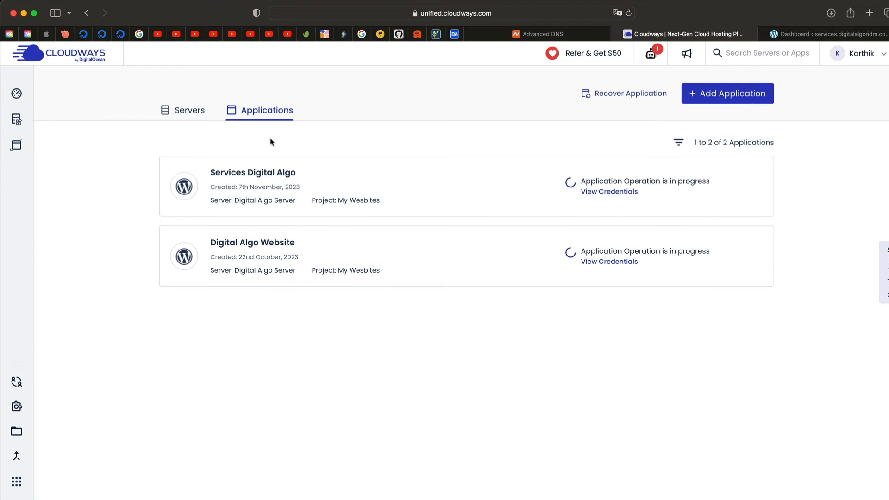
pyautogui.click(189, 110)
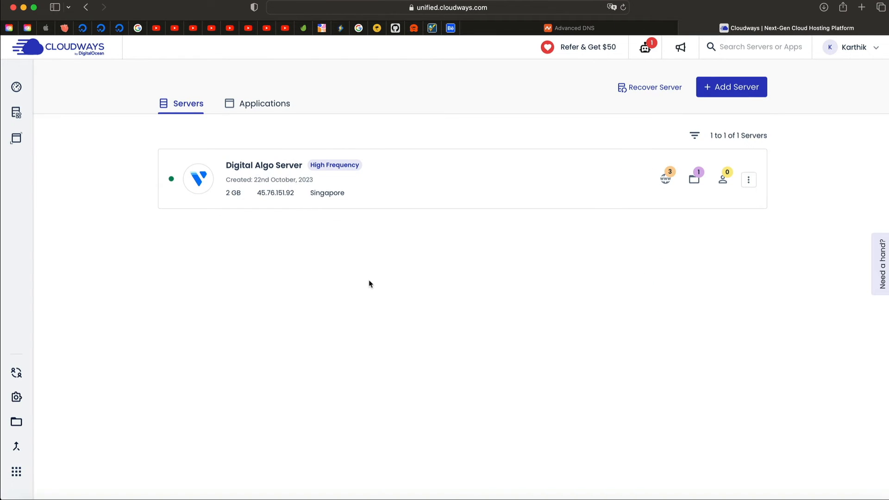
# Step: From the server's applications badge, open Digital Algo Store's Access Details page
pyautogui.click(668, 175)
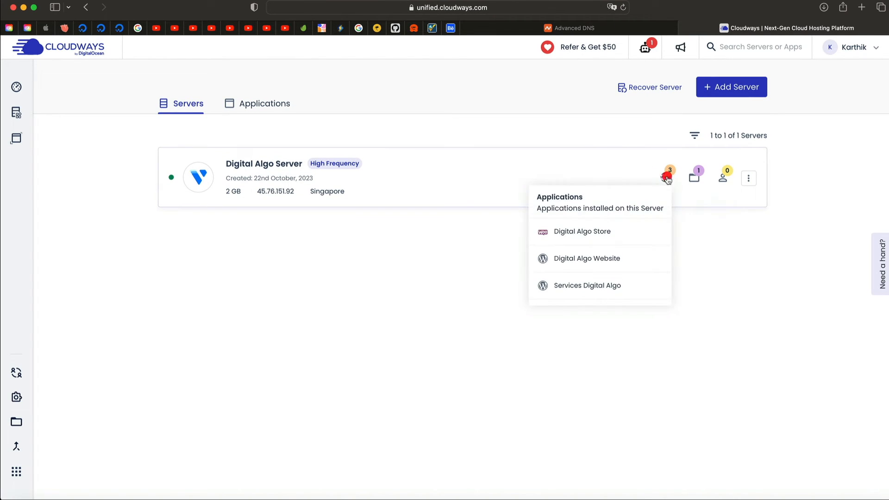
pyautogui.moveTo(669, 178)
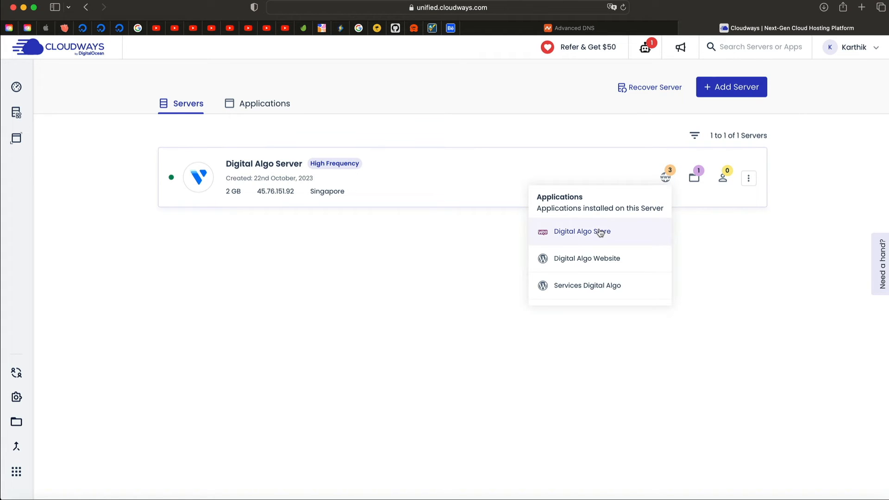
pyautogui.click(582, 231)
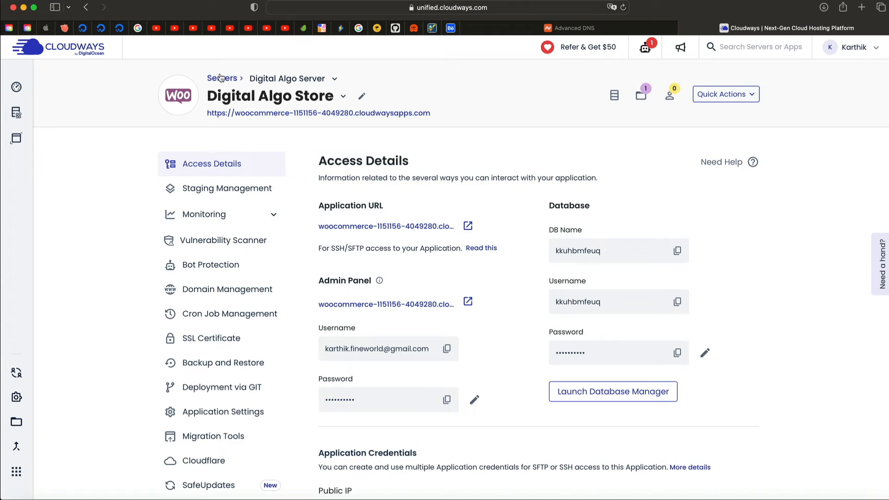
pyautogui.click(222, 77)
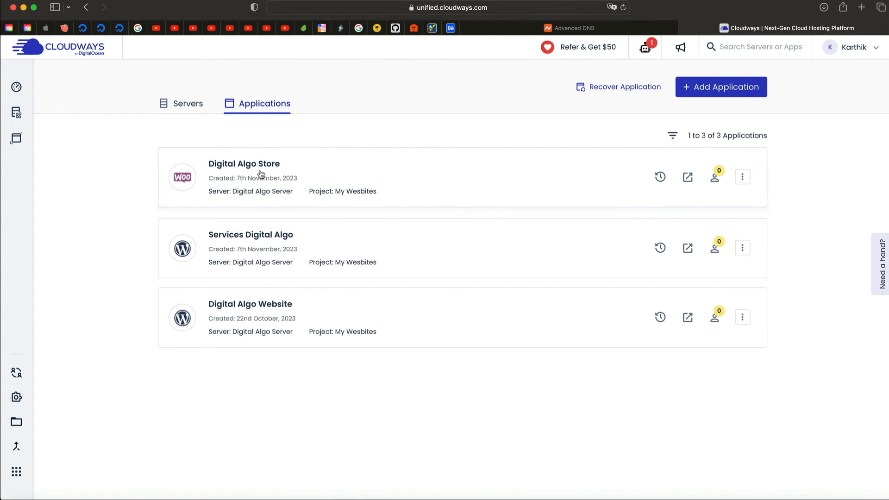
pyautogui.moveTo(277, 165)
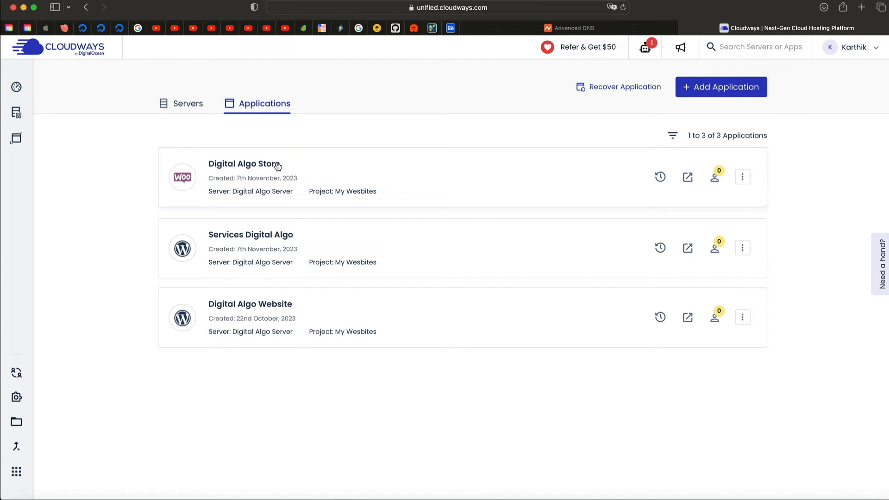
pyautogui.click(243, 163)
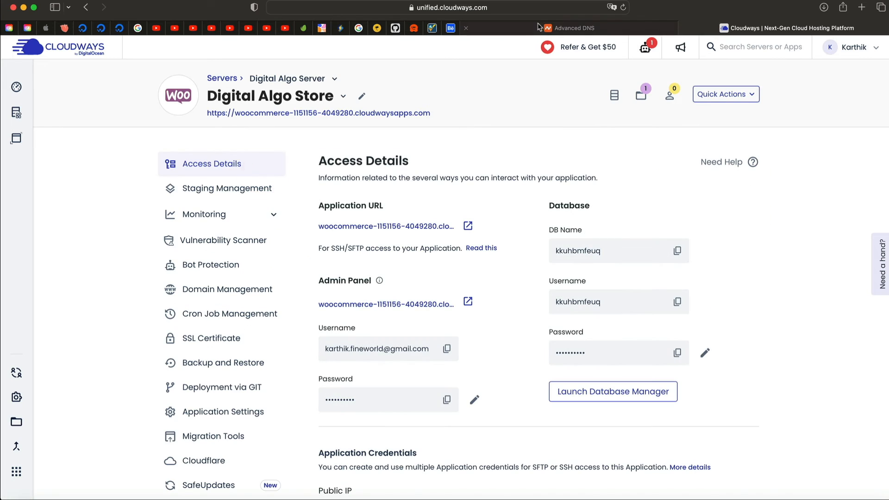
# Step: Review Namecheap's Host Records to confirm the shop A record at 45.76.151.92
pyautogui.click(568, 28)
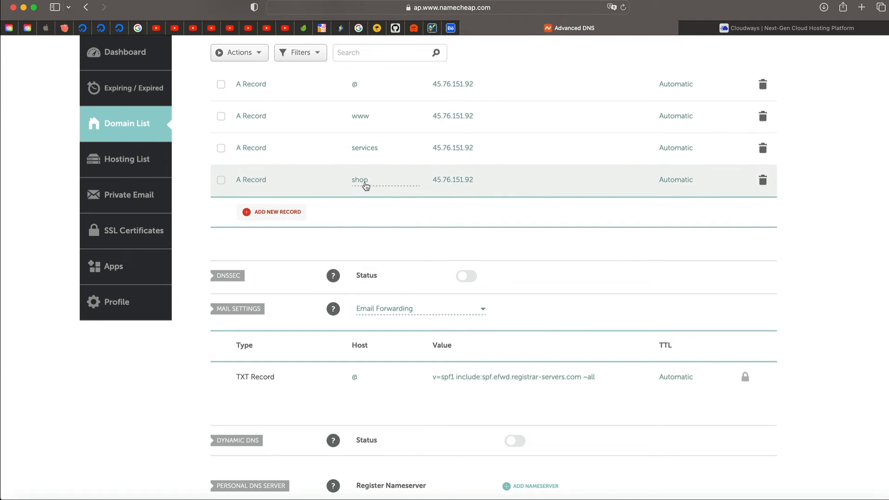
pyautogui.moveTo(352, 190)
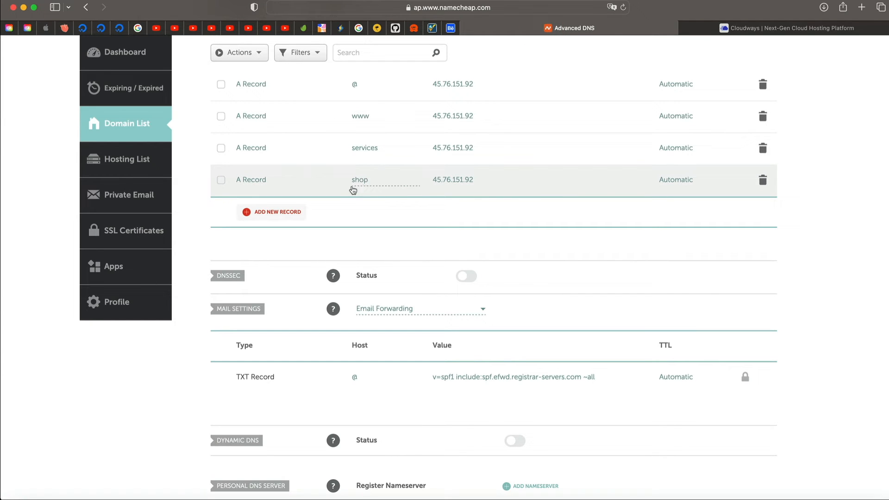
pyautogui.moveTo(352, 173)
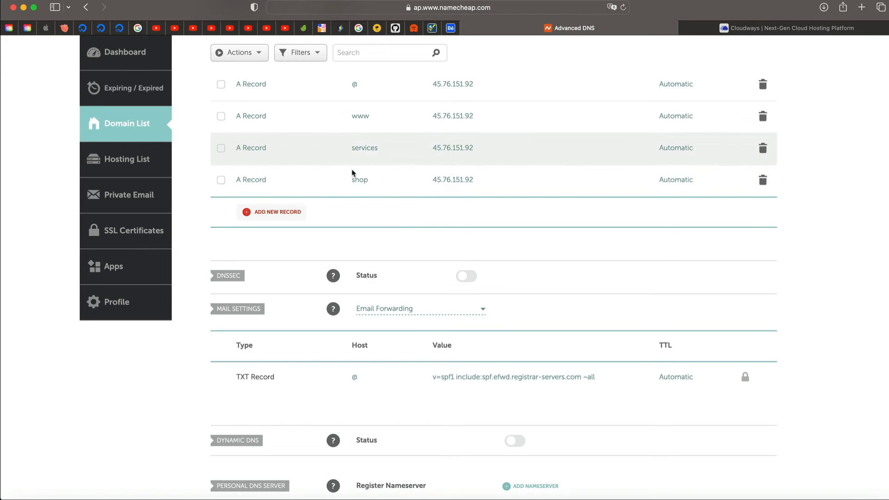
pyautogui.scroll(3)
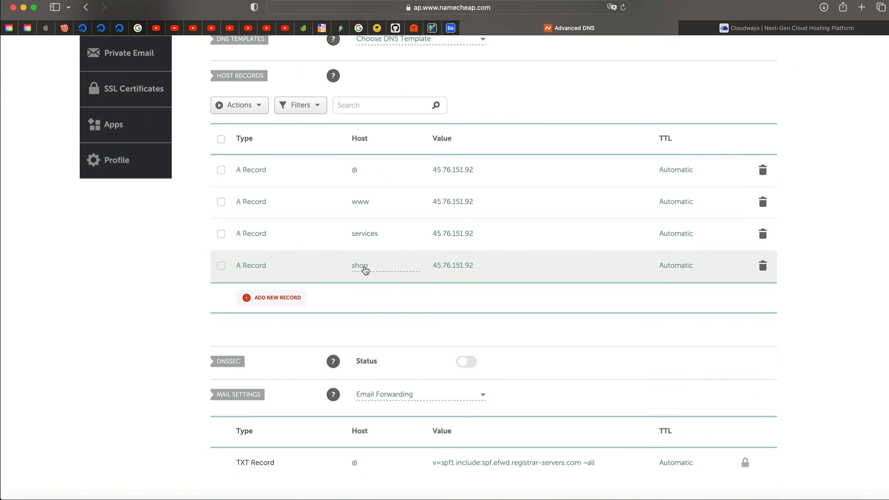
# Step: Go to Digital Algo Store's Domain Management, listing only its cloudwaysapps primary domain
pyautogui.click(788, 28)
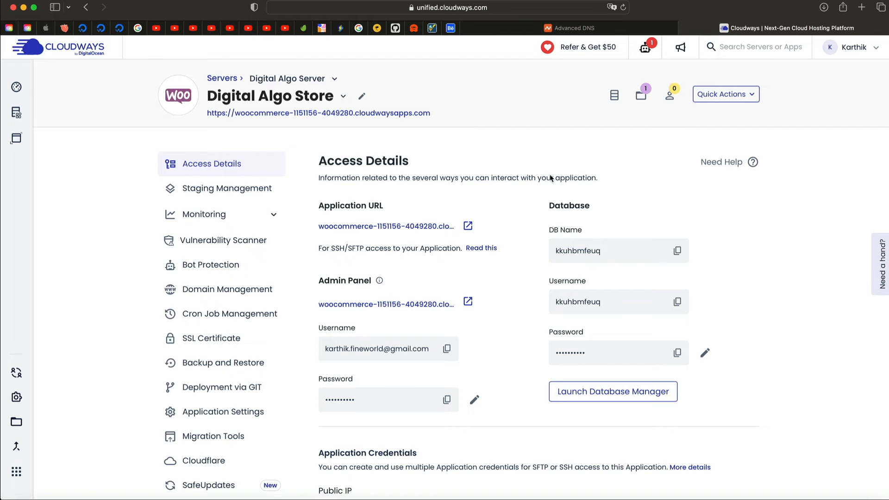
pyautogui.moveTo(226, 289)
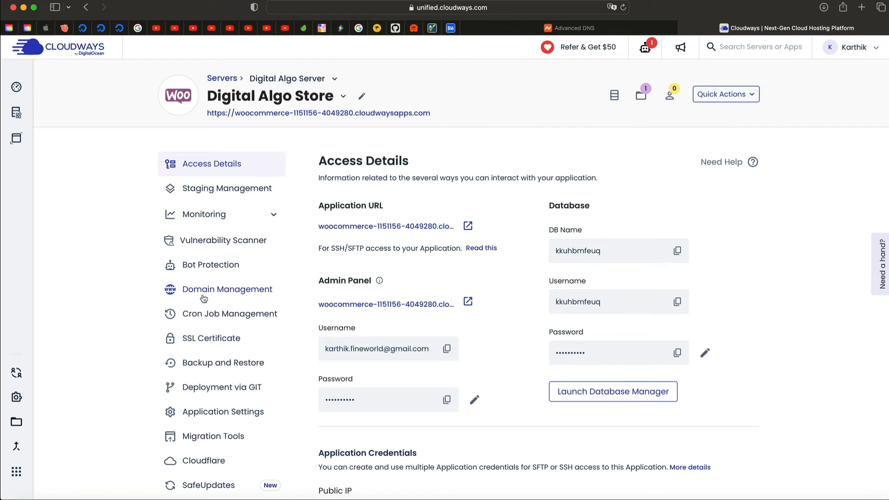
pyautogui.click(227, 289)
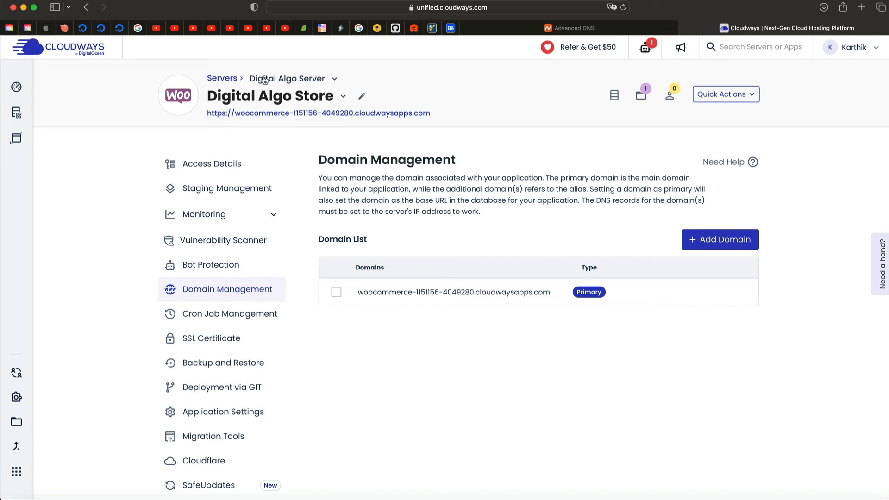
pyautogui.moveTo(232, 107)
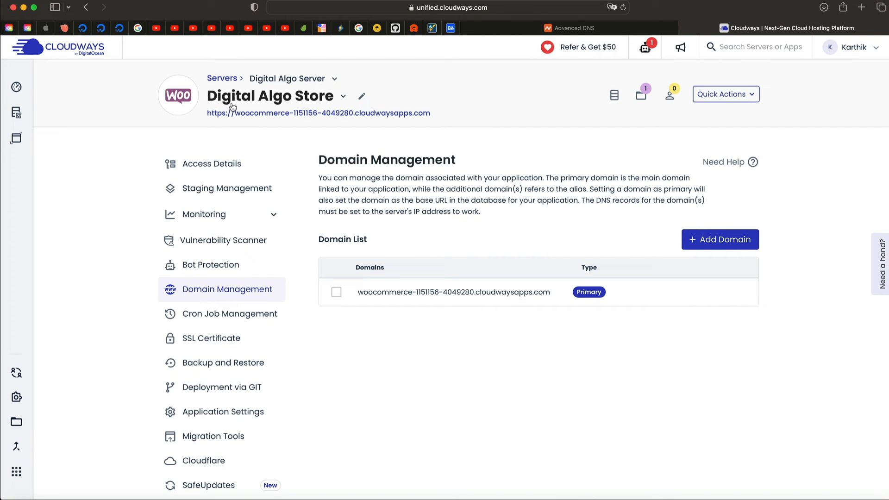
# Step: Add shop.digitalalgoridm.com as an additional domain for Digital Algo Store
pyautogui.click(719, 239)
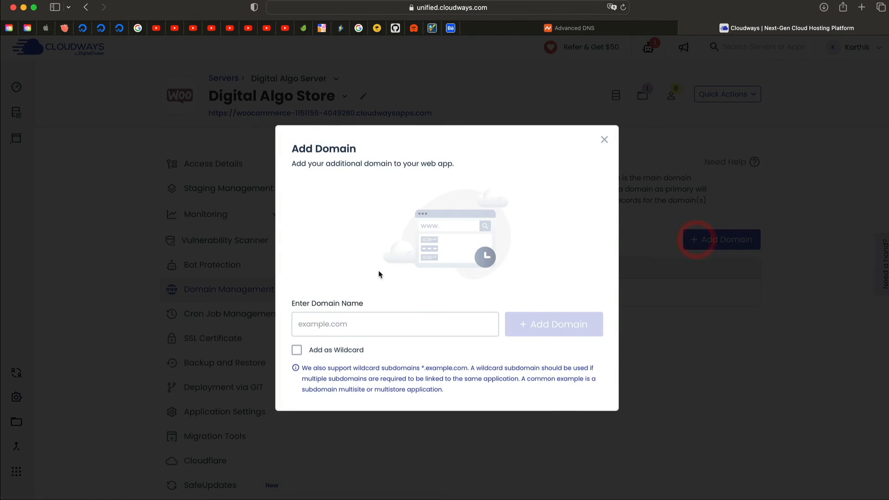
pyautogui.write('shop.digit')
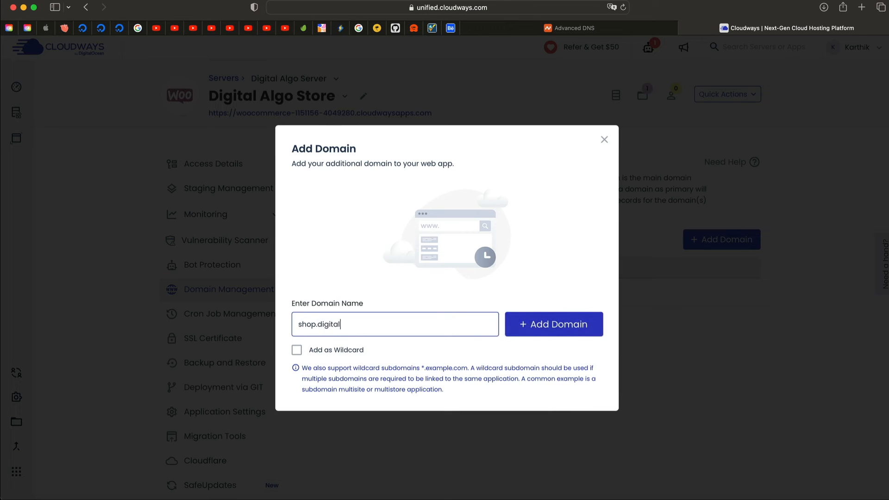
pyautogui.write('algori')
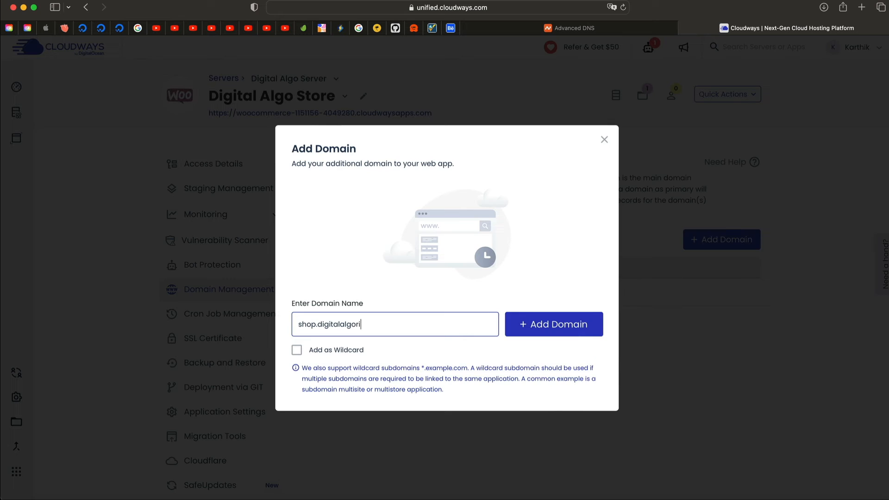
pyautogui.write('dm.com')
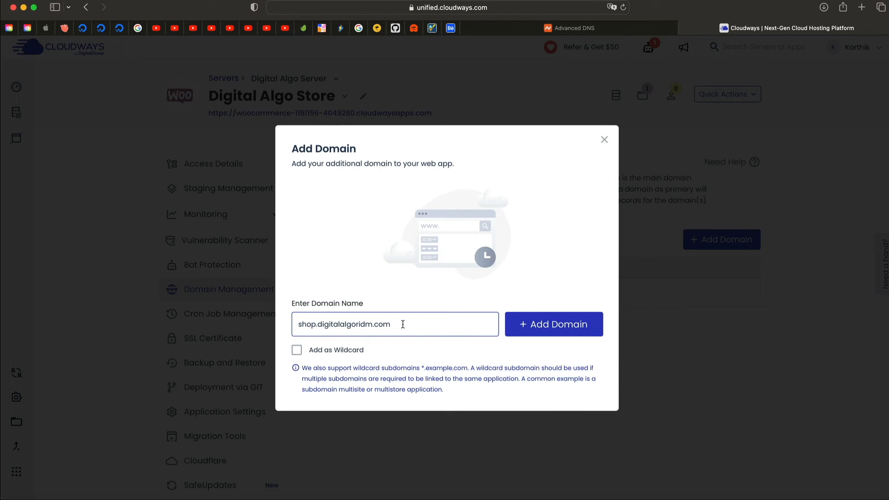
pyautogui.click(553, 324)
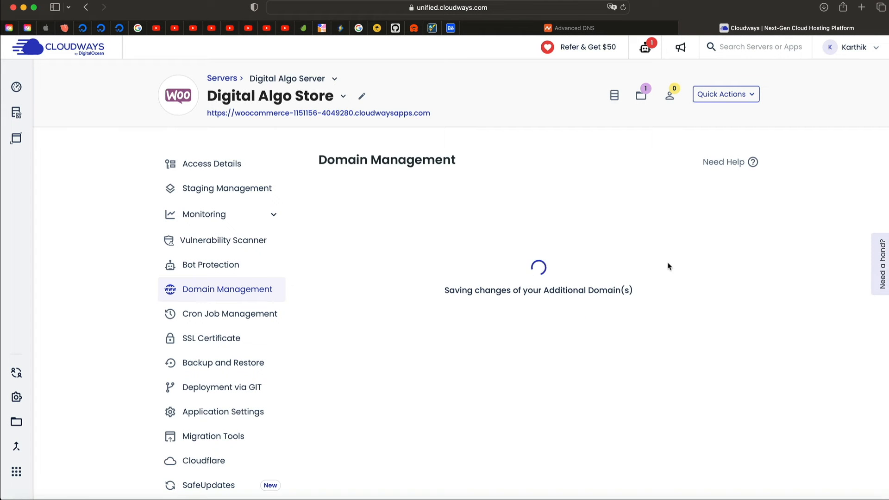
pyautogui.moveTo(481, 280)
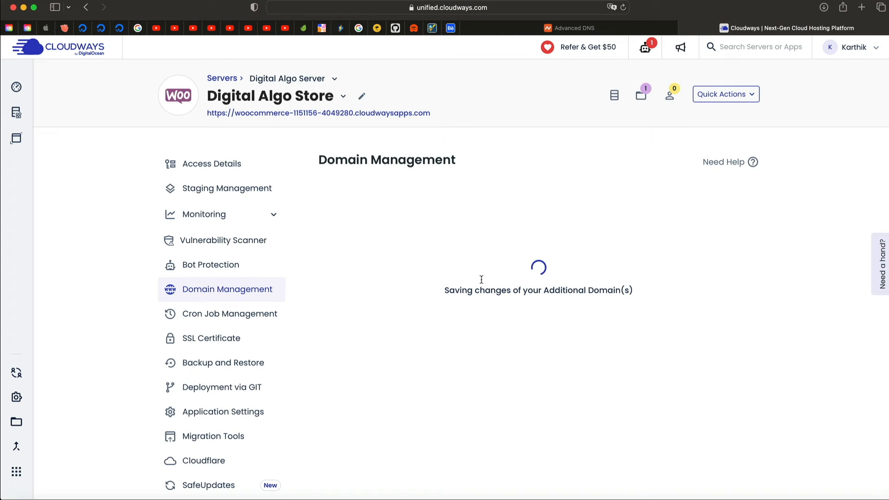
pyautogui.moveTo(443, 258)
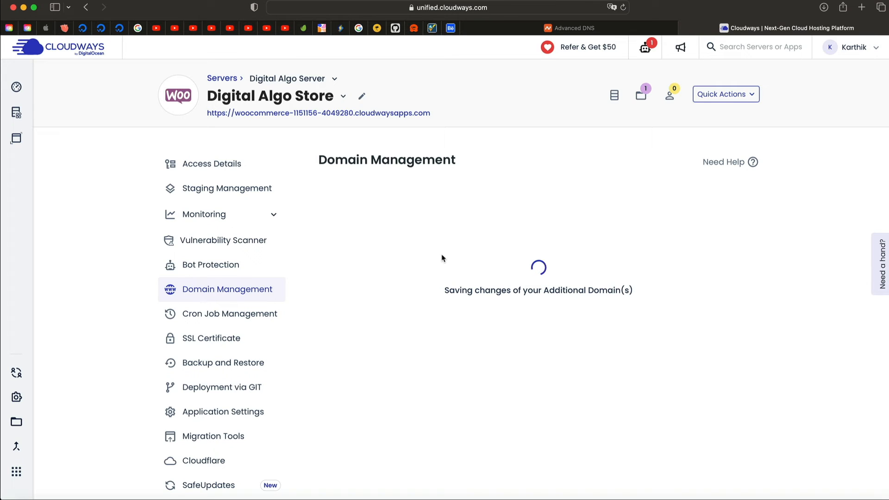
pyautogui.moveTo(204, 84)
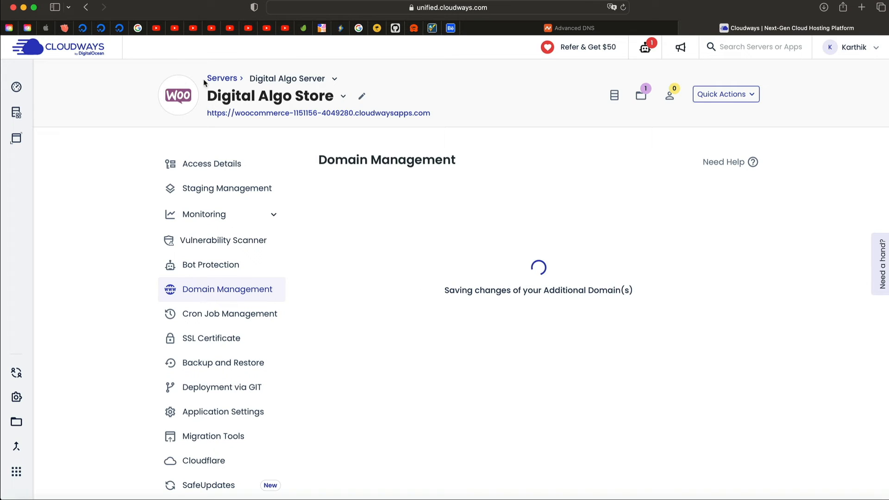
pyautogui.moveTo(256, 110)
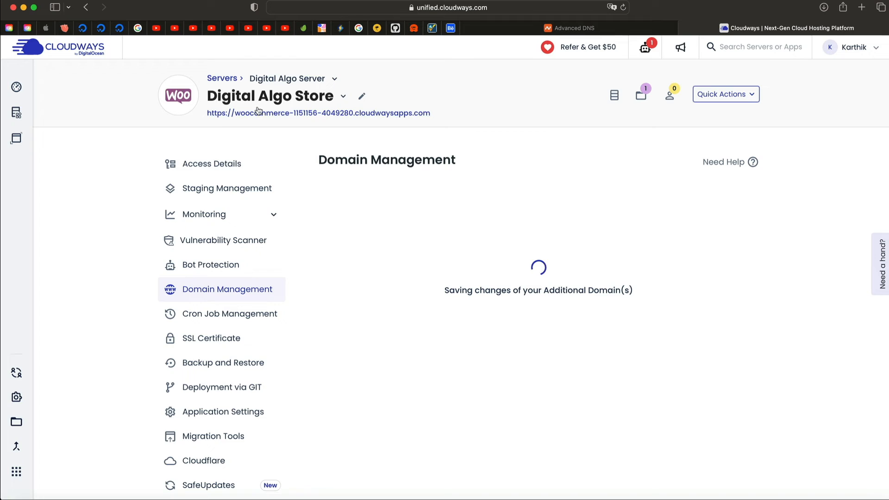
pyautogui.moveTo(256, 116)
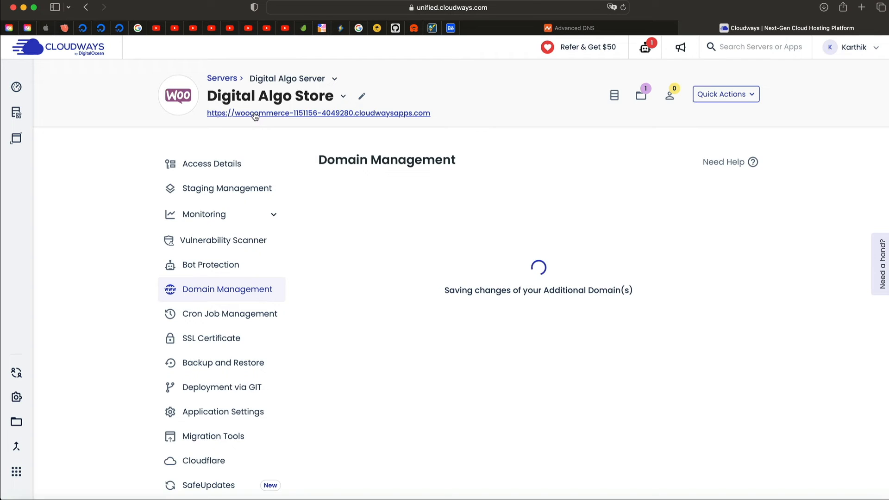
pyautogui.moveTo(311, 280)
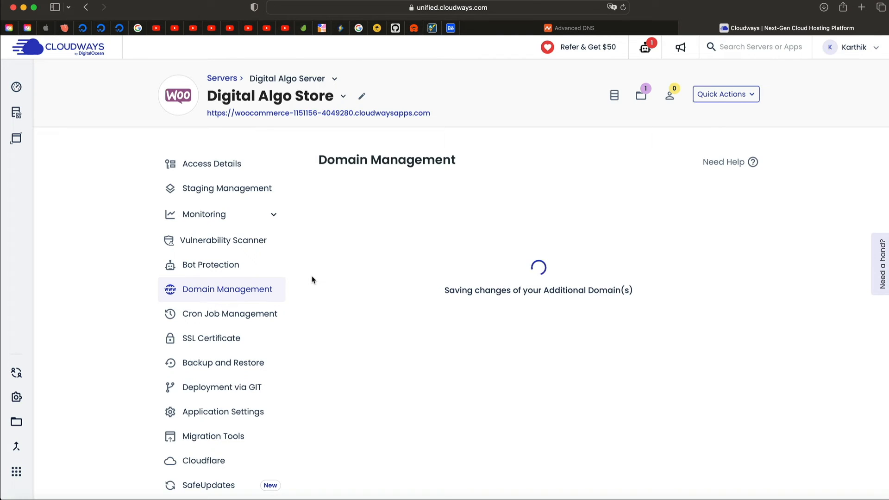
pyautogui.moveTo(219, 329)
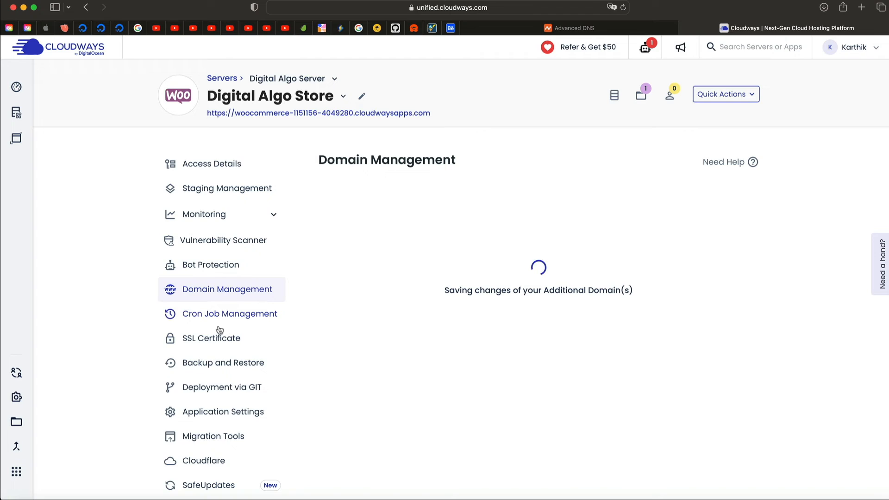
pyautogui.moveTo(203, 341)
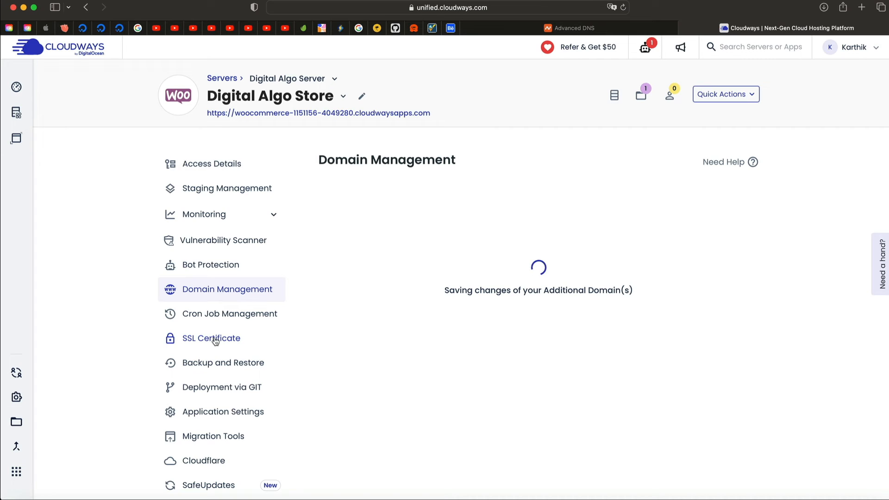
pyautogui.click(569, 28)
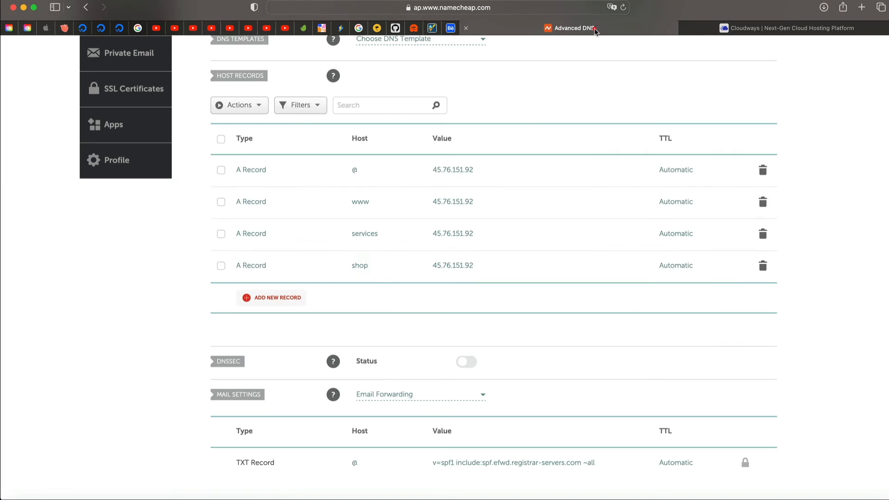
pyautogui.scroll(3)
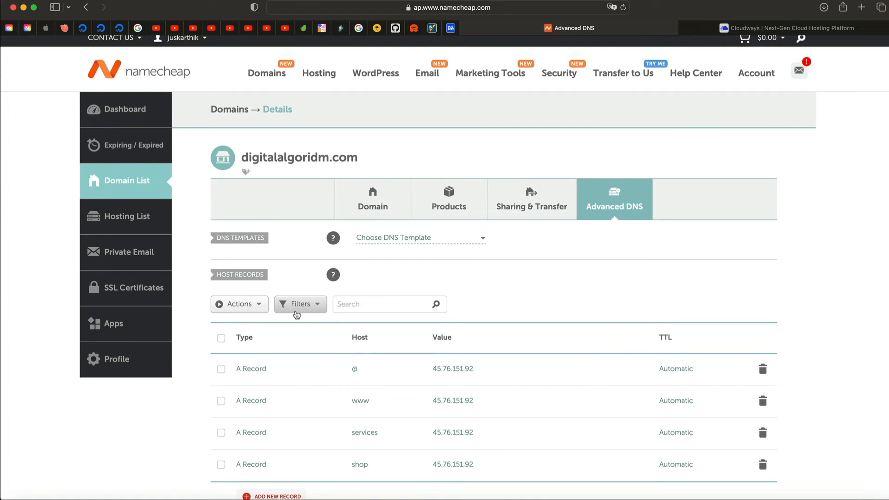
pyautogui.click(771, 28)
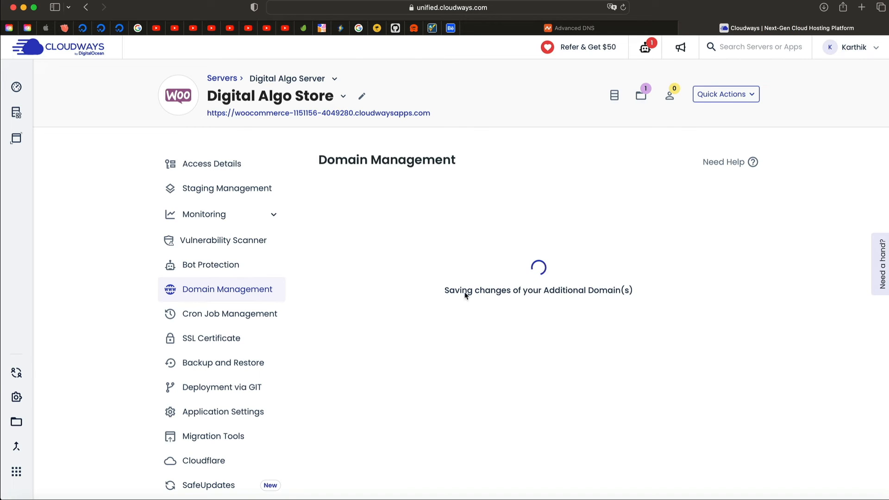
pyautogui.moveTo(474, 236)
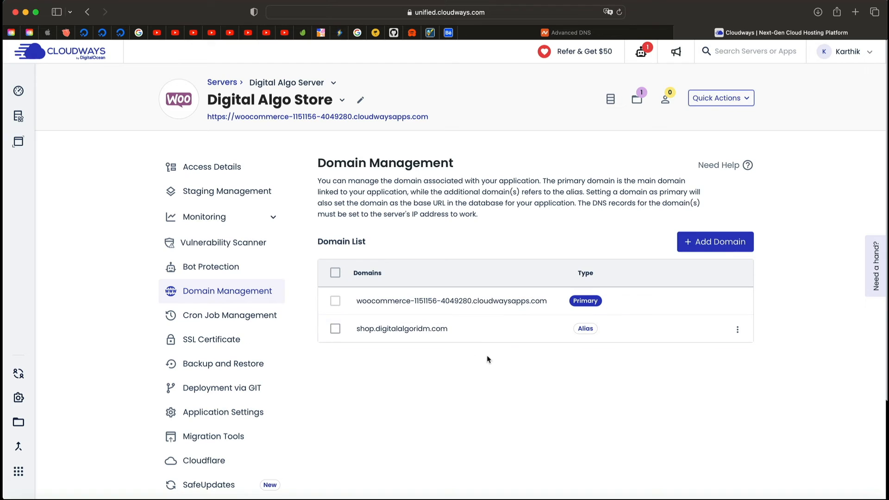
pyautogui.moveTo(738, 329)
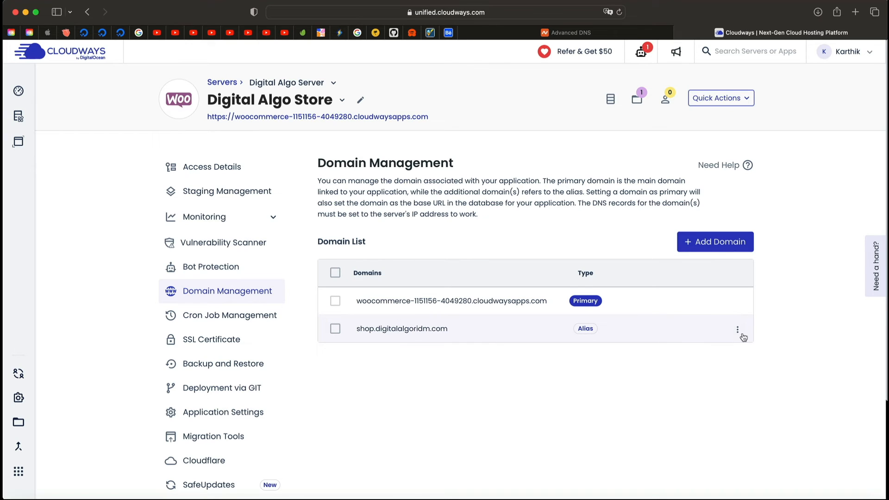
pyautogui.moveTo(508, 238)
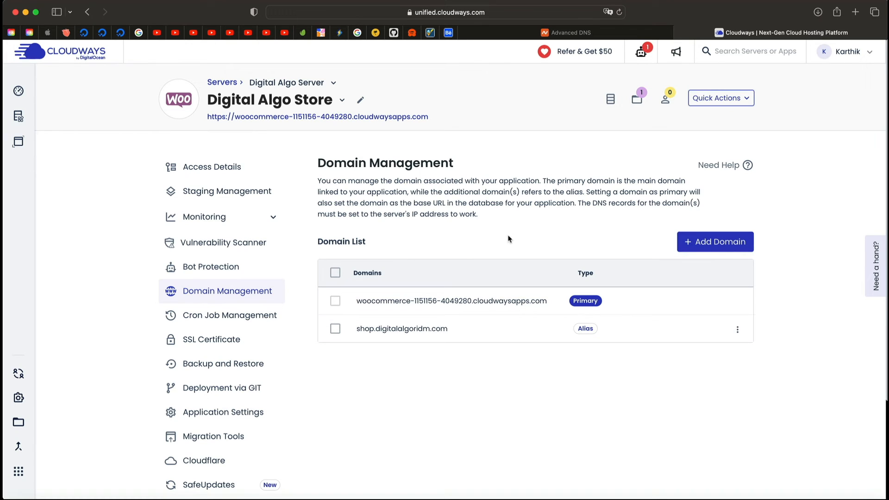
pyautogui.moveTo(396, 329)
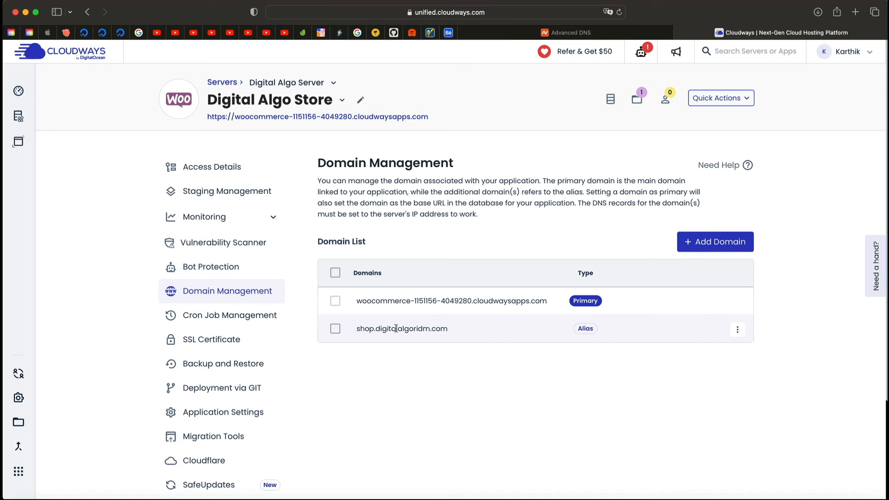
# Step: Confirm shop.digitalalgoridm.com is listed as Alias and cross-check it against Namecheap's shop A record
pyautogui.doubleClick(400, 328)
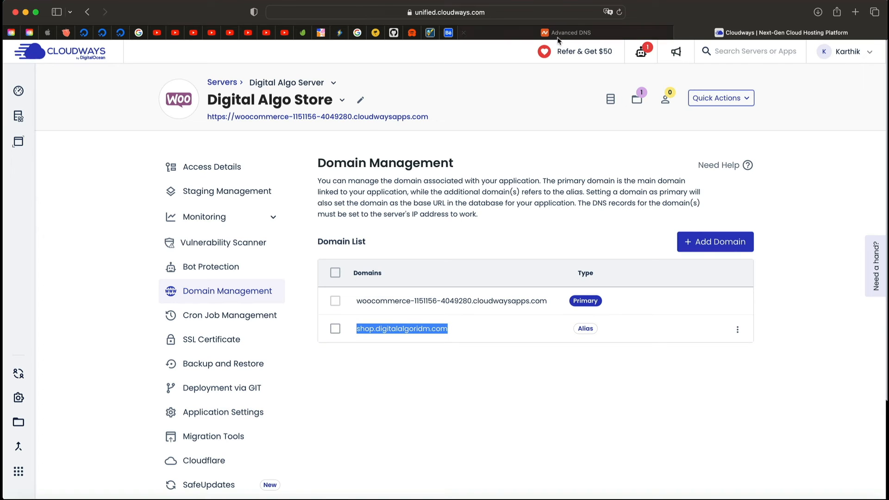
pyautogui.click(565, 32)
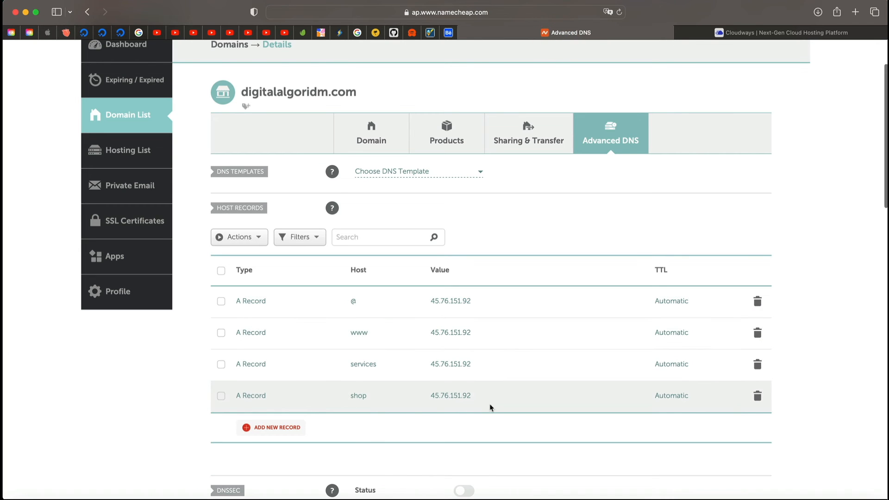
pyautogui.click(782, 33)
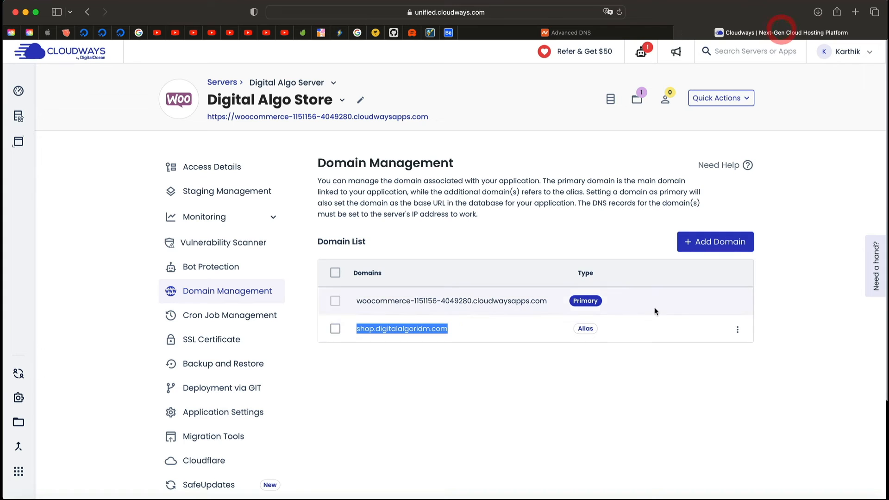
# Step: Choose Make Primary for the shop.digitalalgoridm.com row from its actions menu
pyautogui.click(738, 330)
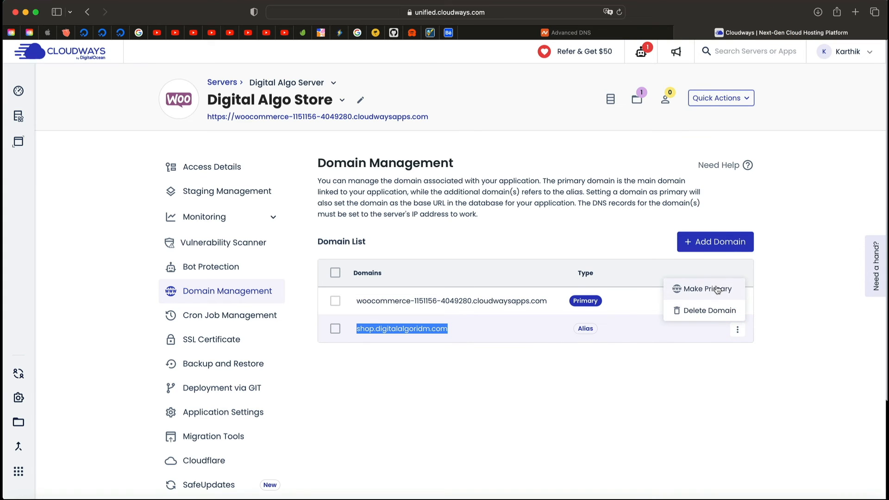
pyautogui.click(704, 289)
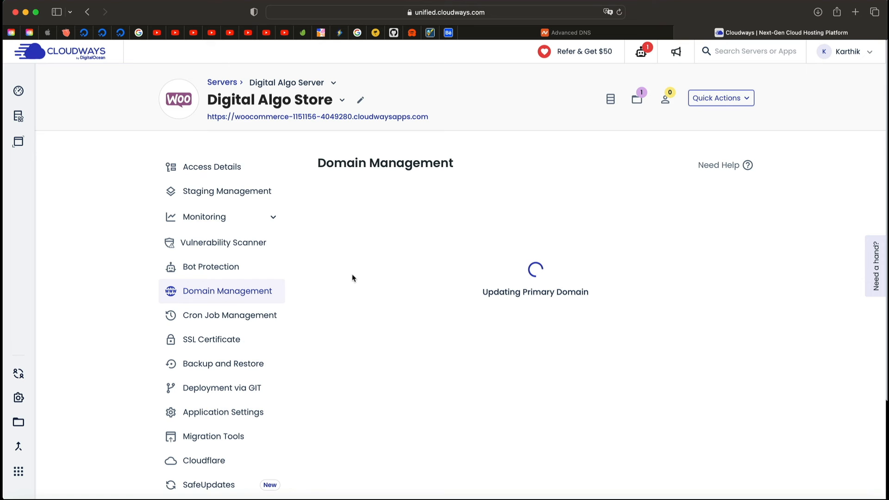
pyautogui.moveTo(505, 270)
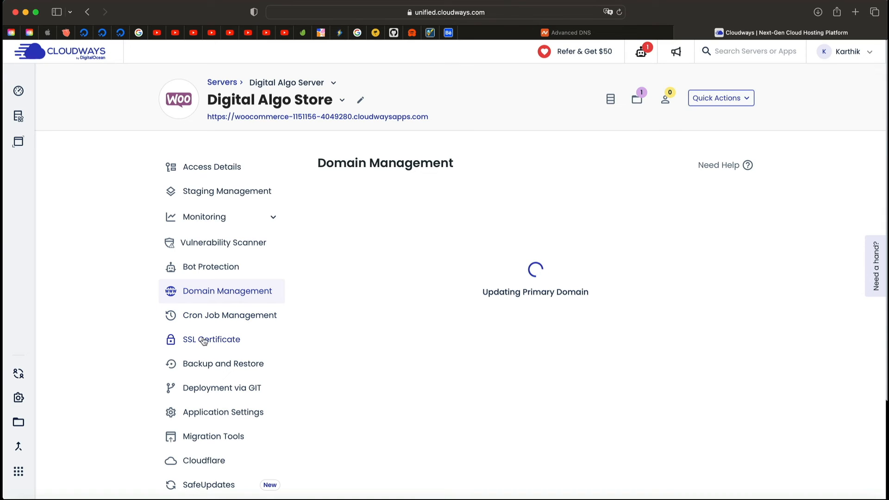
pyautogui.moveTo(563, 260)
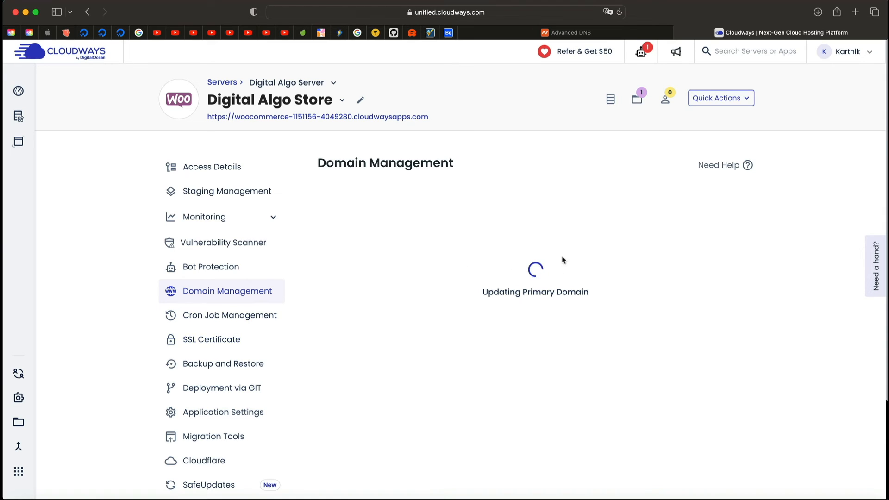
pyautogui.moveTo(188, 341)
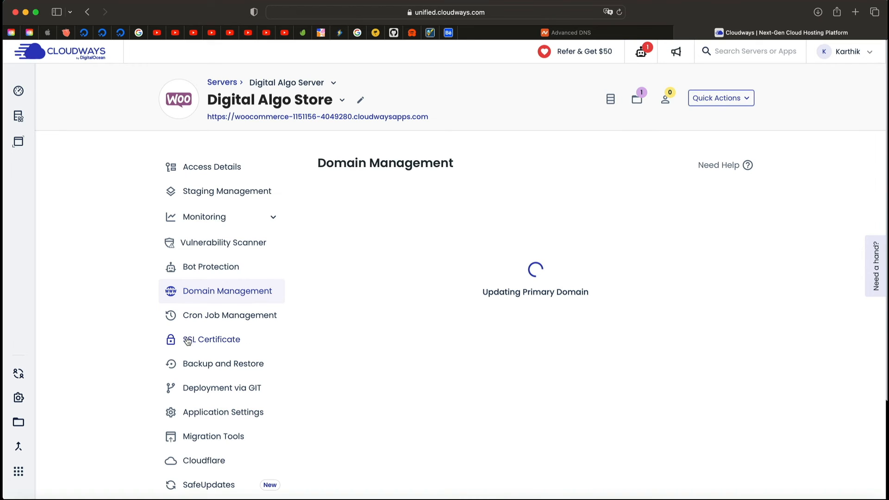
pyautogui.moveTo(203, 246)
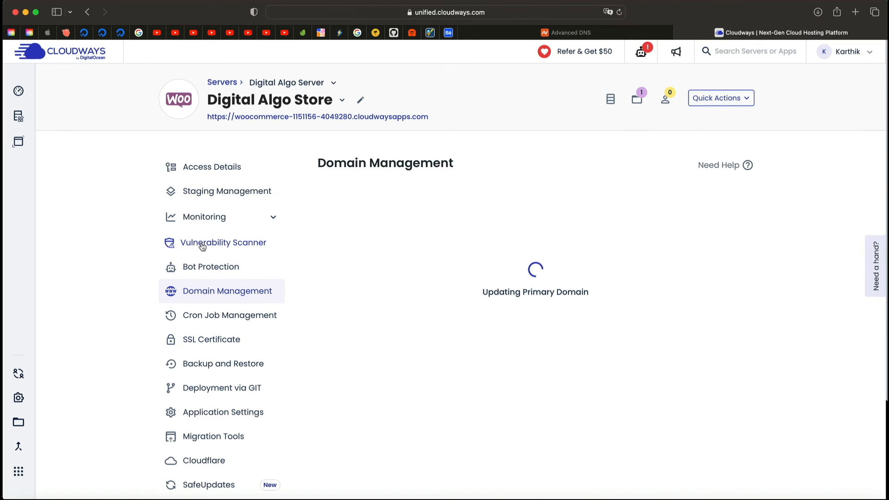
pyautogui.moveTo(203, 362)
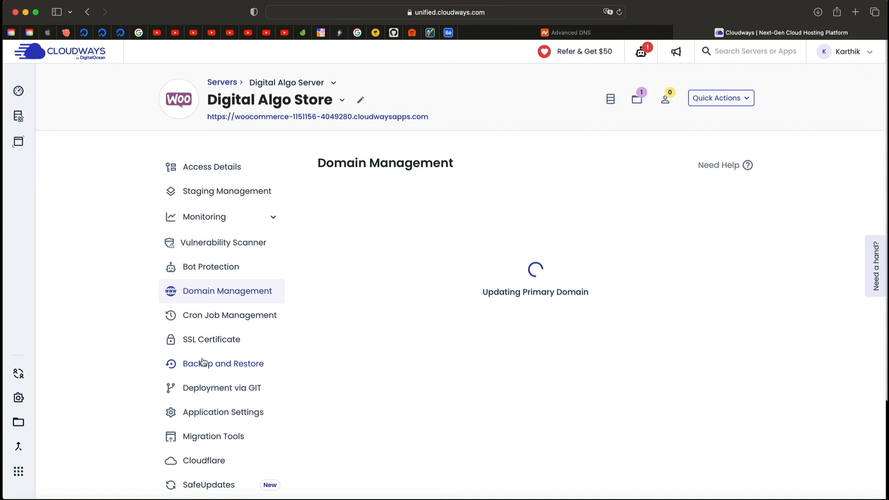
pyautogui.moveTo(464, 304)
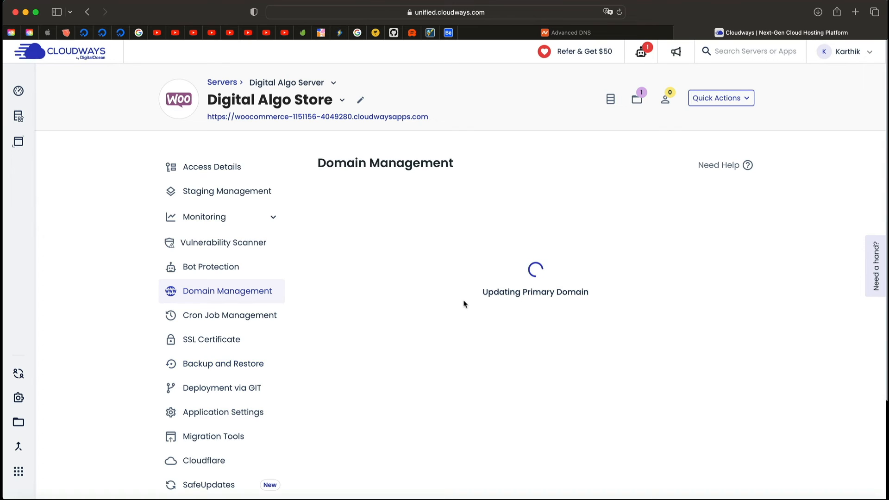
pyautogui.moveTo(459, 322)
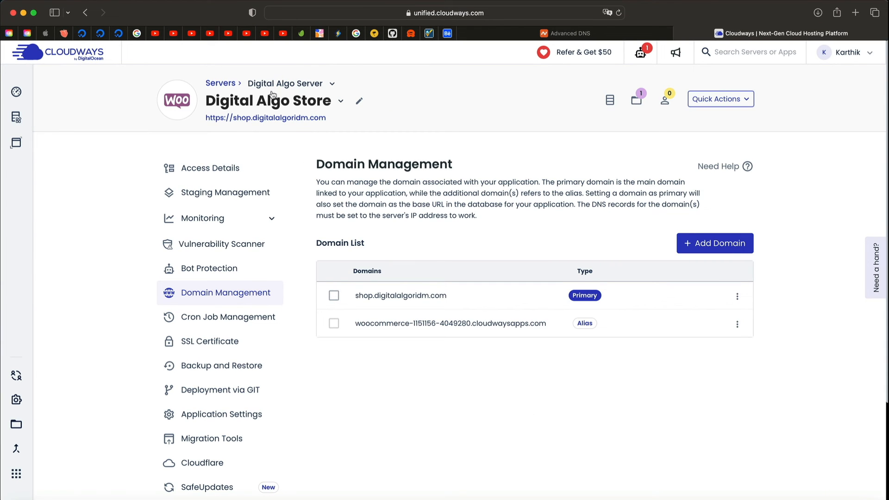
pyautogui.moveTo(269, 134)
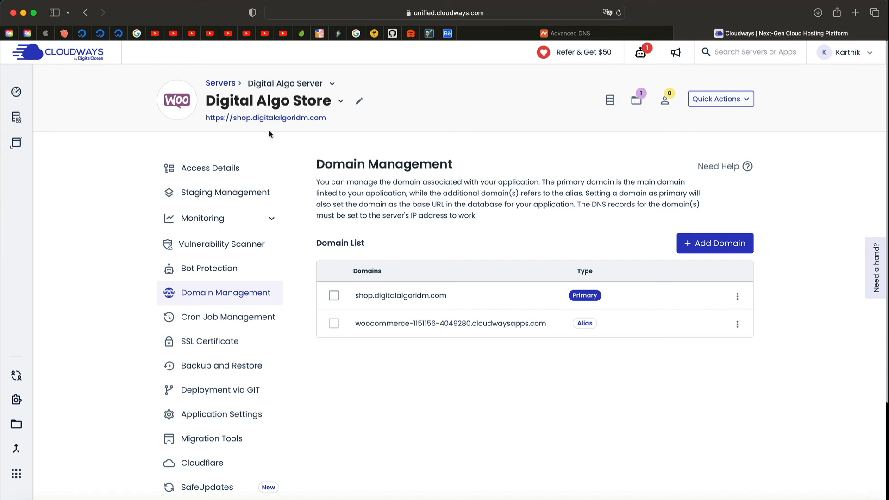
pyautogui.moveTo(222, 90)
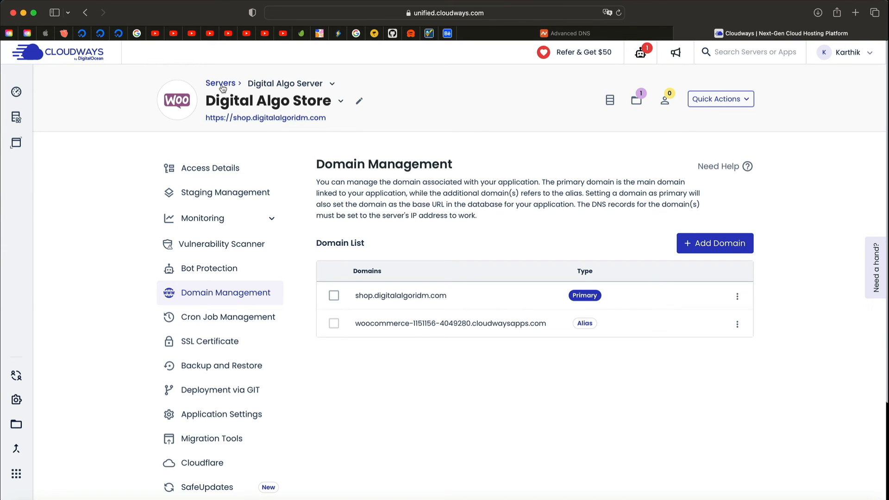
pyautogui.moveTo(530, 308)
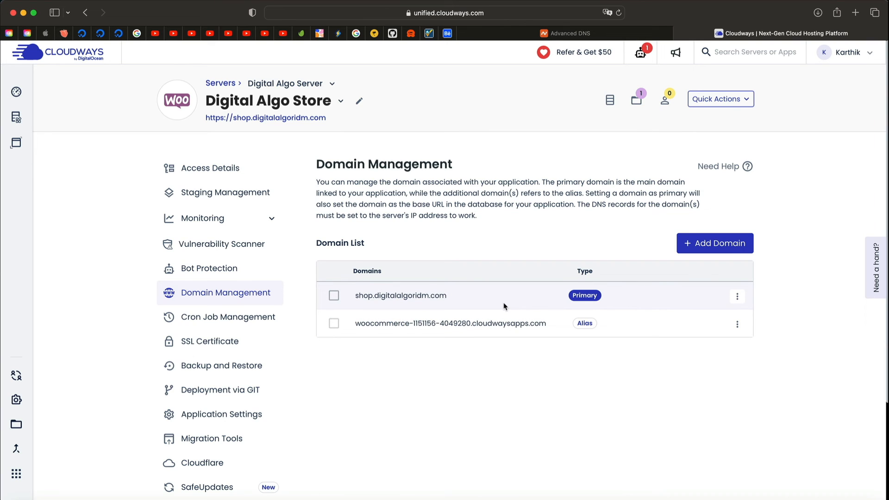
pyautogui.moveTo(556, 250)
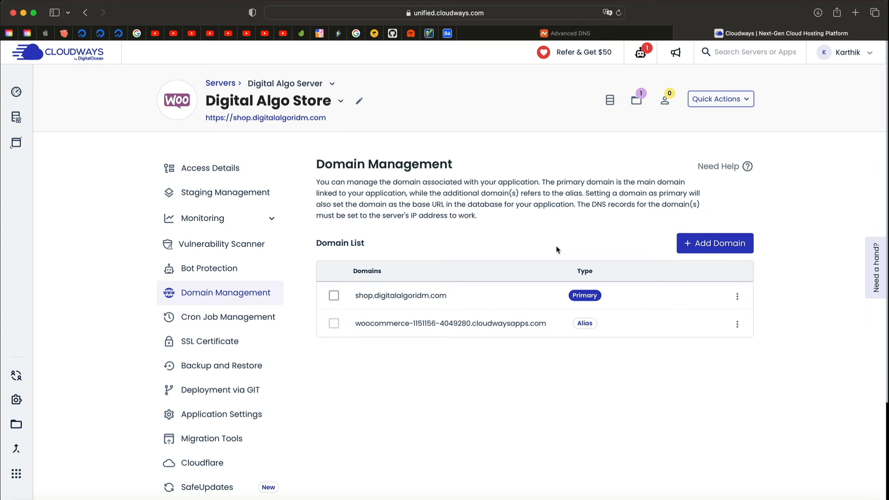
# Step: Install a Let's Encrypt certificate for shop.digitalalgoridm.com from the SSL Certificate settings
pyautogui.click(209, 341)
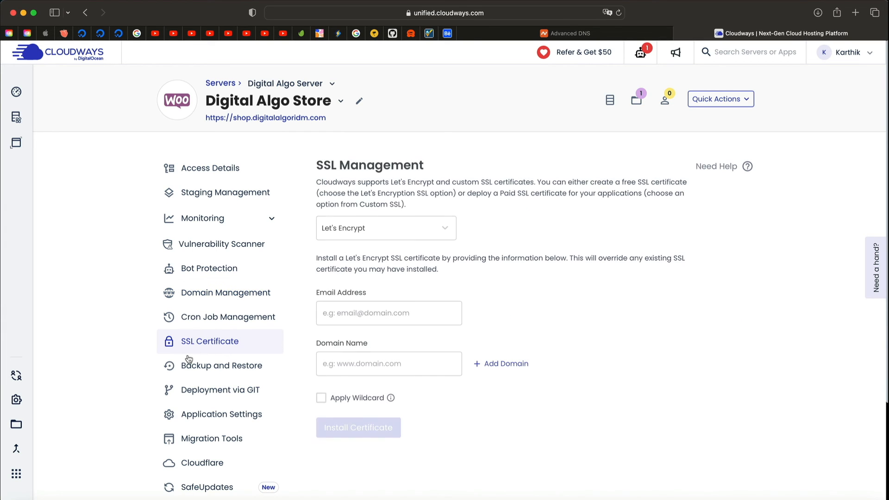
pyautogui.click(388, 313)
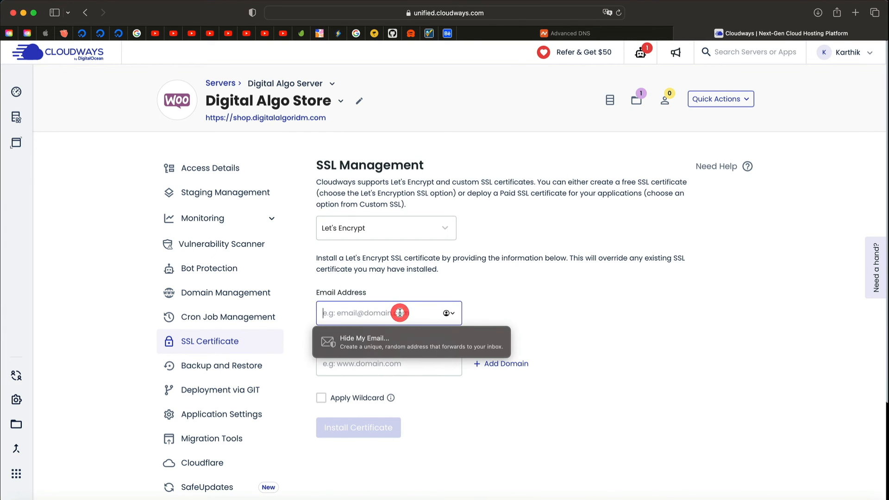
pyautogui.write('sho')
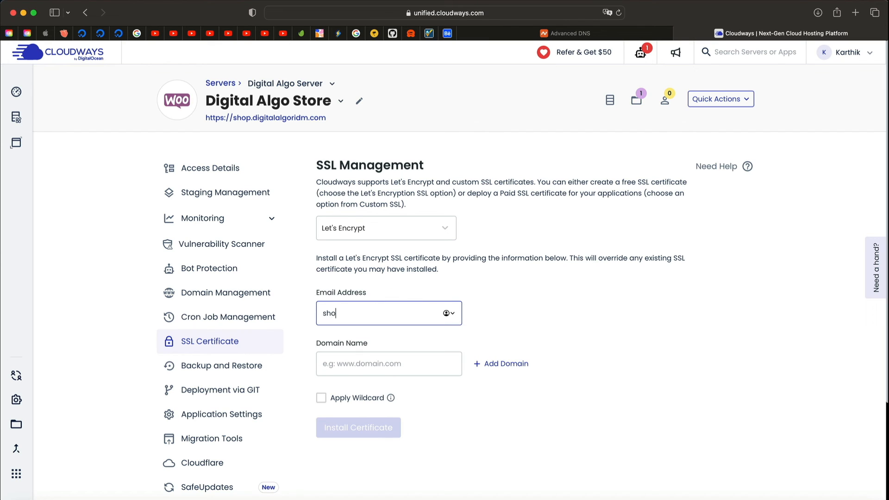
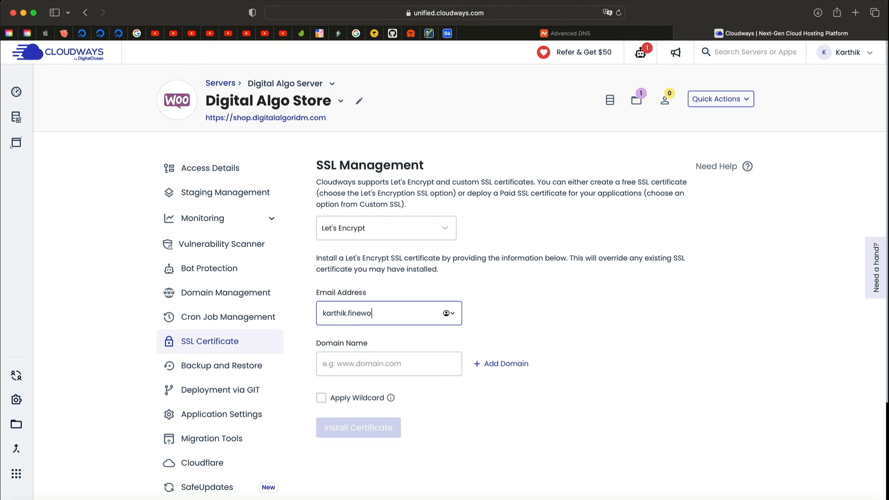
pyautogui.write('shop')
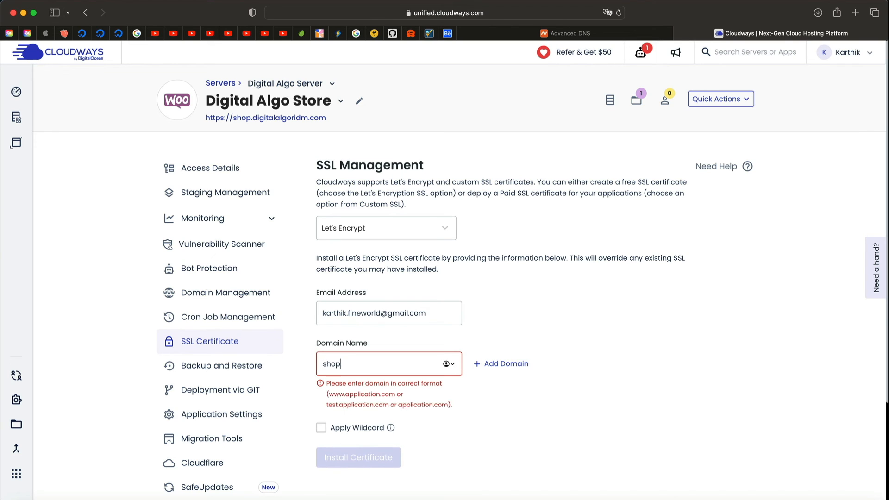
pyautogui.moveTo(340, 168)
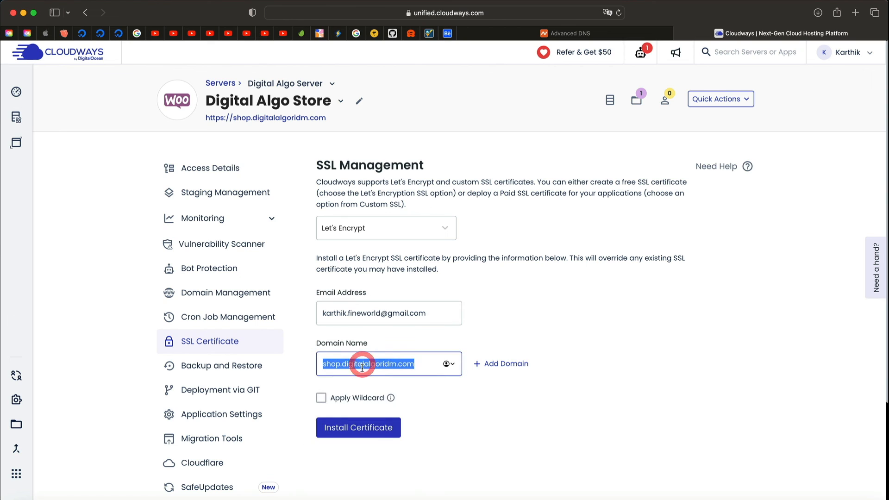
pyautogui.click(357, 428)
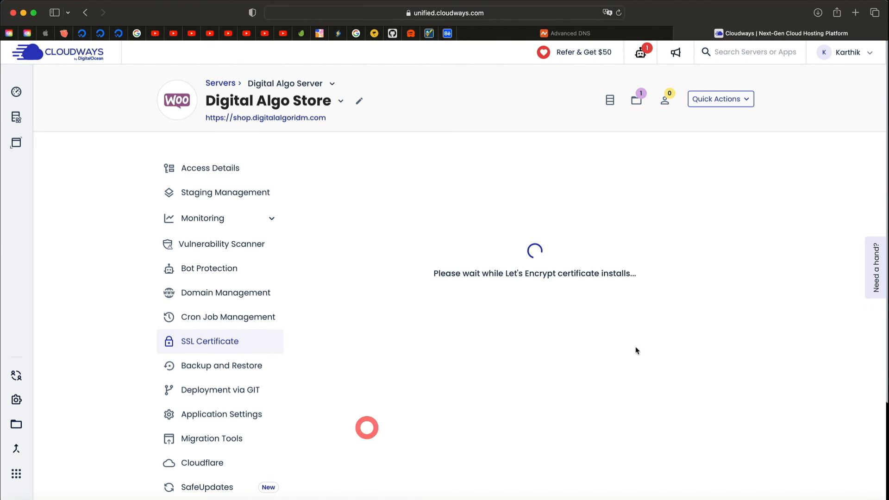
pyautogui.moveTo(665, 350)
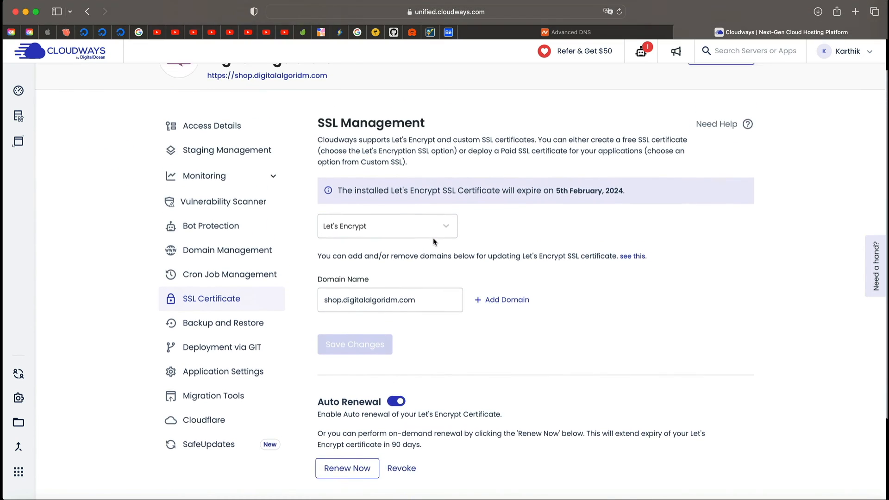
# Step: Bring up Digital Algo Store's Access Details page
pyautogui.scroll(3)
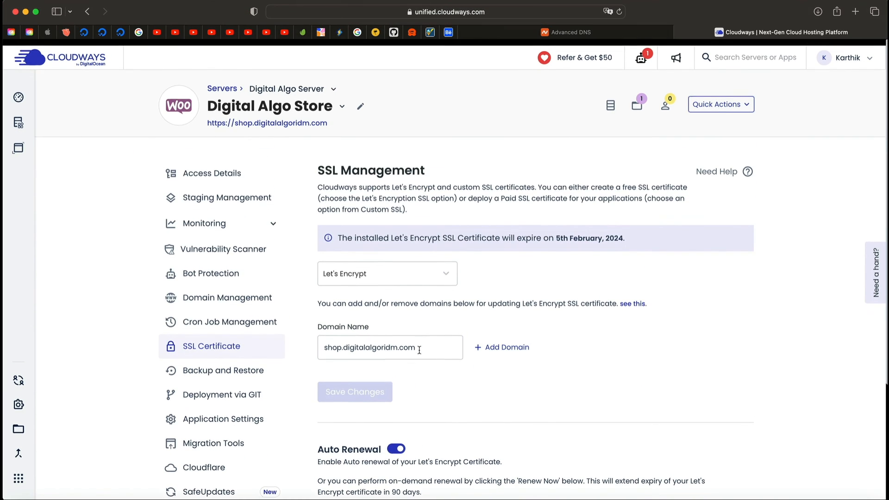
pyautogui.click(212, 173)
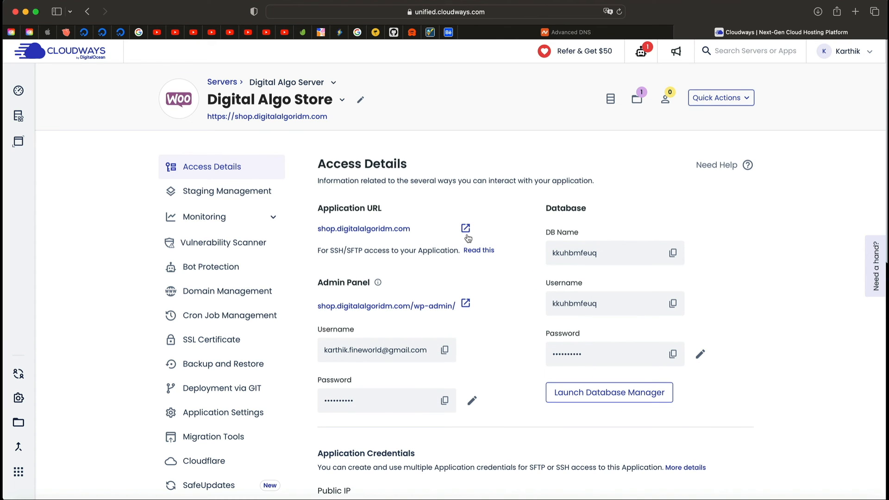
# Step: Load the live shop.digitalalgoridm.com storefront from the Application URL and verify it in its own tab
pyautogui.click(466, 228)
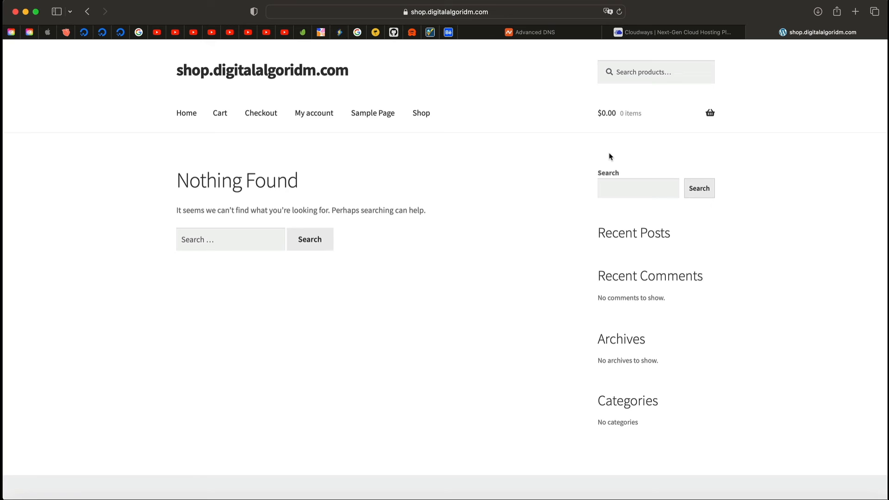
pyautogui.moveTo(516, 152)
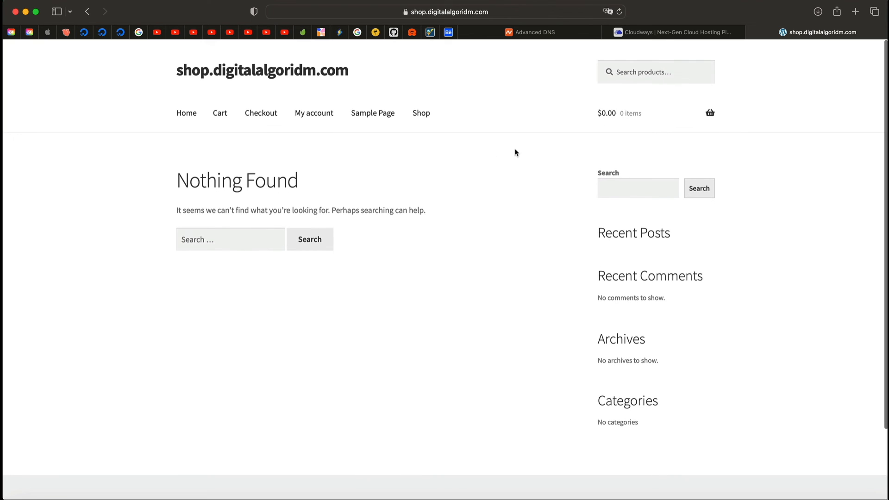
pyautogui.moveTo(675, 32)
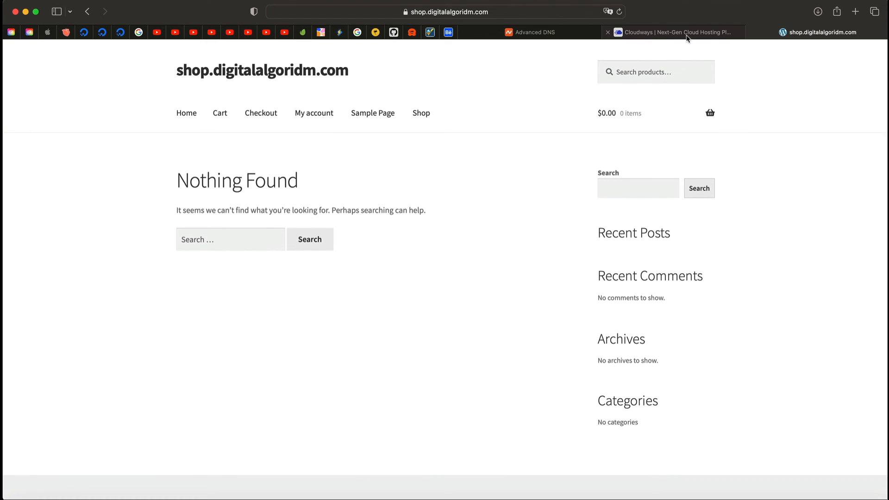
pyautogui.click(668, 31)
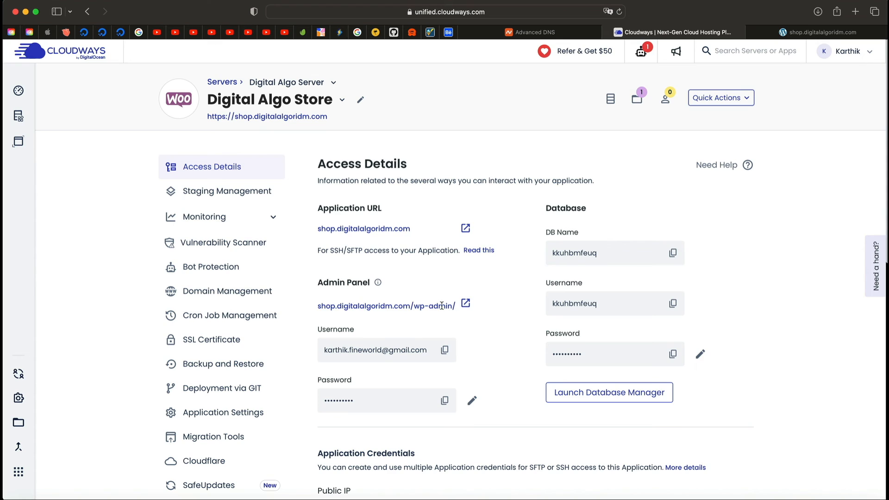
pyautogui.moveTo(467, 306)
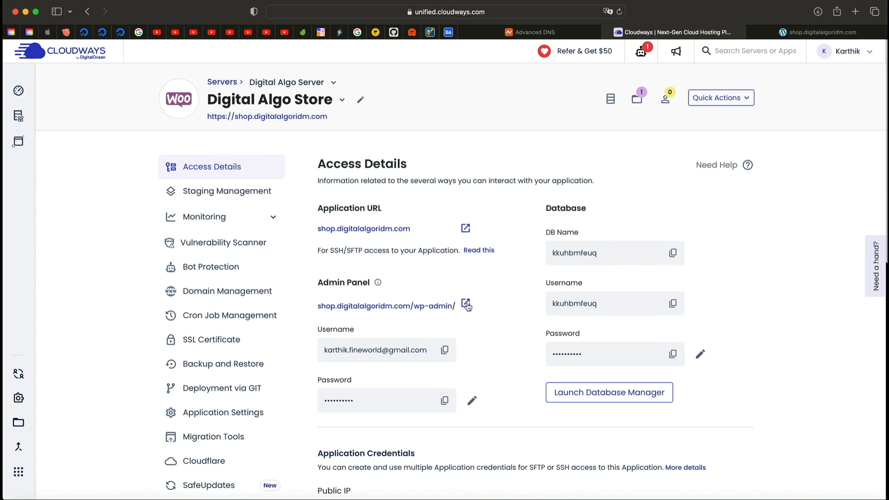
pyautogui.moveTo(370, 414)
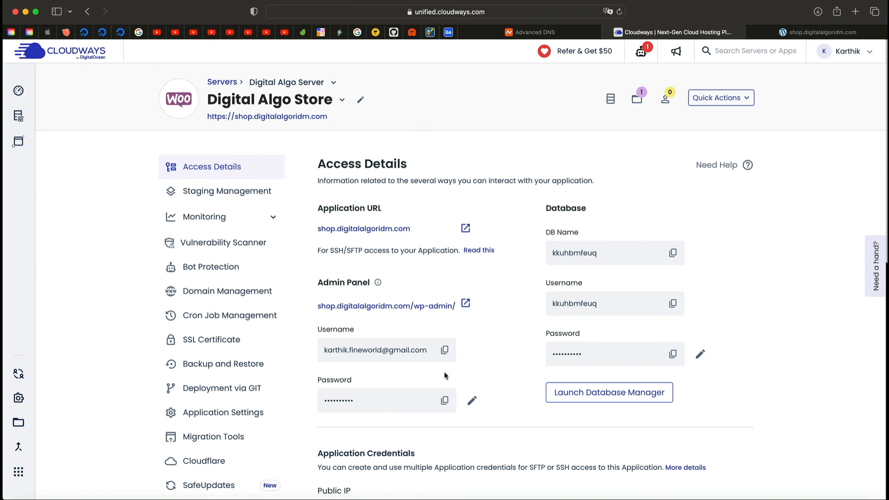
pyautogui.click(822, 32)
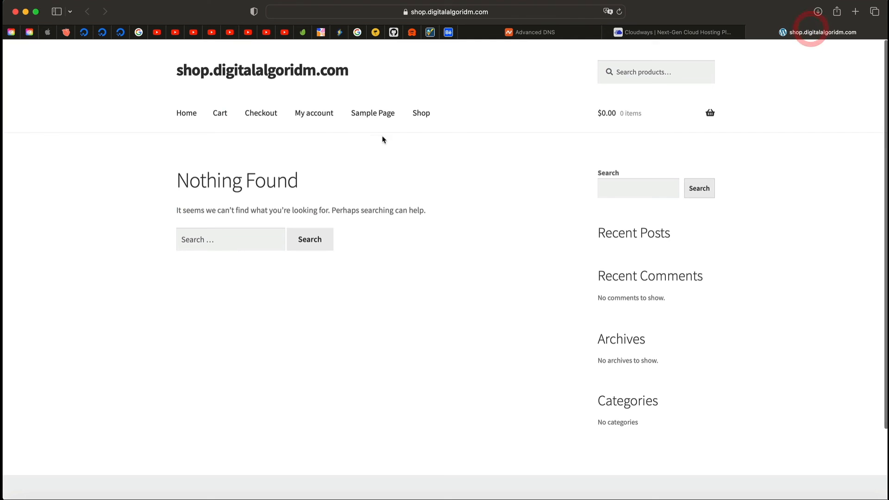
pyautogui.moveTo(409, 189)
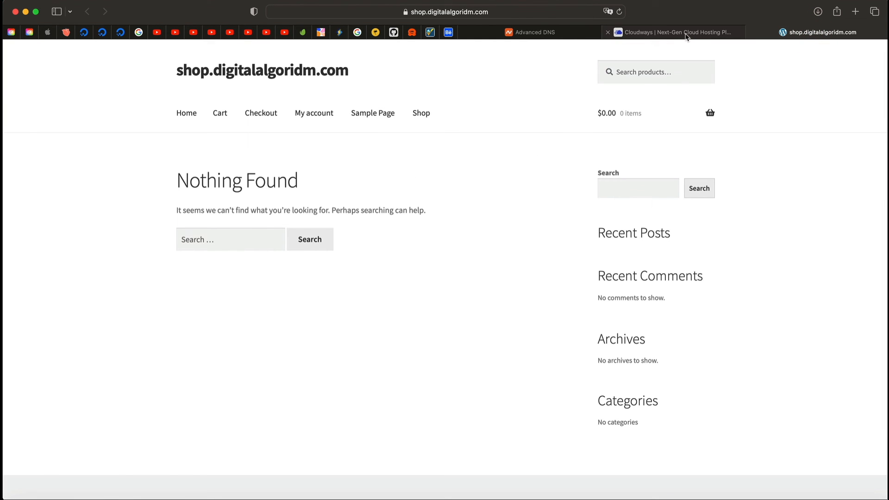
pyautogui.moveTo(534, 32)
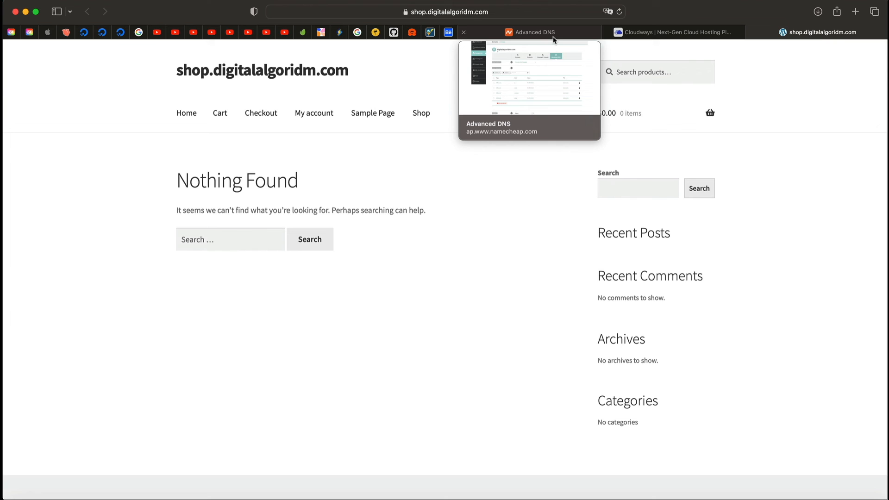
# Step: Review Digital Algo Server's Vertical Scaling page, then go back to the Servers list
pyautogui.click(675, 32)
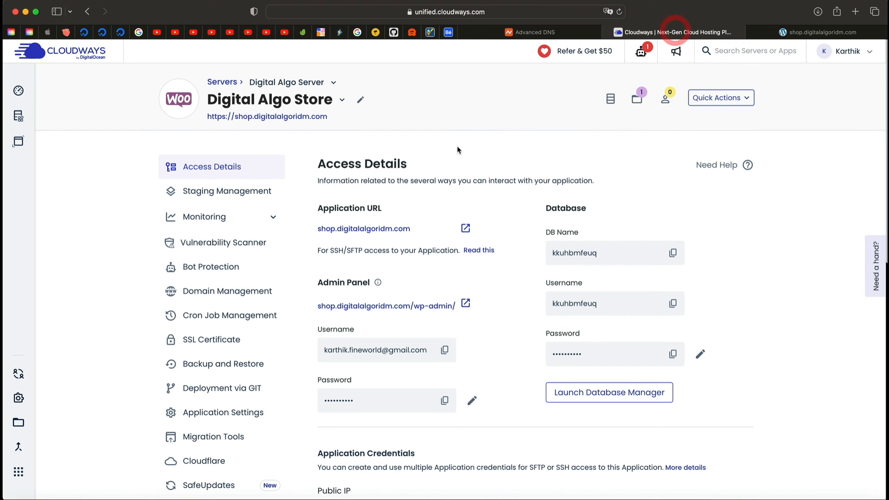
pyautogui.moveTo(267, 117)
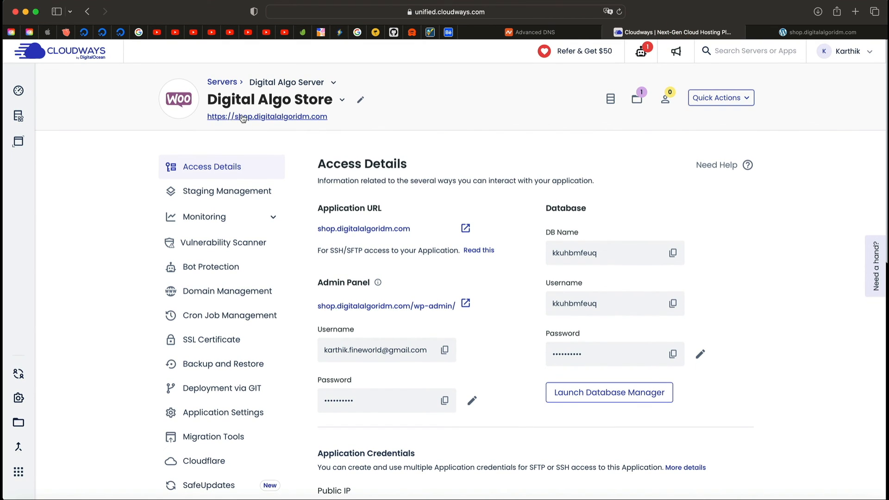
pyautogui.moveTo(380, 119)
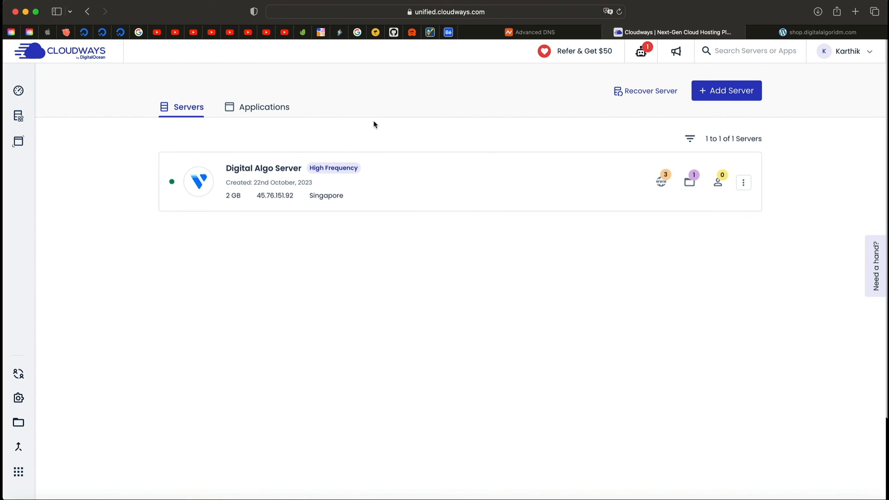
pyautogui.click(263, 181)
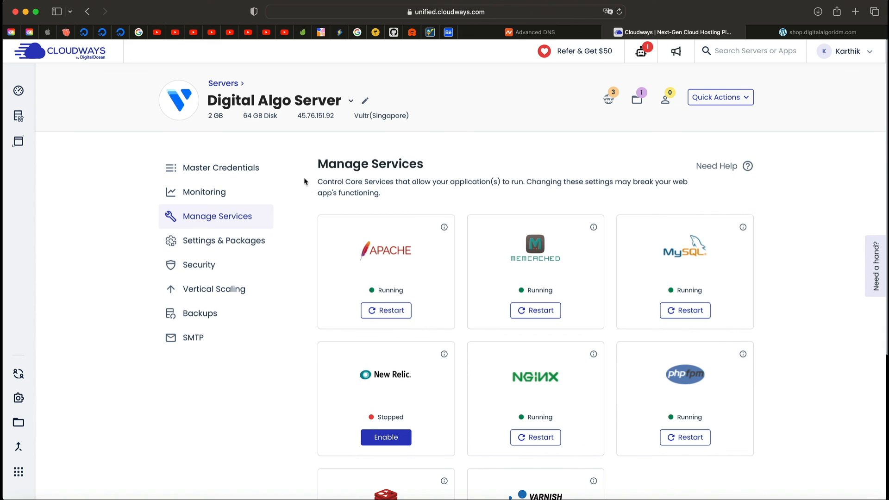
pyautogui.click(213, 289)
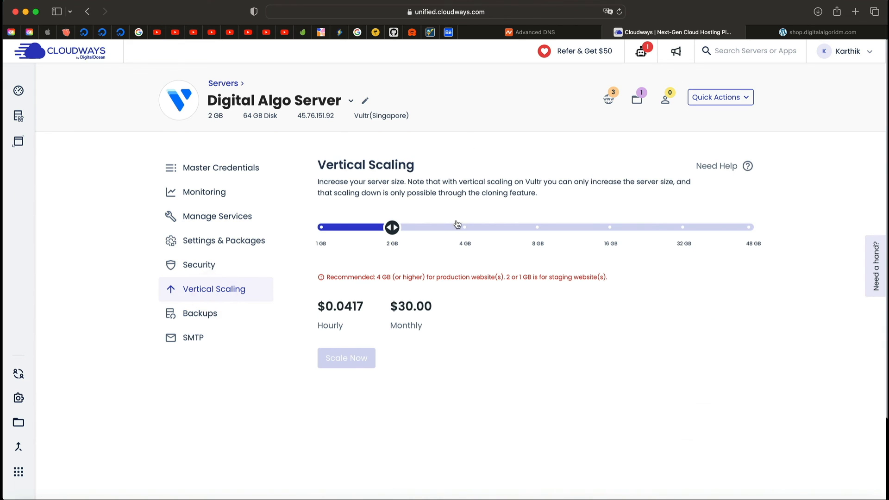
pyautogui.moveTo(456, 229)
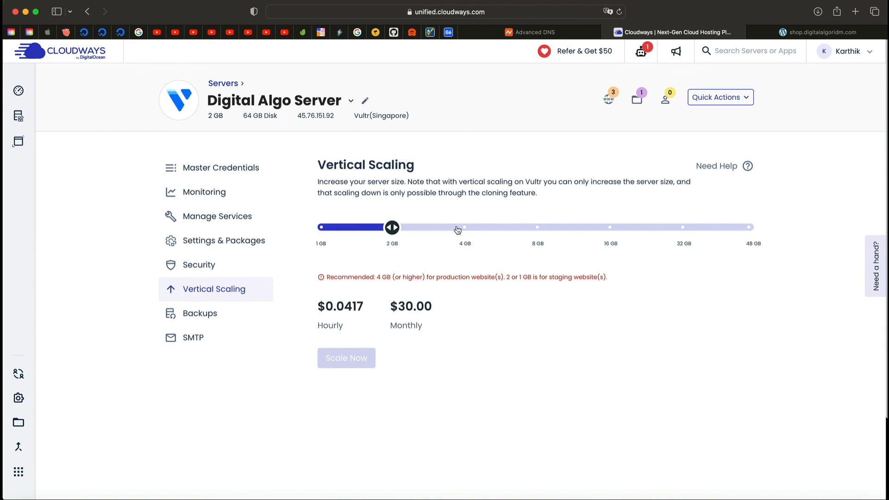
pyautogui.moveTo(494, 230)
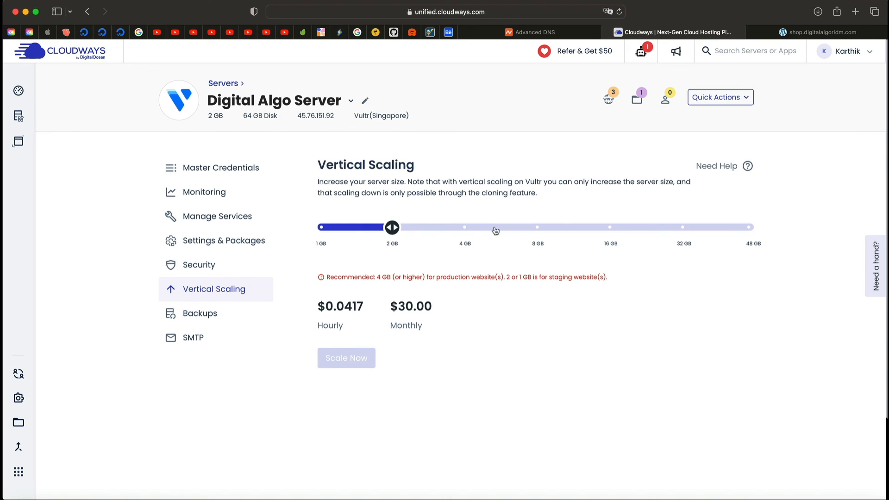
pyautogui.moveTo(584, 232)
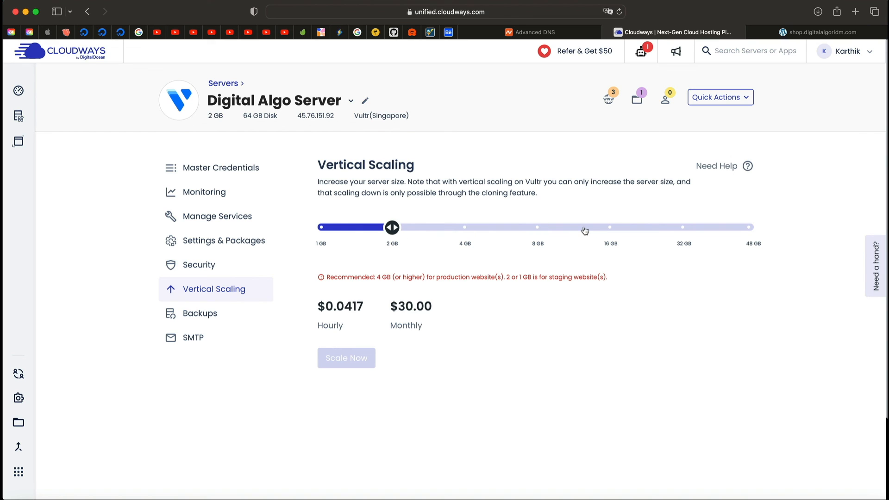
pyautogui.moveTo(220, 167)
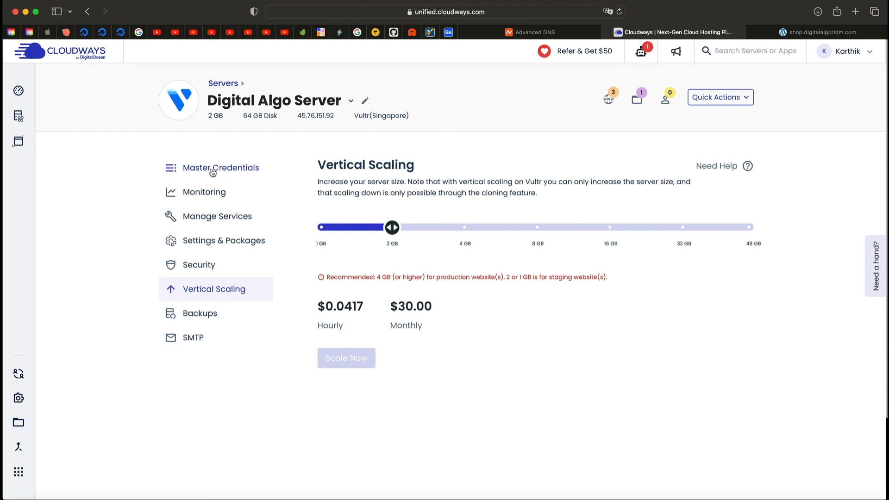
pyautogui.click(223, 83)
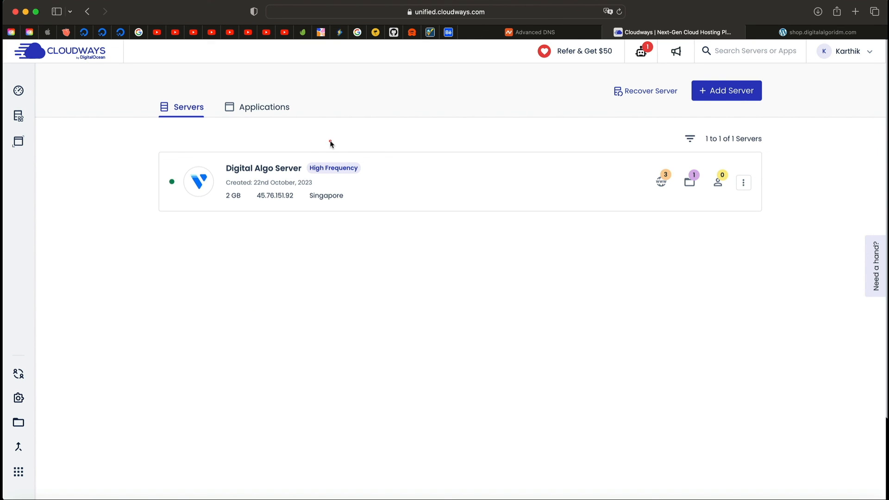
pyautogui.moveTo(331, 145)
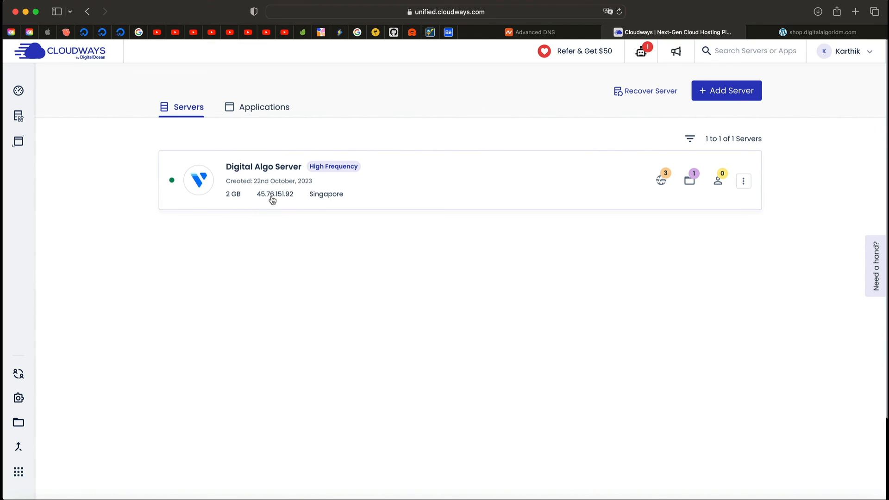
pyautogui.moveTo(276, 164)
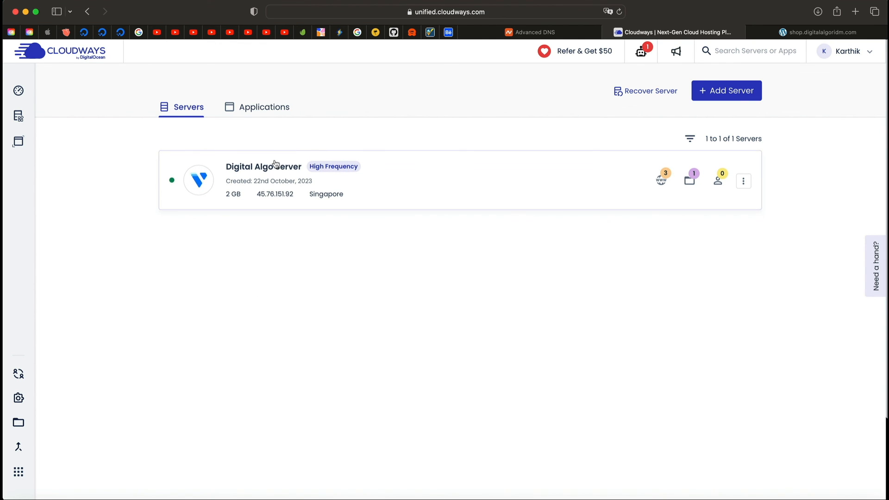
pyautogui.moveTo(267, 157)
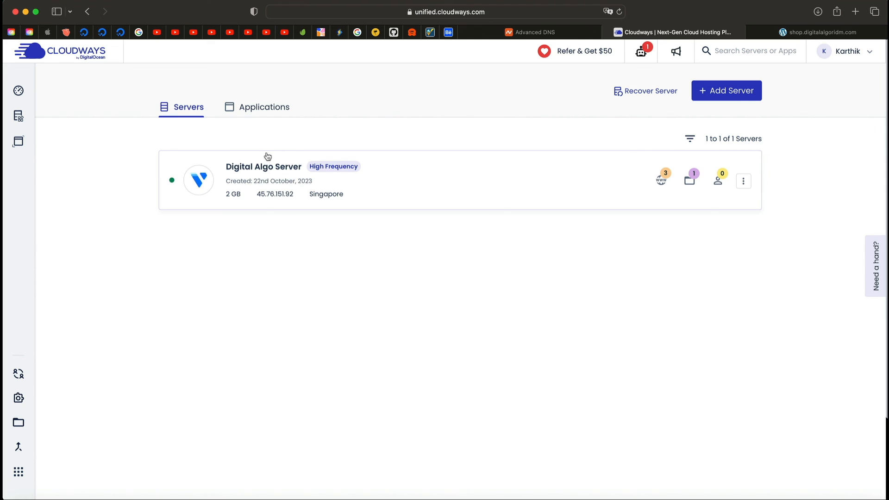
pyautogui.moveTo(291, 147)
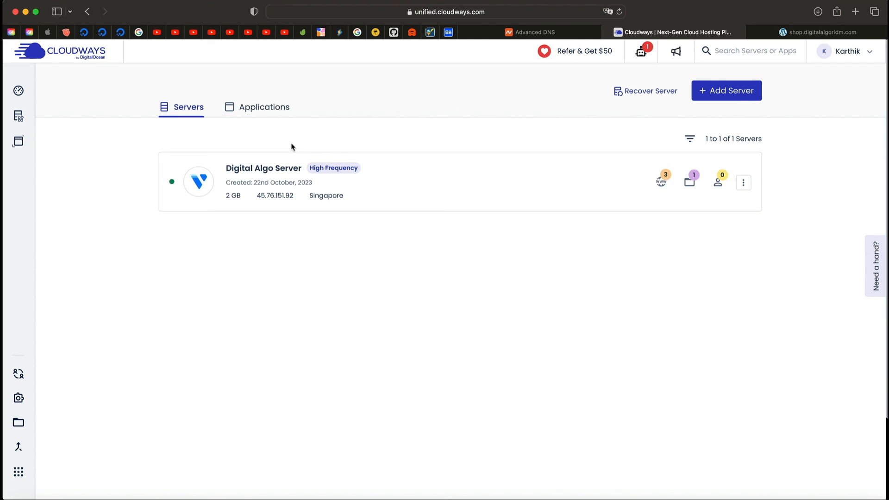
pyautogui.moveTo(234, 150)
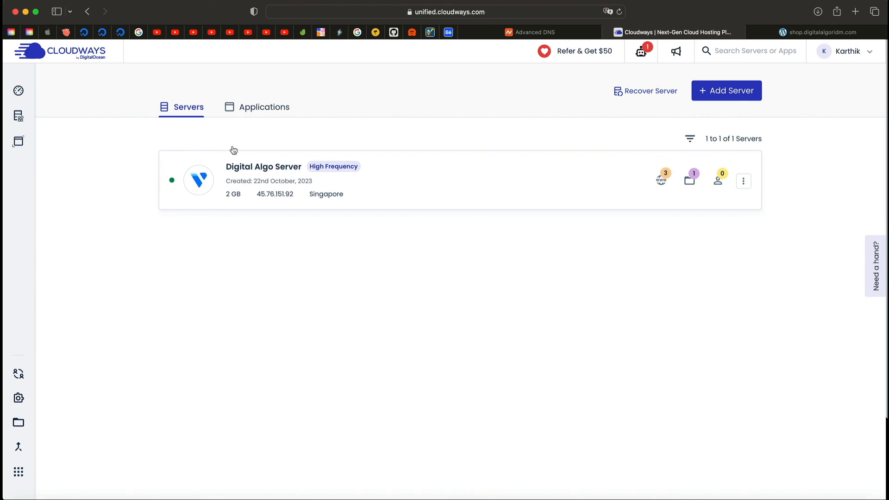